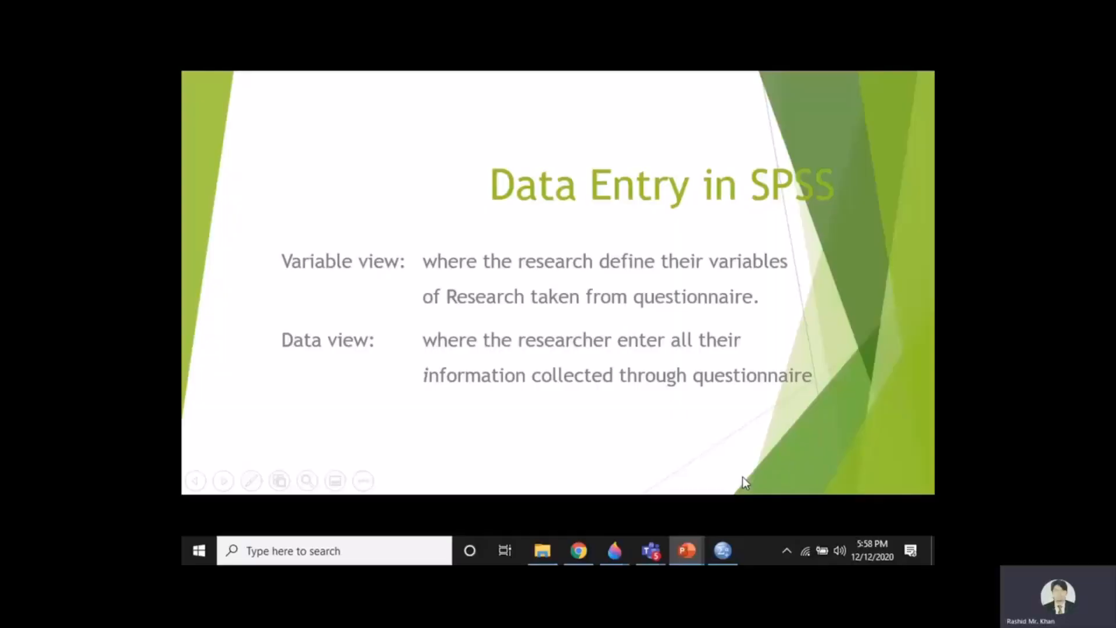
{"action": "mouse_move", "coordinate": [618, 211]}
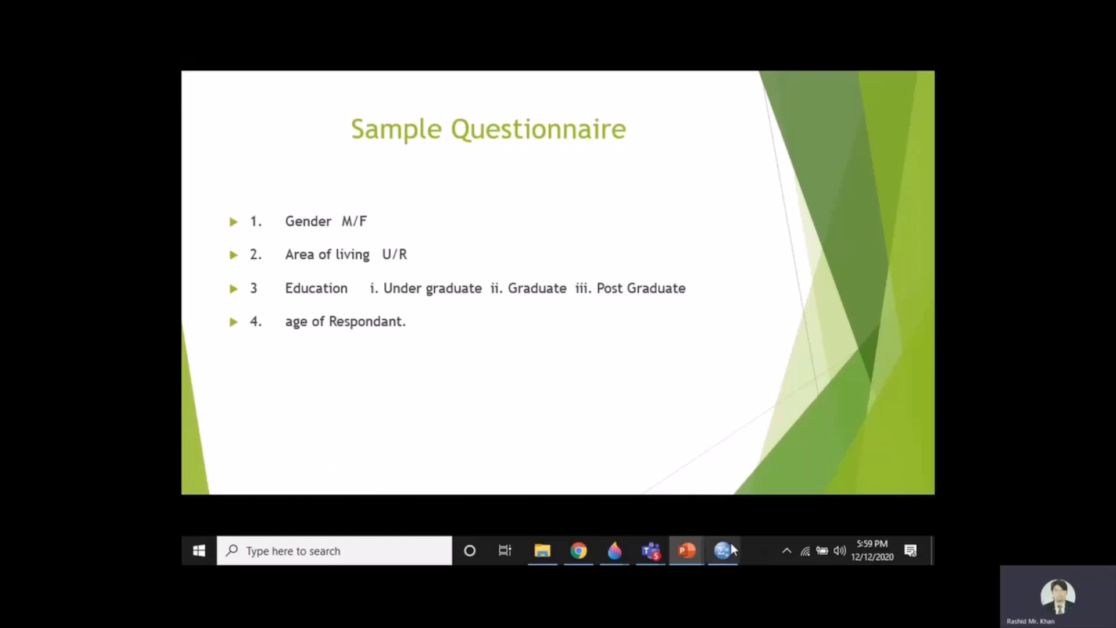
Switch to the SPSS Data Editor and show the empty Variable View grid.
{"action": "left_click", "coordinate": [722, 551]}
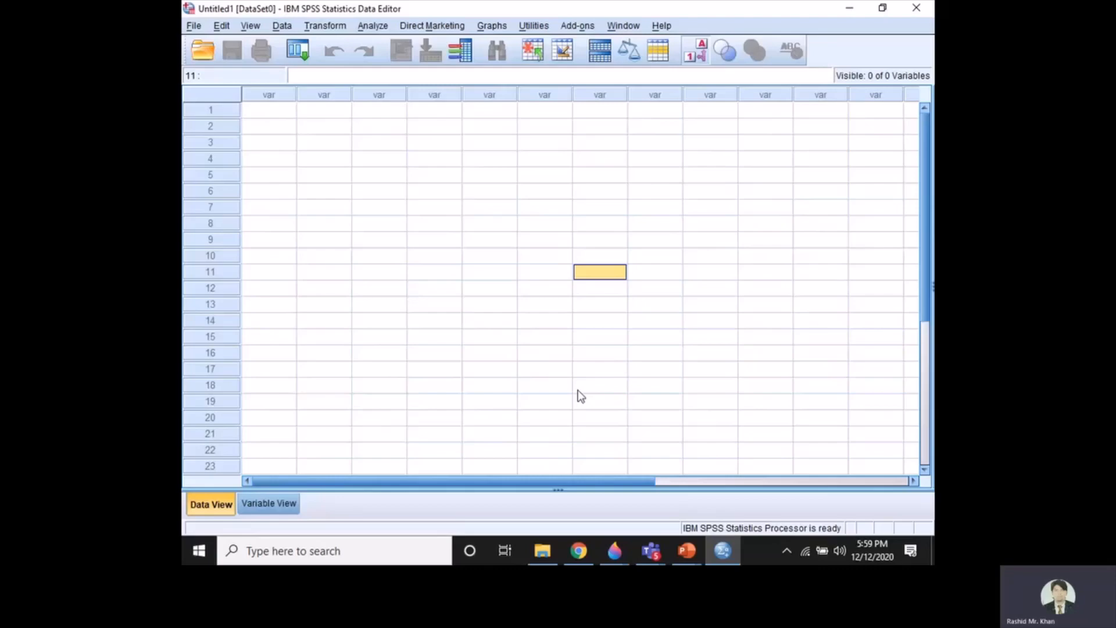
{"action": "mouse_move", "coordinate": [421, 349]}
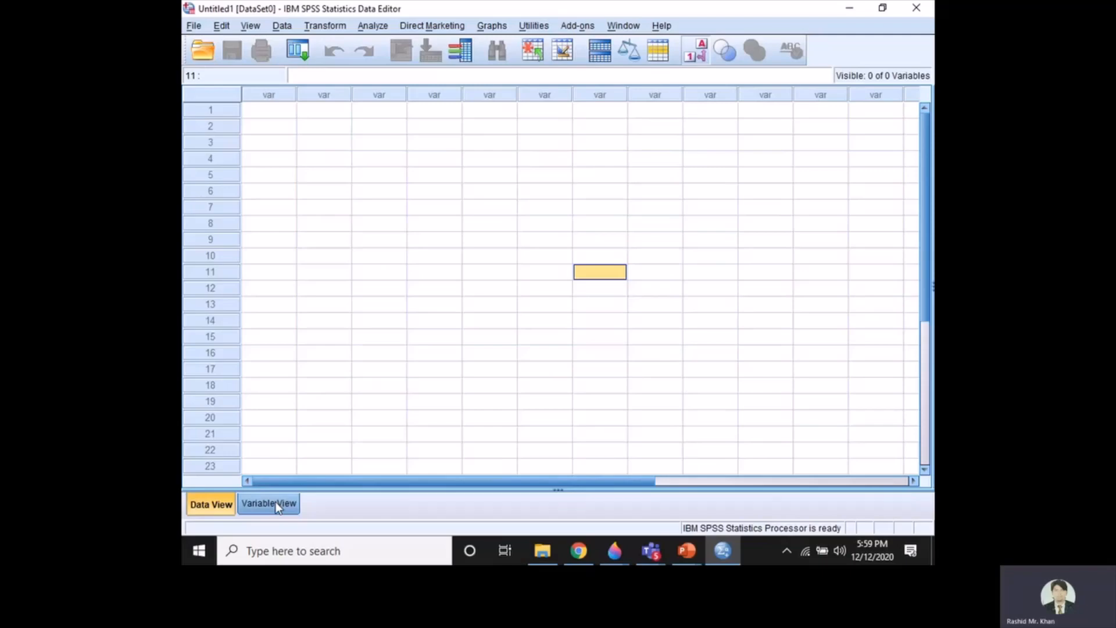
{"action": "mouse_move", "coordinate": [263, 512]}
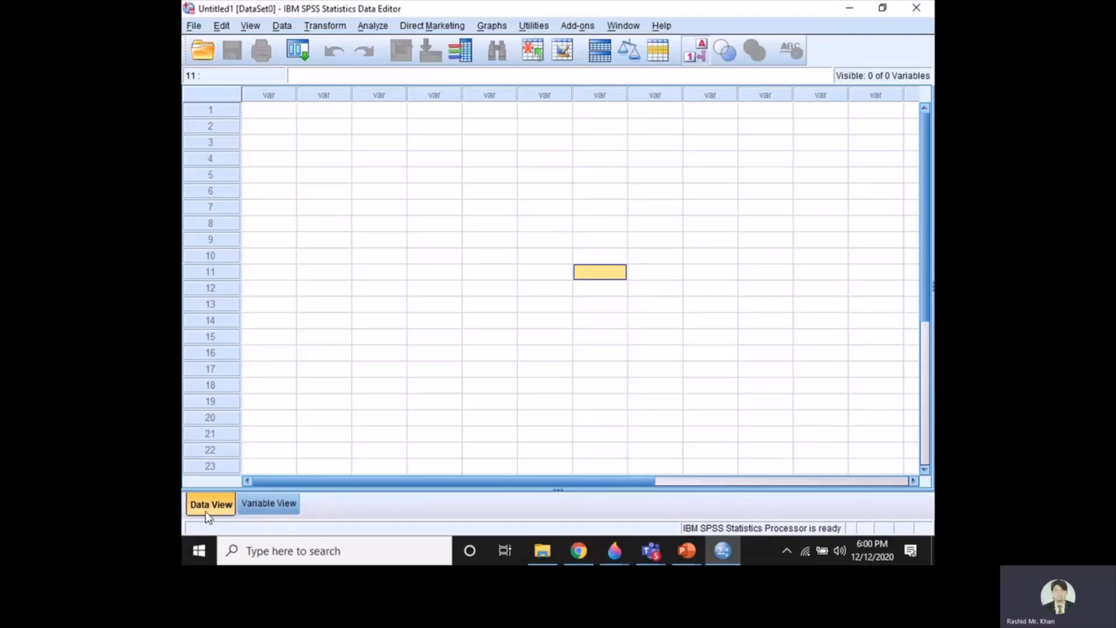
{"action": "mouse_move", "coordinate": [259, 504]}
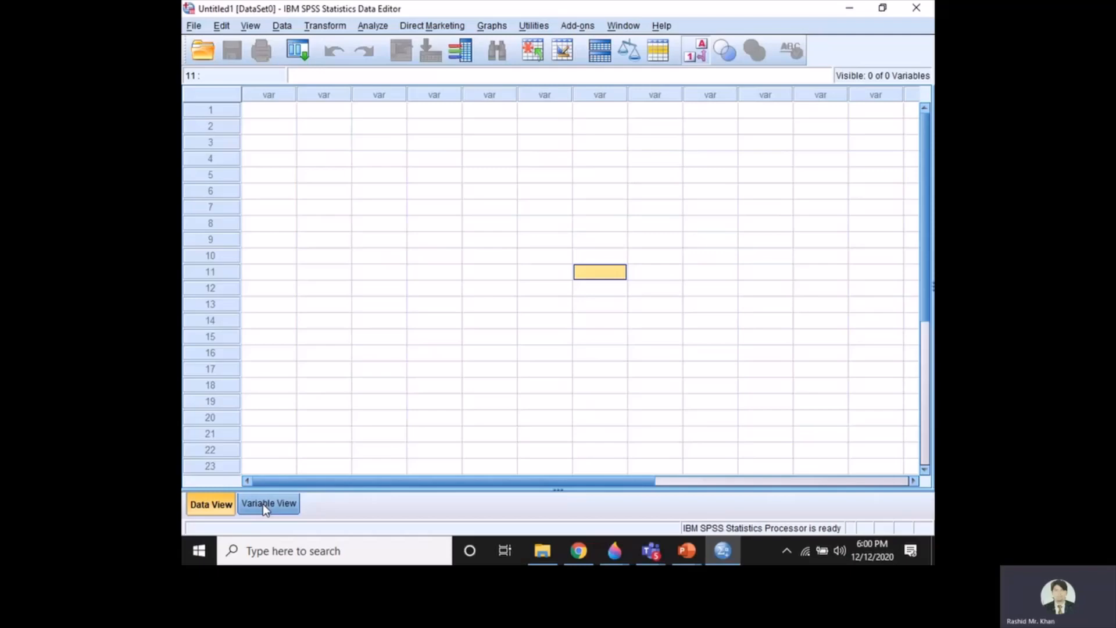
{"action": "left_click", "coordinate": [268, 504]}
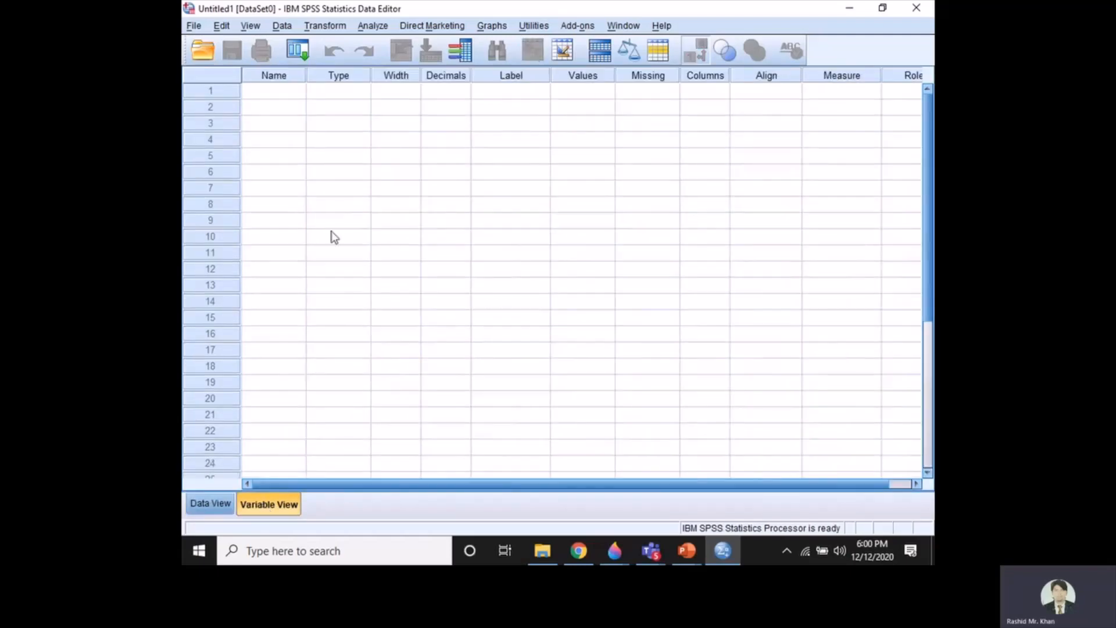
{"action": "mouse_move", "coordinate": [315, 180]}
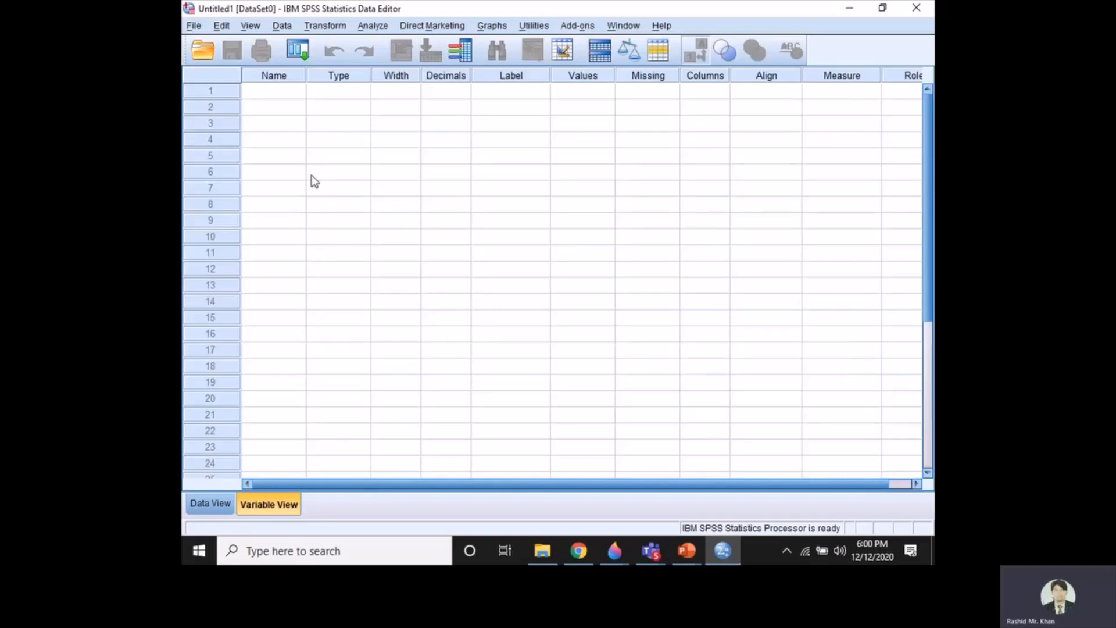
{"action": "mouse_move", "coordinate": [288, 96]}
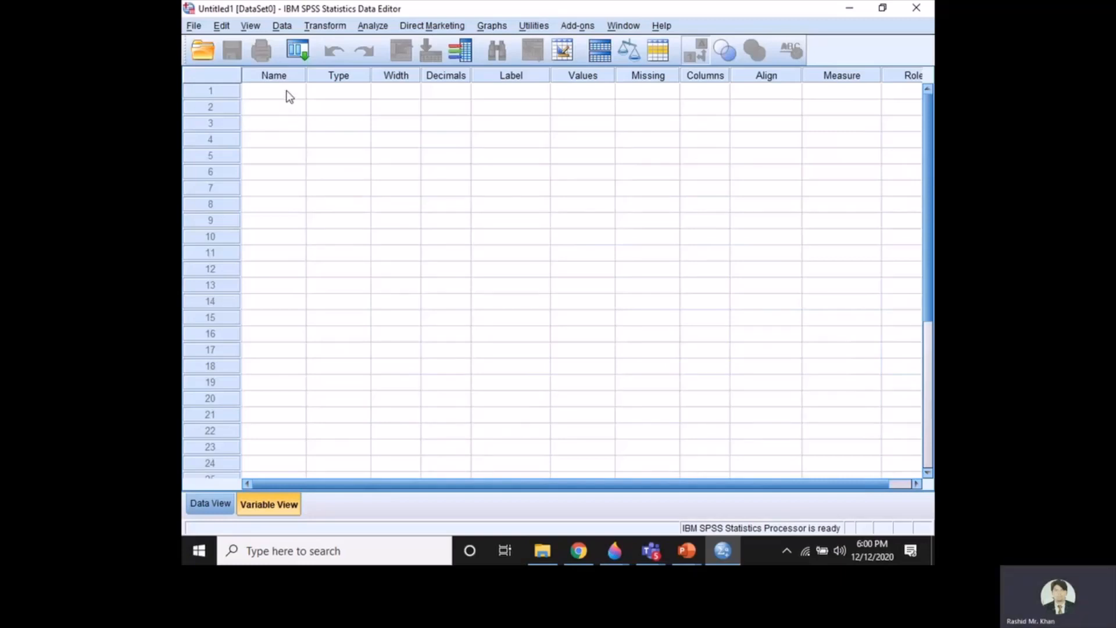
{"action": "mouse_move", "coordinate": [295, 100]}
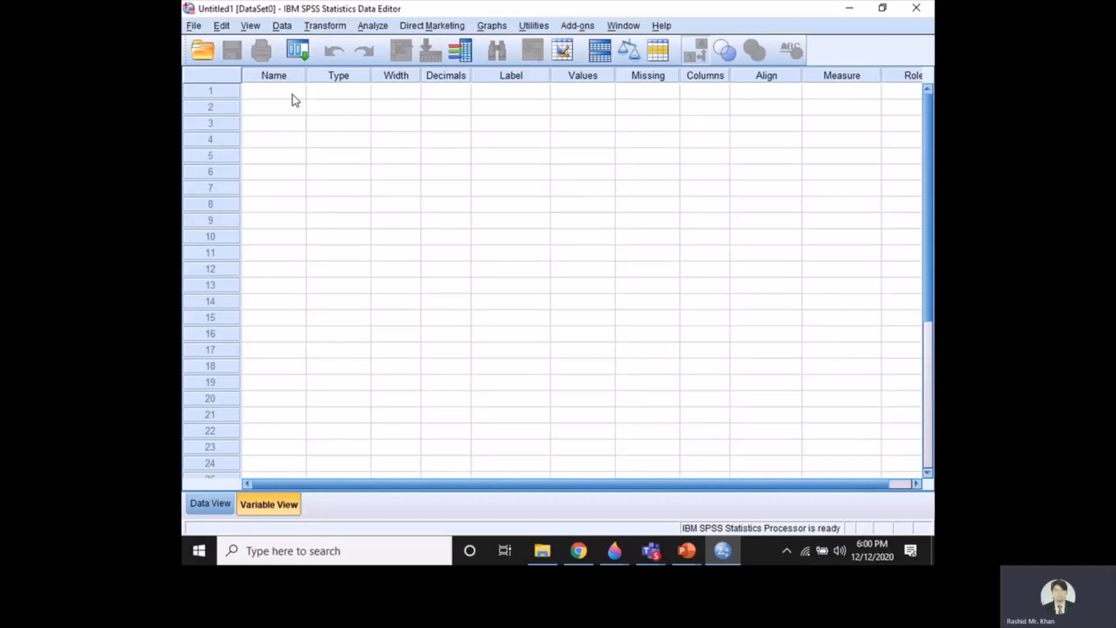
Name the first variable Gender, leaving the default Numeric type, width 8, 2 decimals.
{"action": "left_click", "coordinate": [273, 91]}
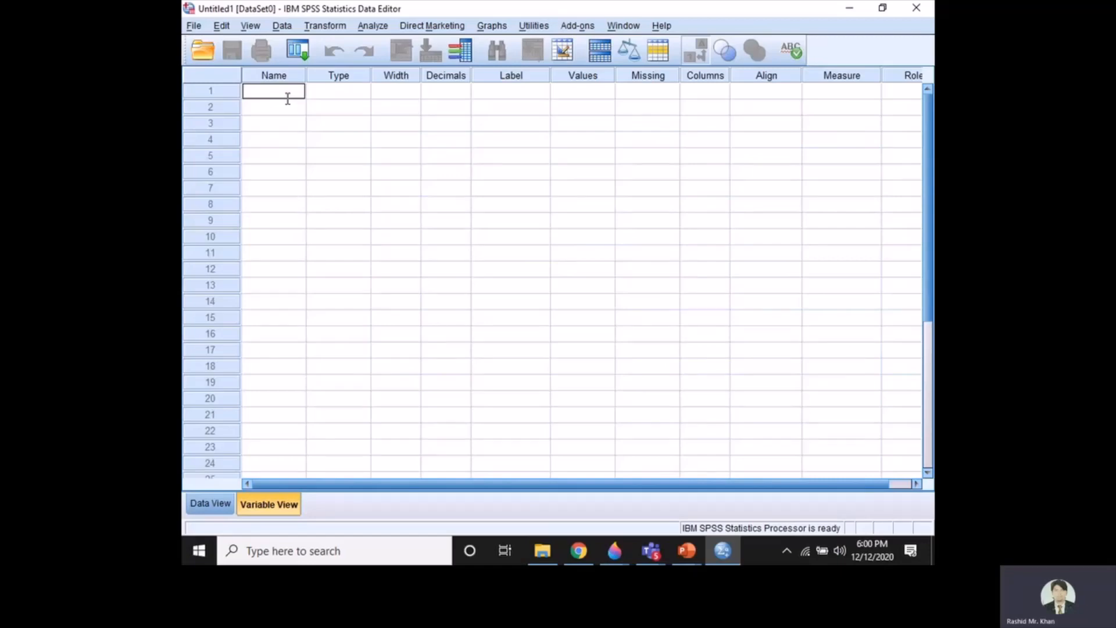
{"action": "type", "text": "G"}
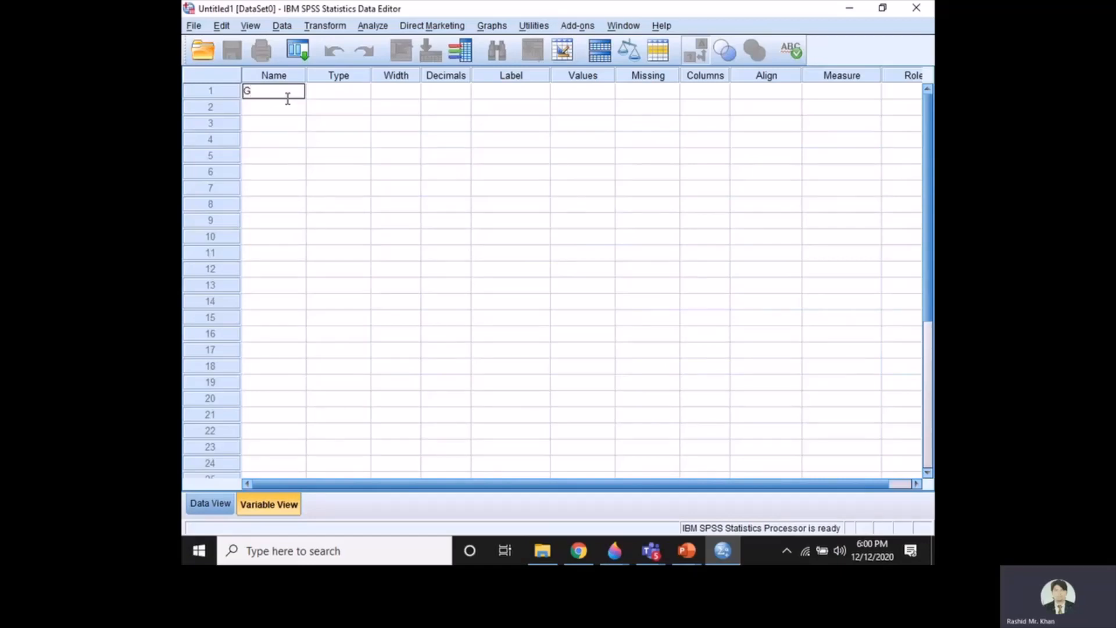
{"action": "type", "text": "ender"}
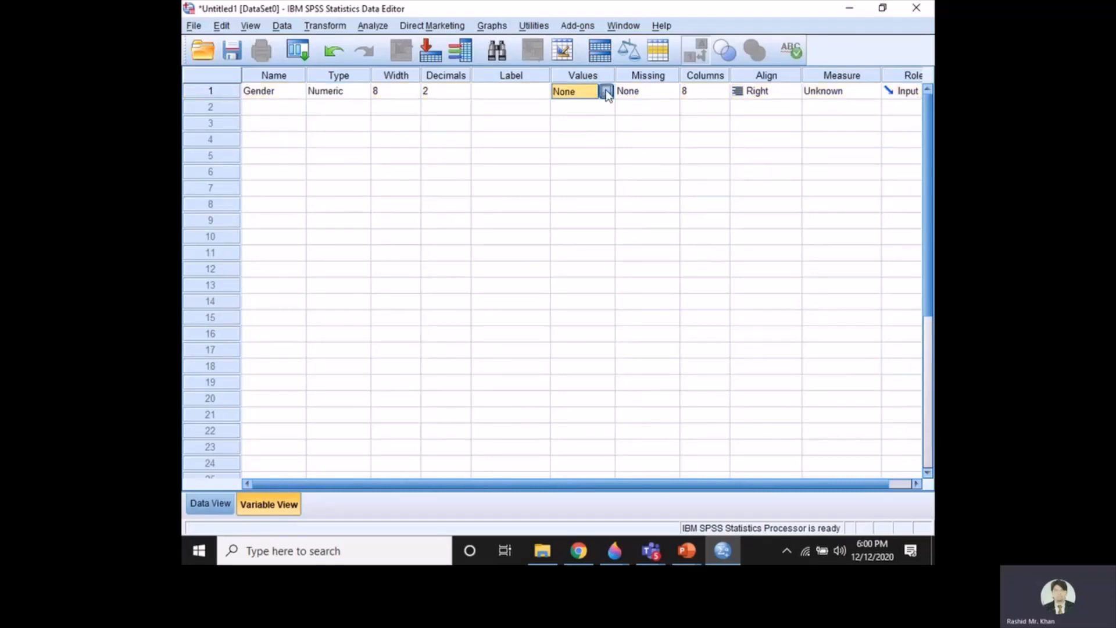
Give Gender the value labels 1 = male and 2 = Female.
{"action": "left_click", "coordinate": [605, 92]}
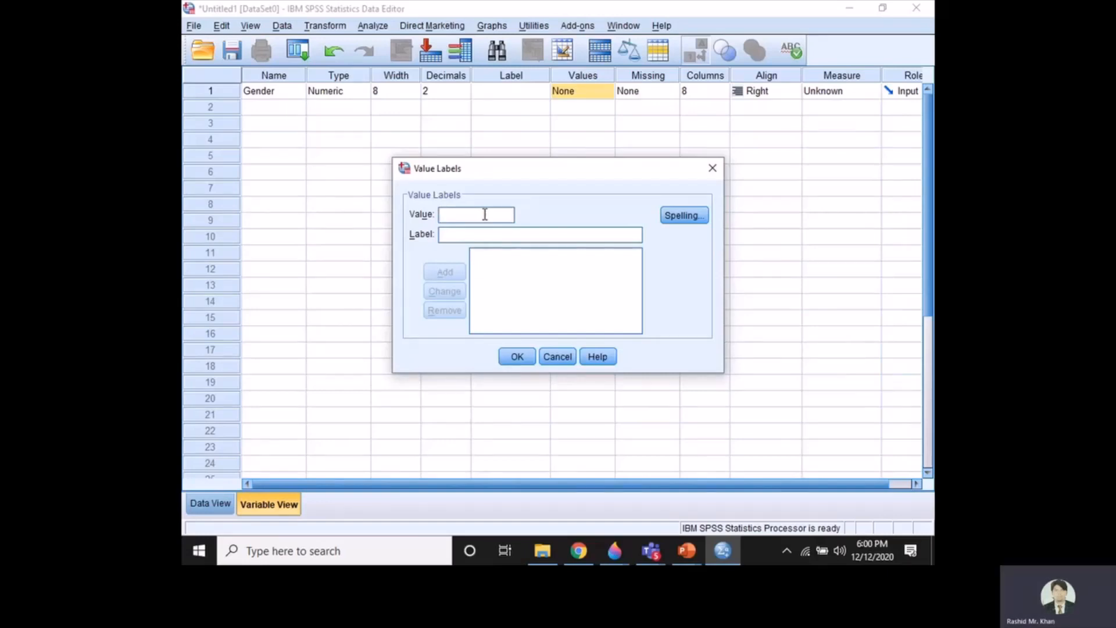
{"action": "type", "text": "1"}
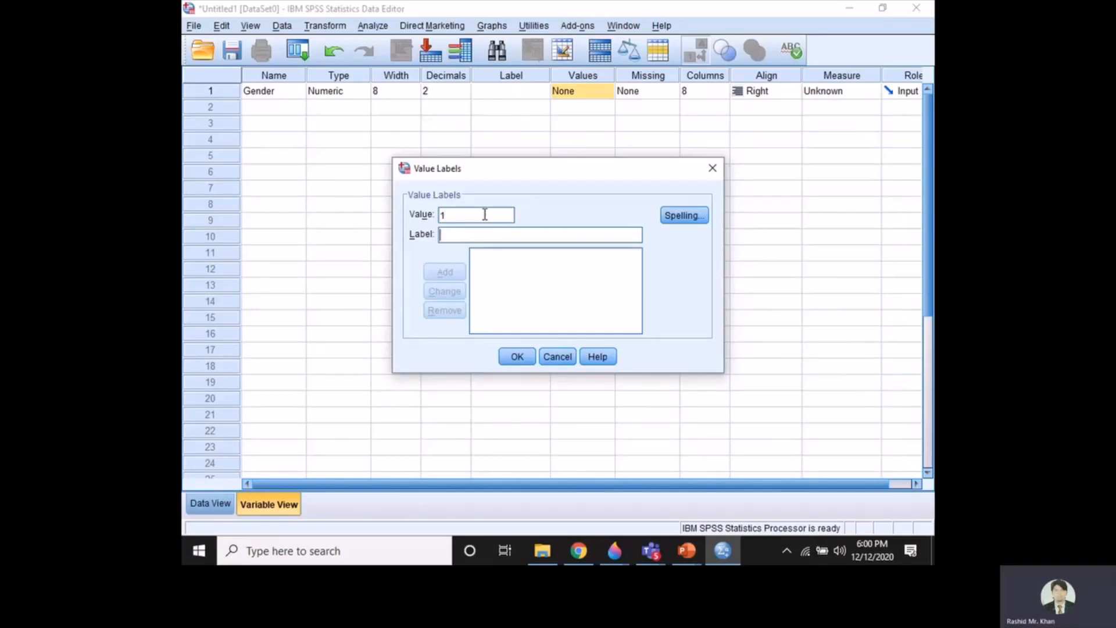
{"action": "type", "text": "male"}
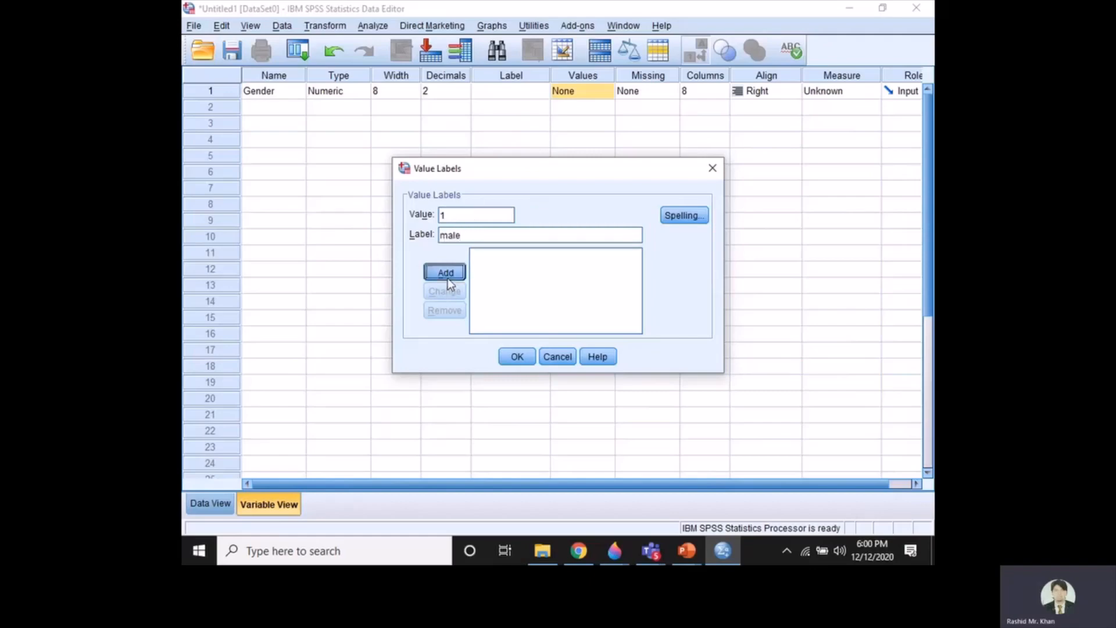
{"action": "left_click", "coordinate": [444, 272]}
{"action": "type", "text": "2"}
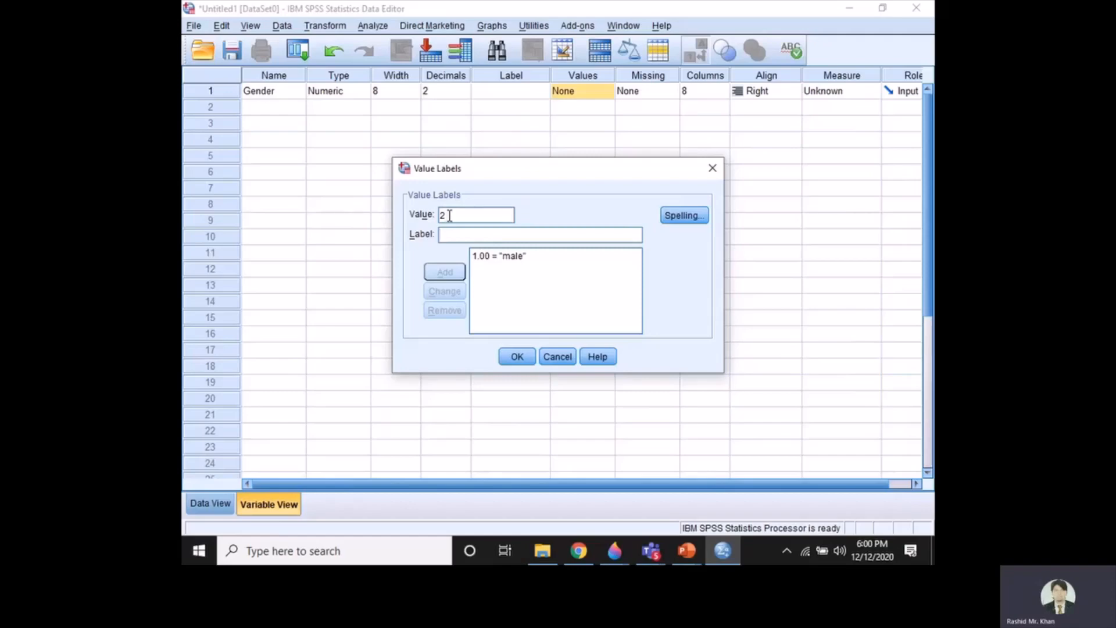
{"action": "type", "text": "Fem"}
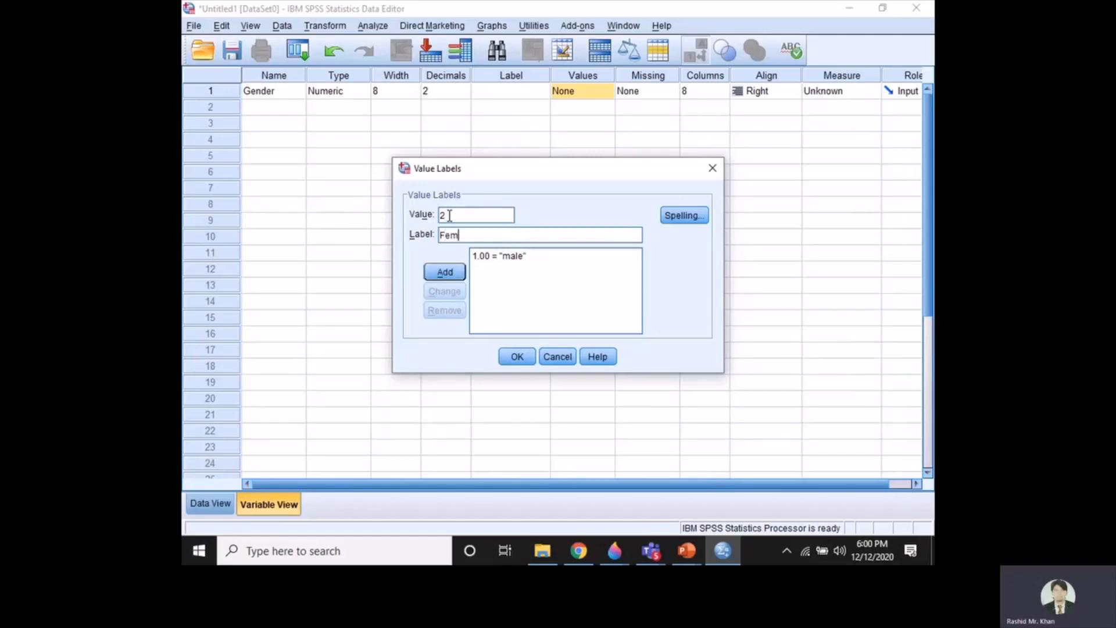
{"action": "type", "text": "ale"}
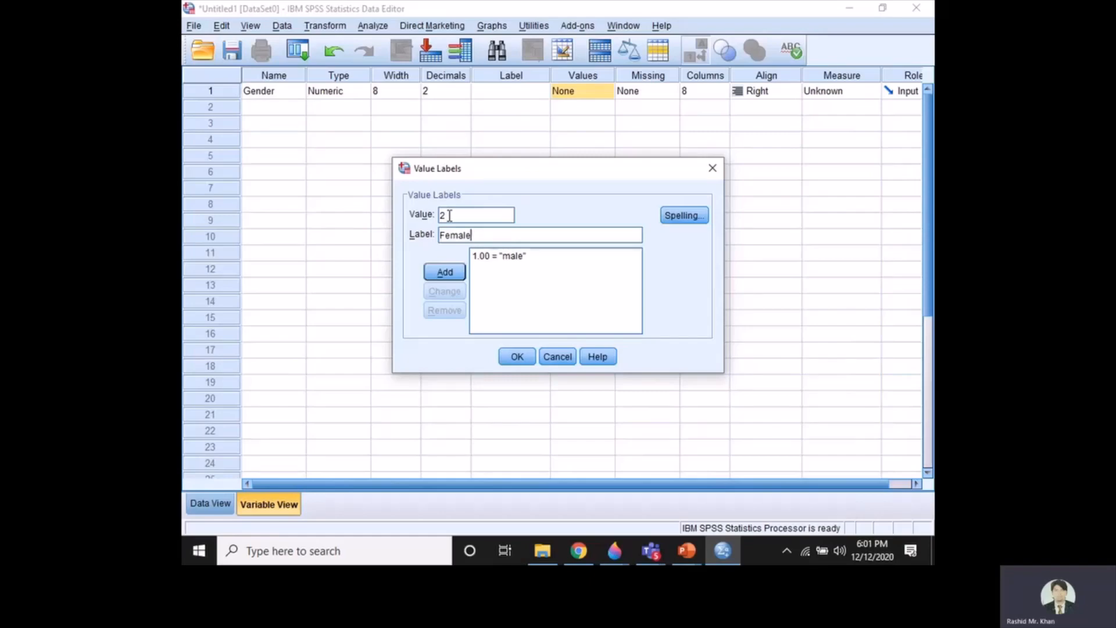
{"action": "left_click", "coordinate": [444, 272]}
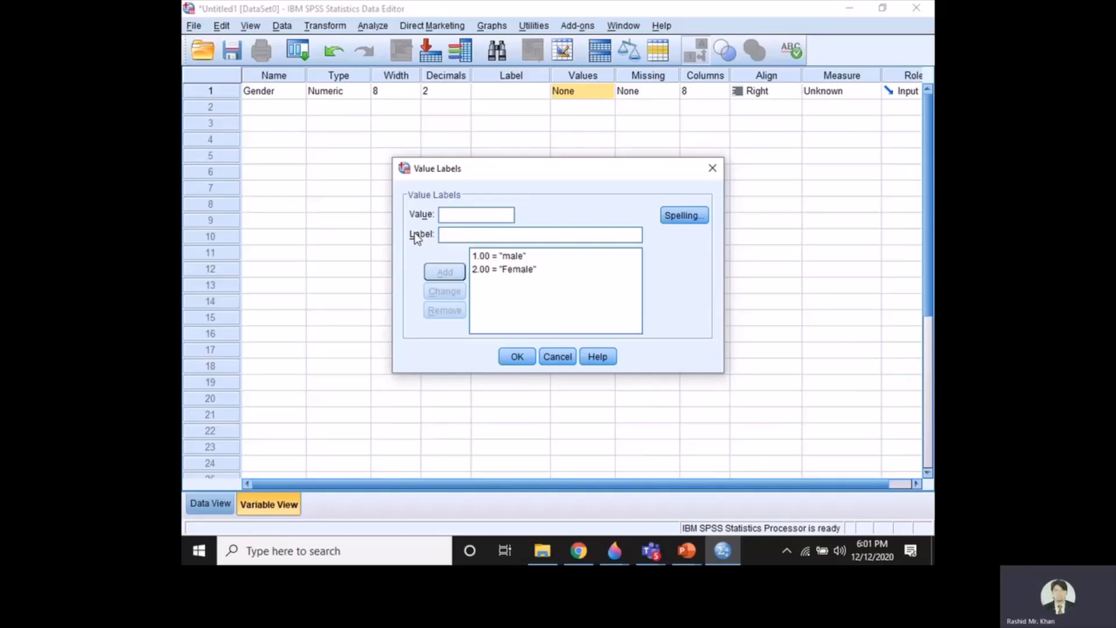
{"action": "mouse_move", "coordinate": [473, 327]}
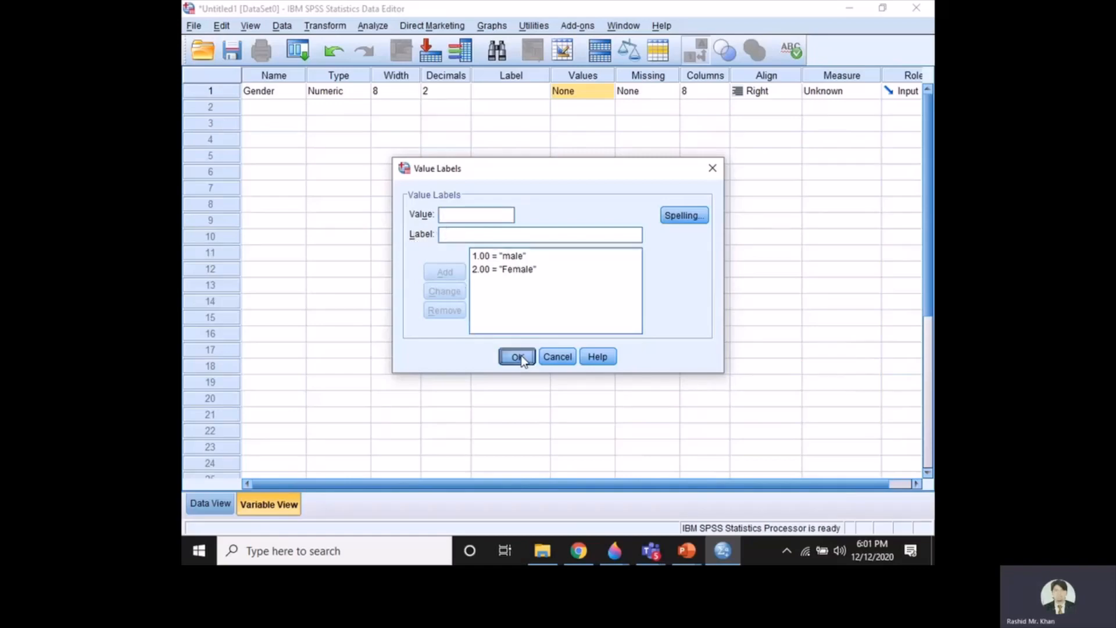
{"action": "left_click", "coordinate": [516, 357]}
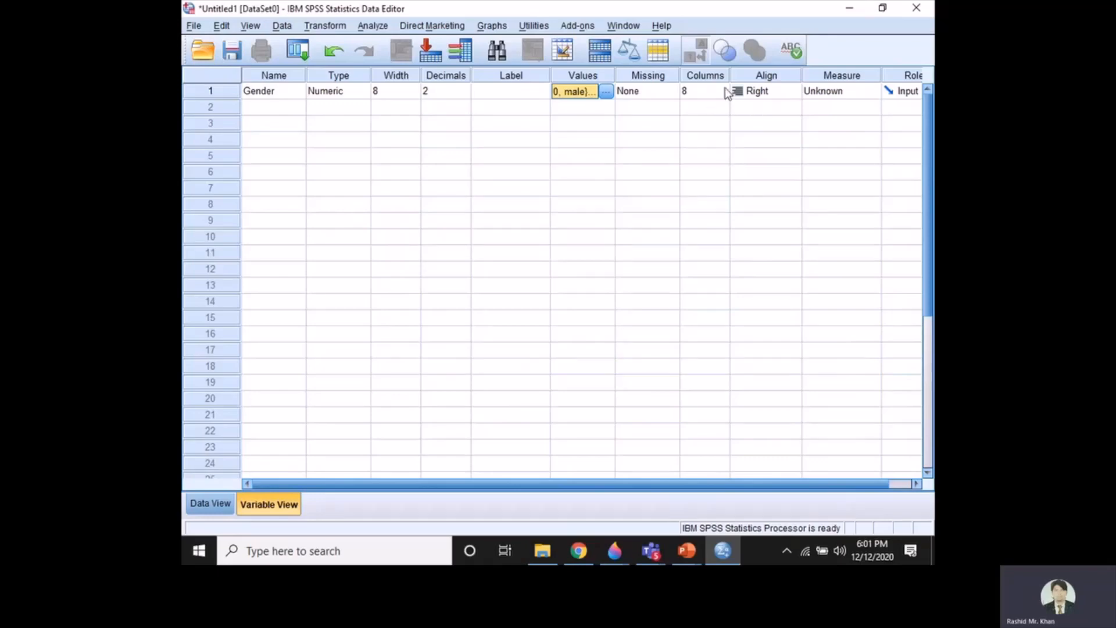
{"action": "mouse_move", "coordinate": [863, 96]}
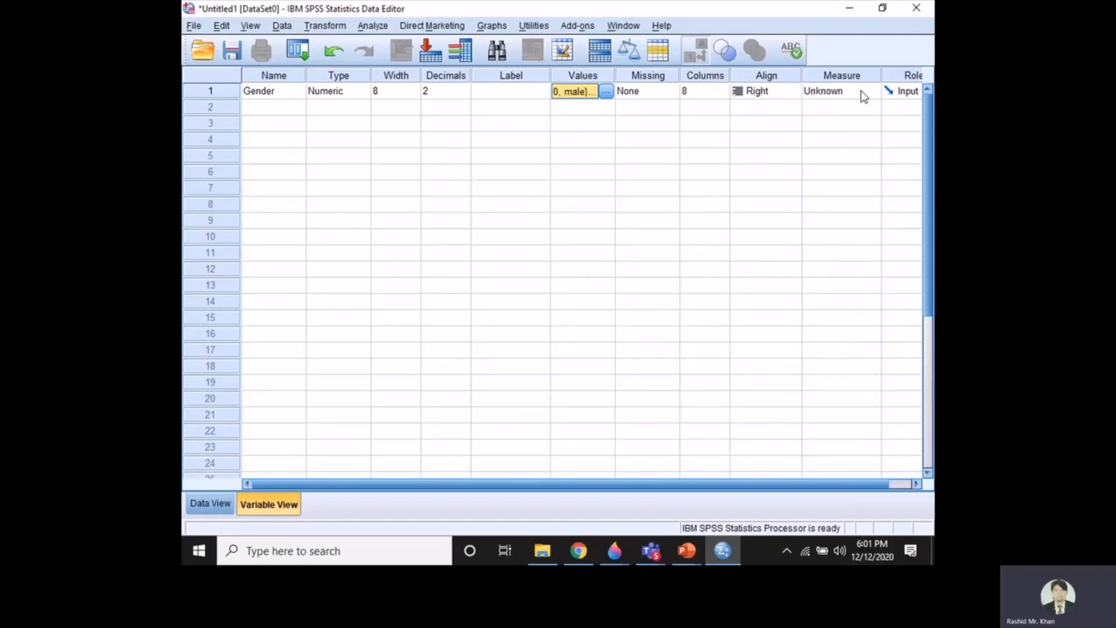
Set Gender's measurement level to Nominal.
{"action": "left_click", "coordinate": [871, 91]}
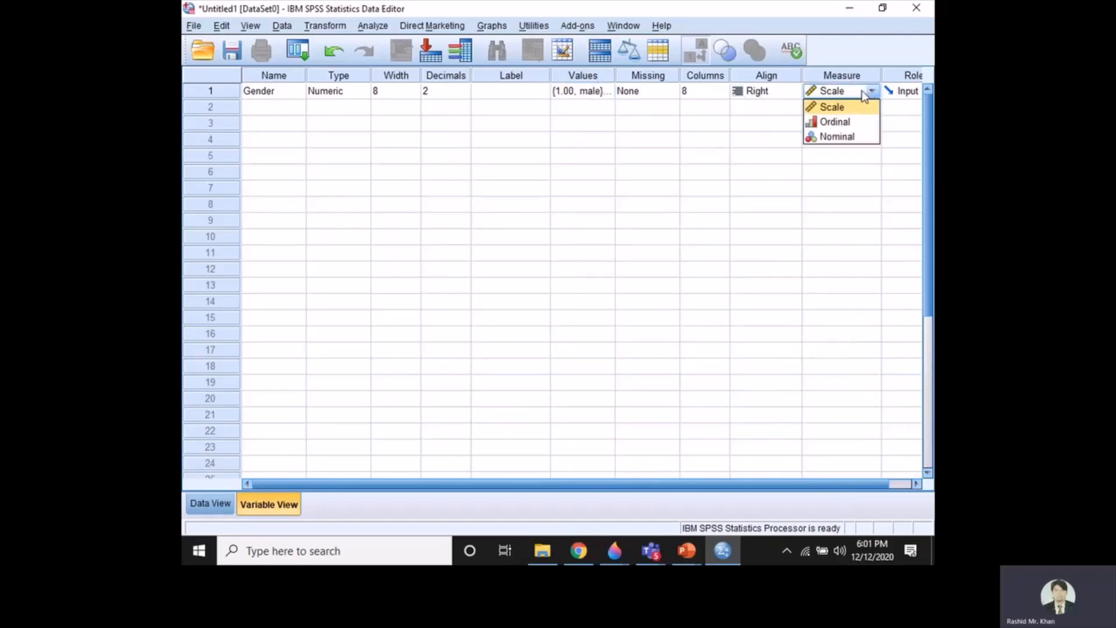
{"action": "mouse_move", "coordinate": [836, 139]}
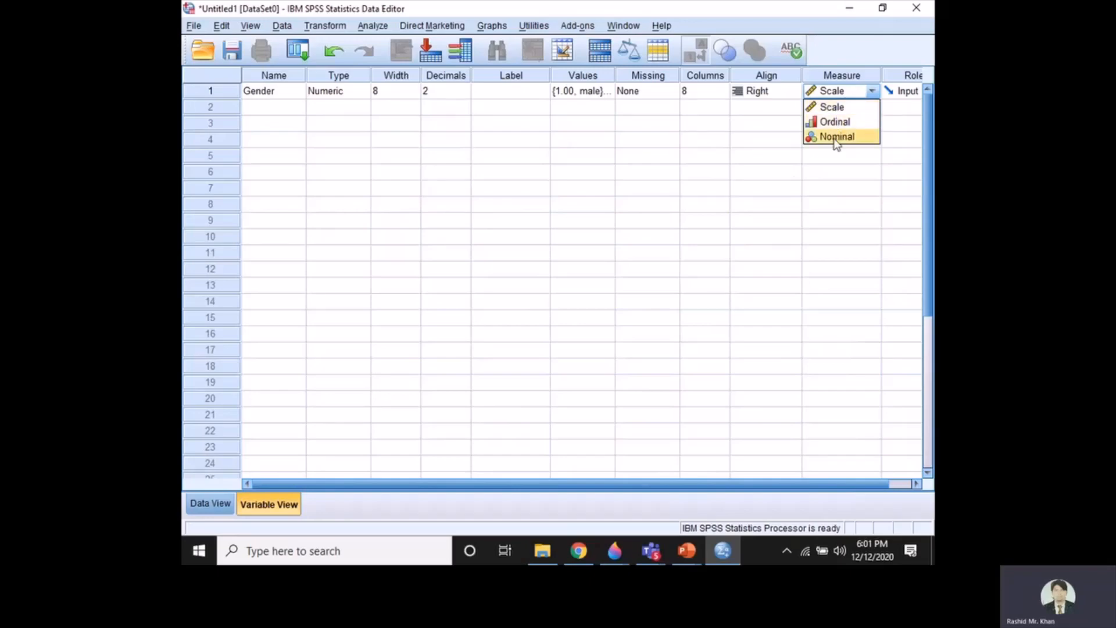
{"action": "left_click", "coordinate": [837, 137]}
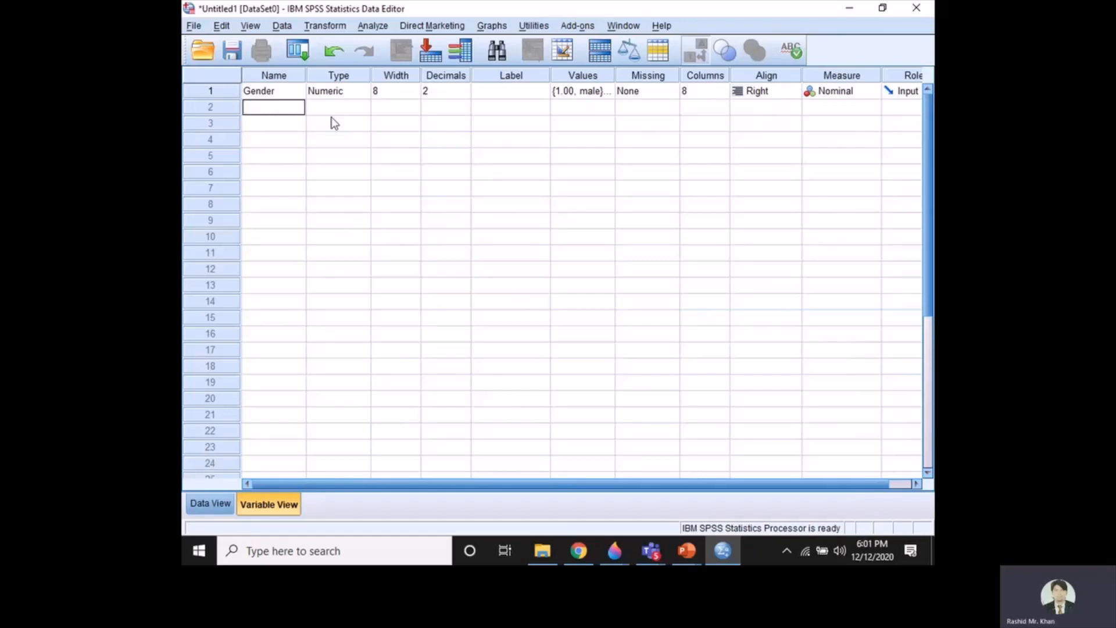
Dismiss the illegal-character warning for 'Area of' and retype the second variable name as Area.
{"action": "type", "text": "Are"}
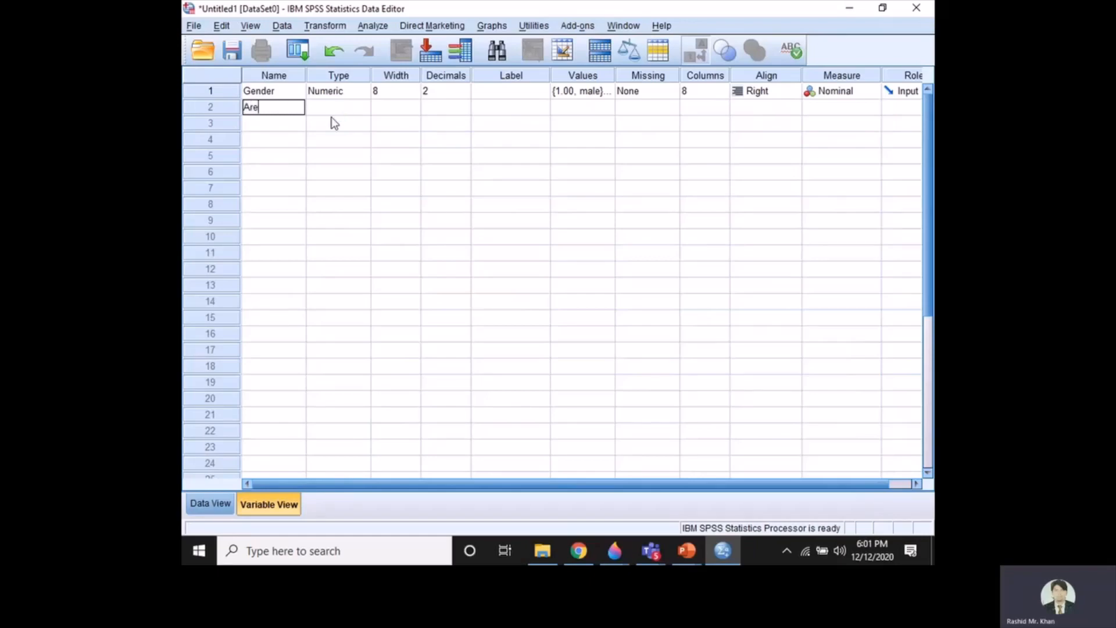
{"action": "type", "text": "a of"}
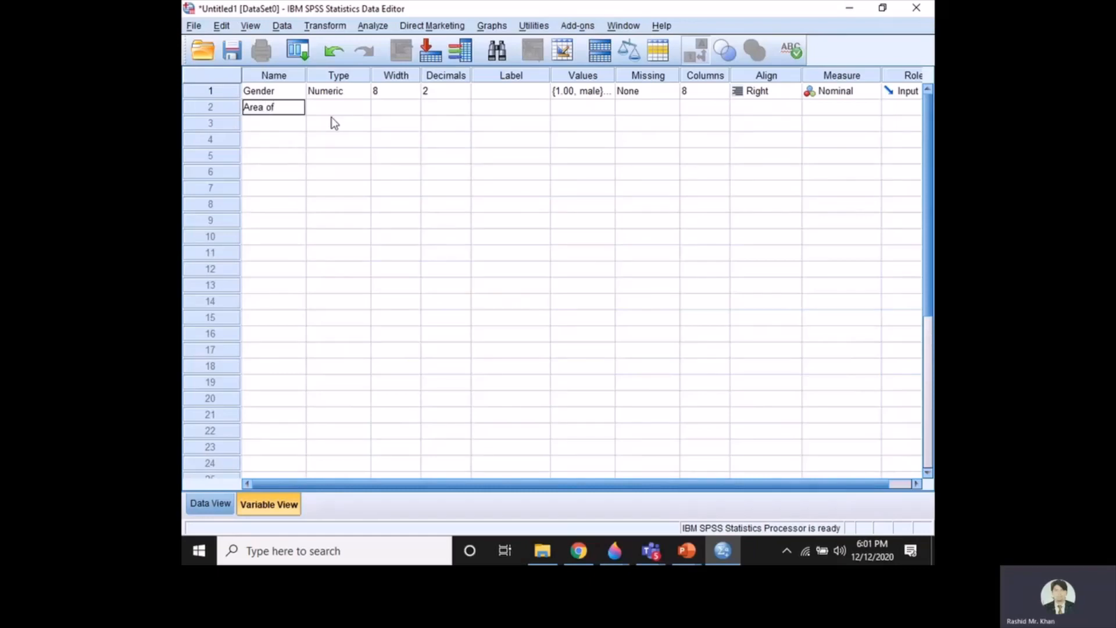
{"action": "key", "text": "Enter"}
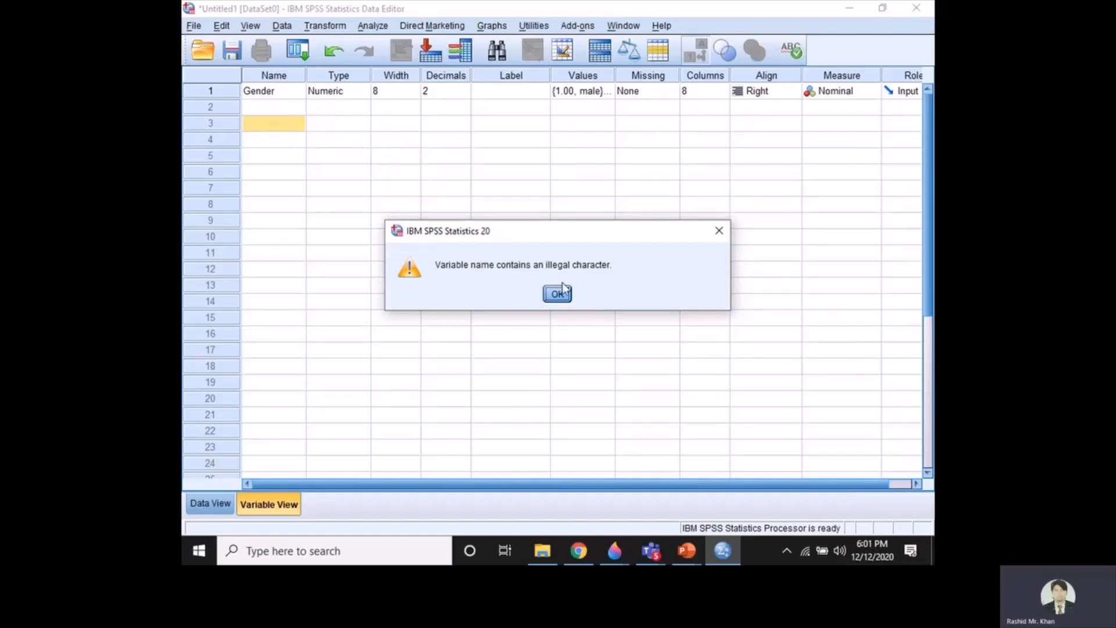
{"action": "left_click", "coordinate": [557, 293]}
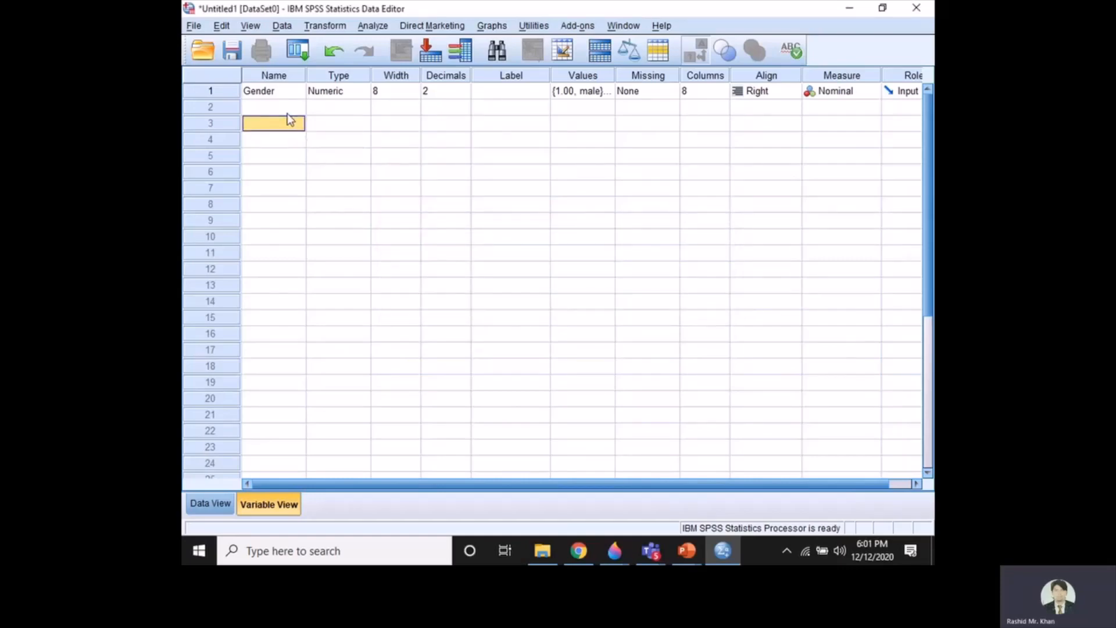
{"action": "left_click", "coordinate": [273, 107]}
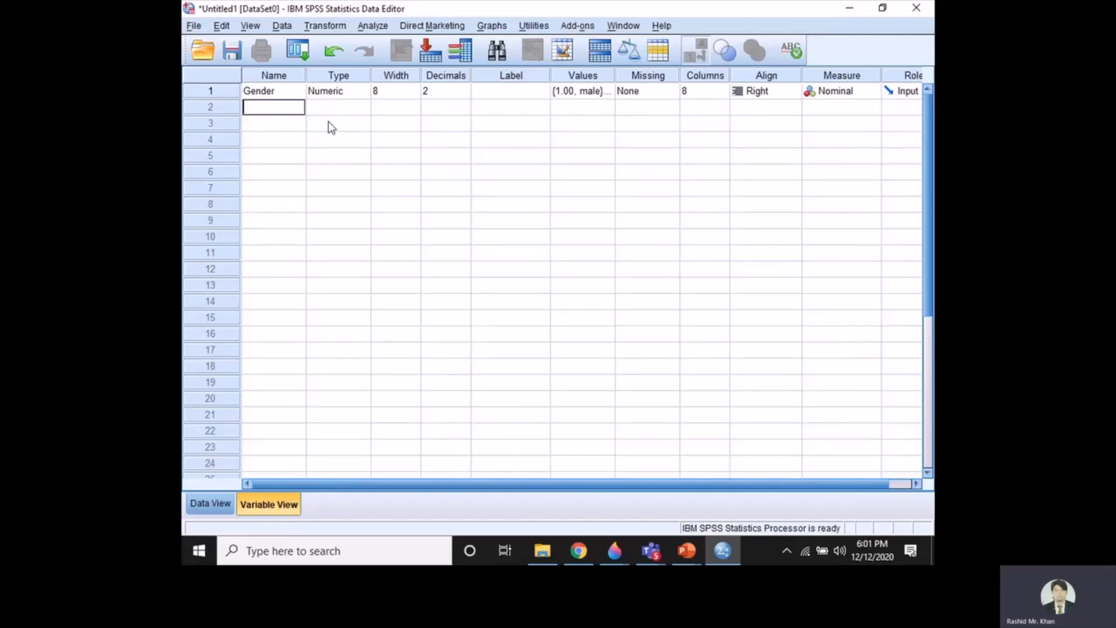
{"action": "type", "text": "Area"}
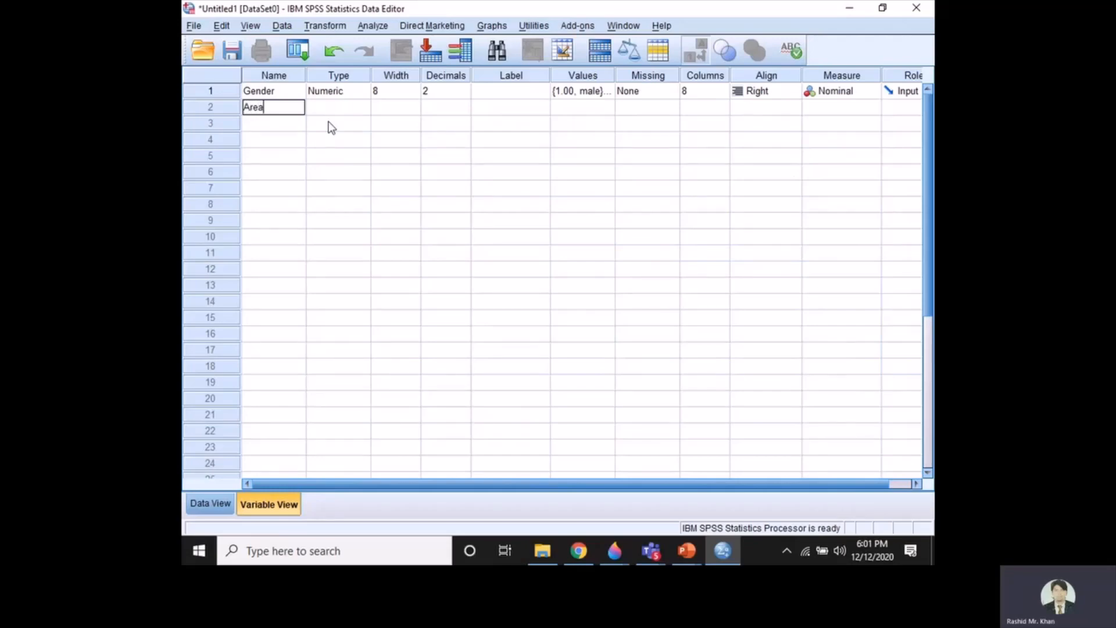
{"action": "mouse_move", "coordinate": [360, 114]}
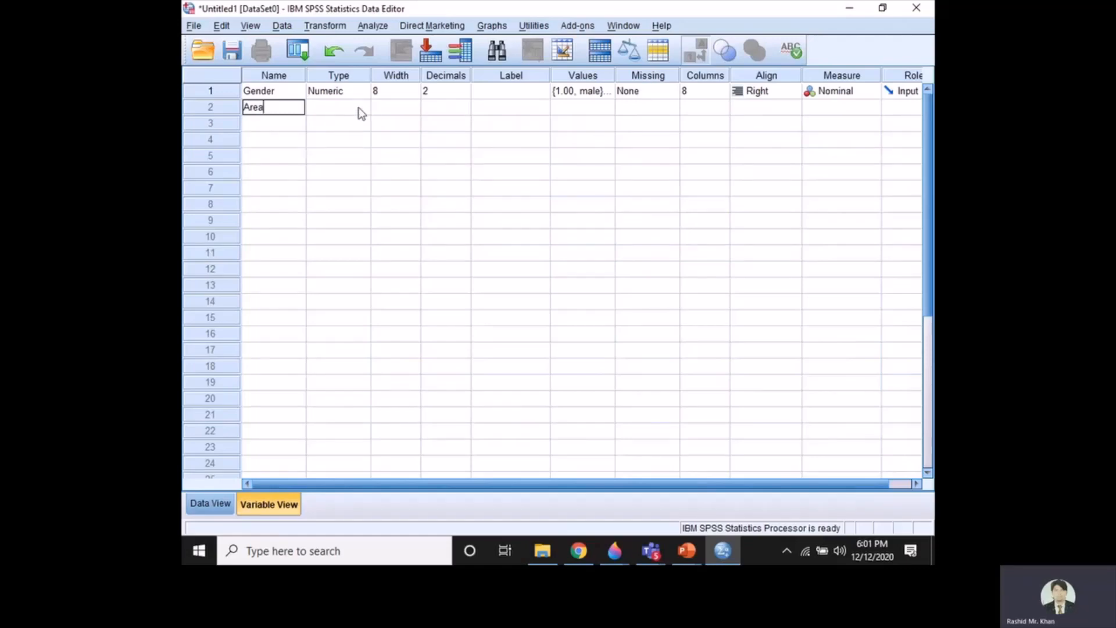
Commit the name Area and give it the label 'Area of living'.
{"action": "left_click", "coordinate": [363, 107]}
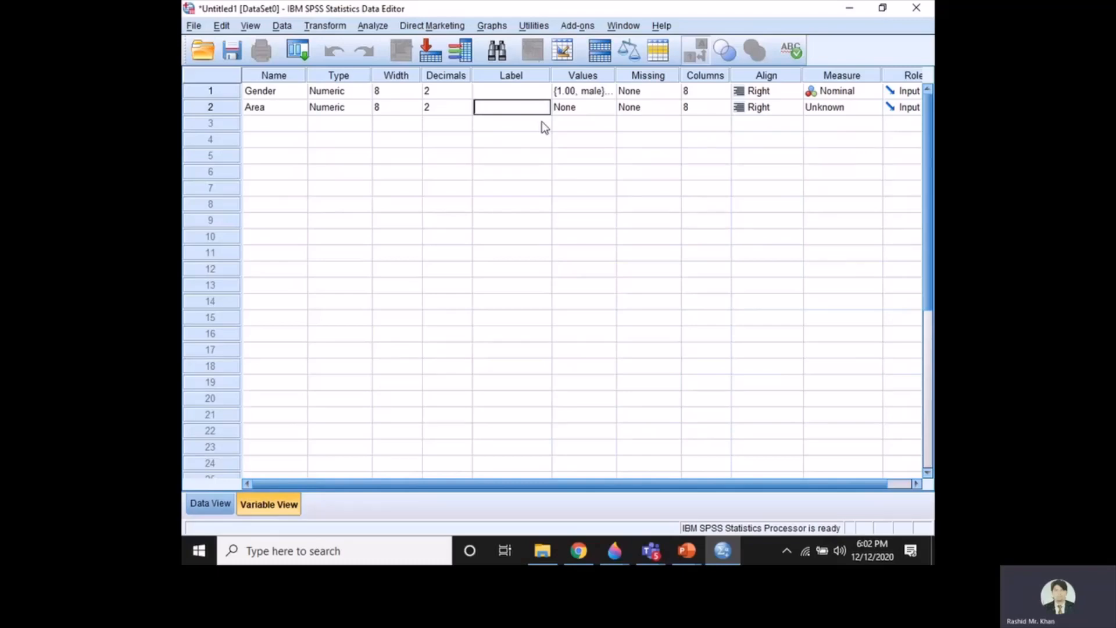
{"action": "type", "text": "Liv"}
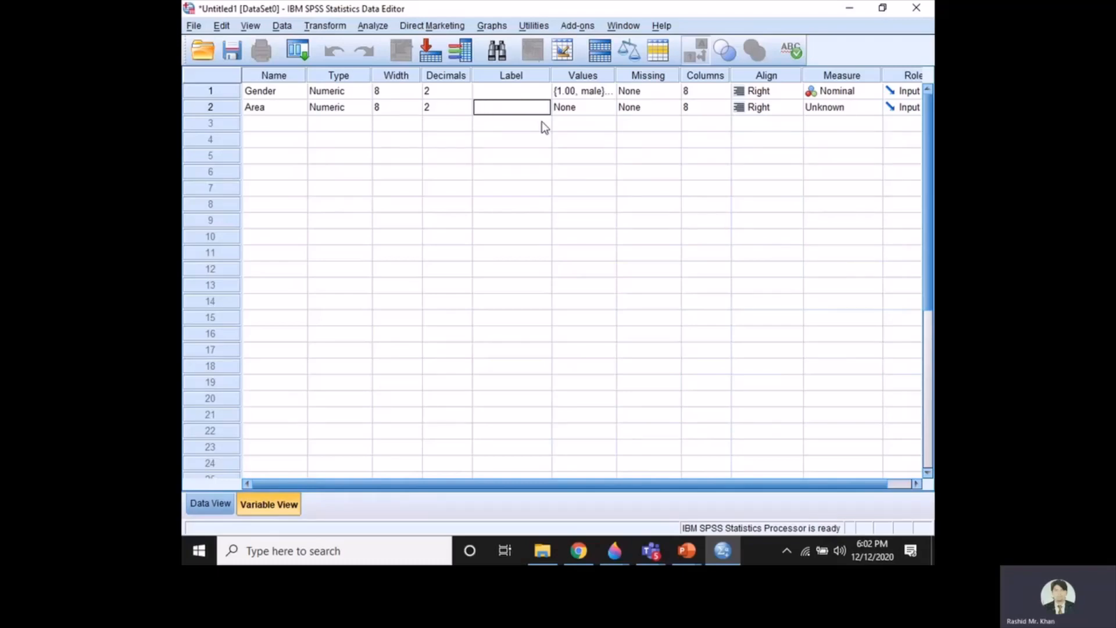
{"action": "type", "text": "A"}
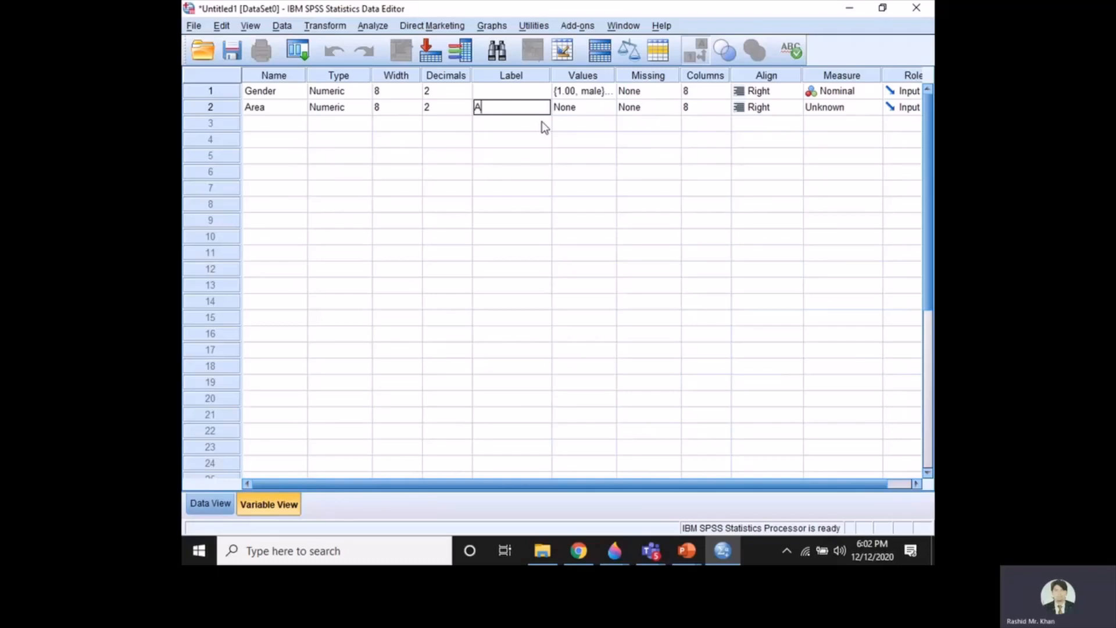
{"action": "type", "text": "rea of"}
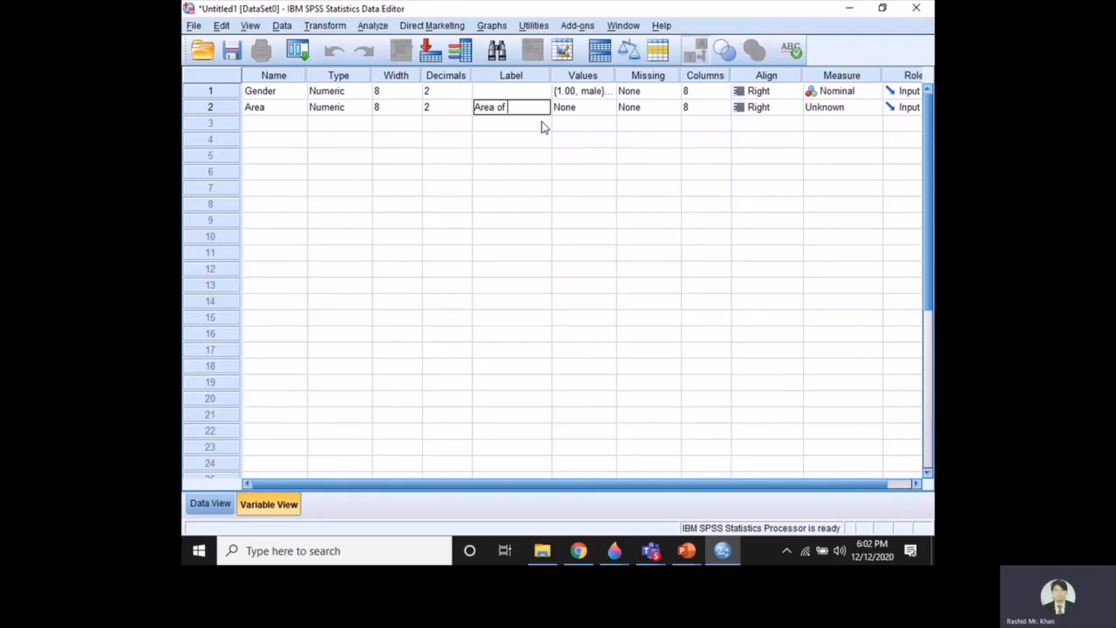
{"action": "type", "text": "livin"}
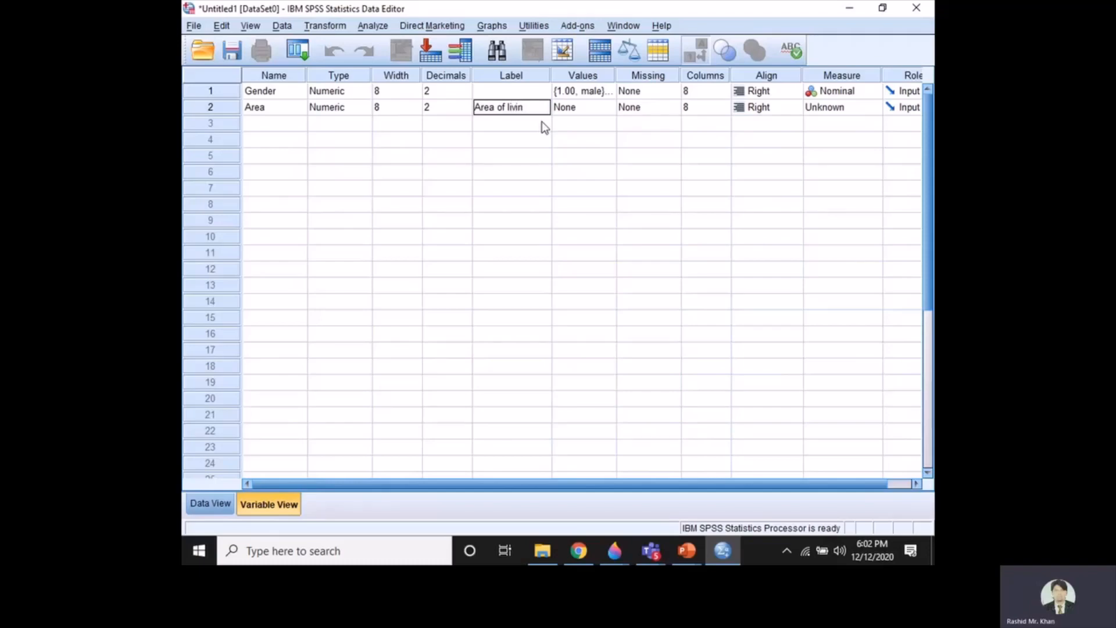
{"action": "type", "text": "g"}
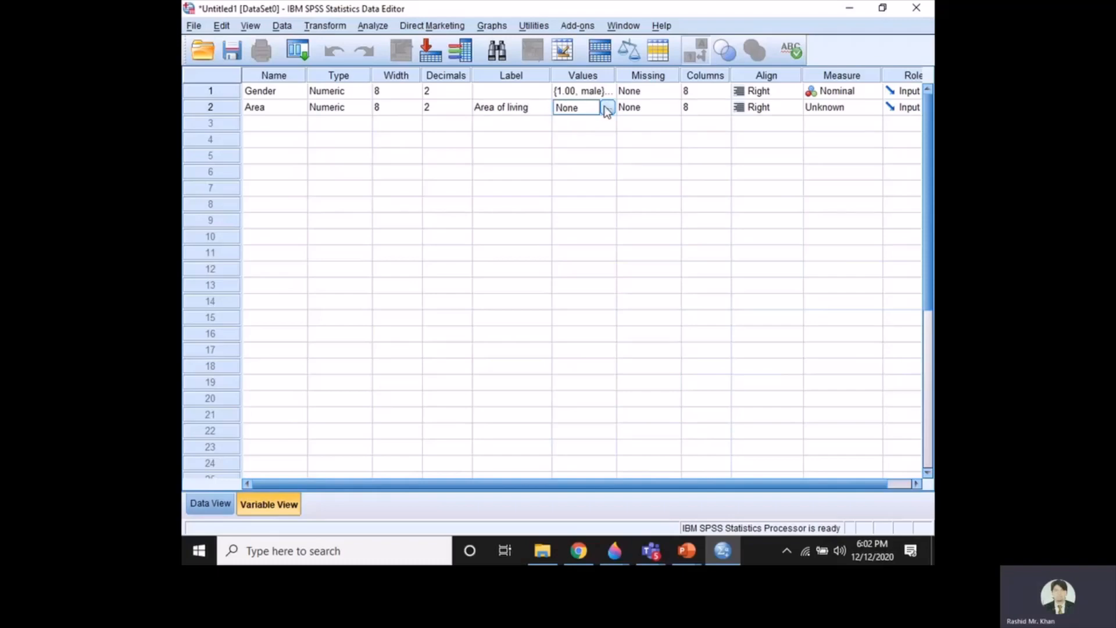
Give Area the value labels 1 = Urban and 2 = rural.
{"action": "left_click", "coordinate": [607, 107]}
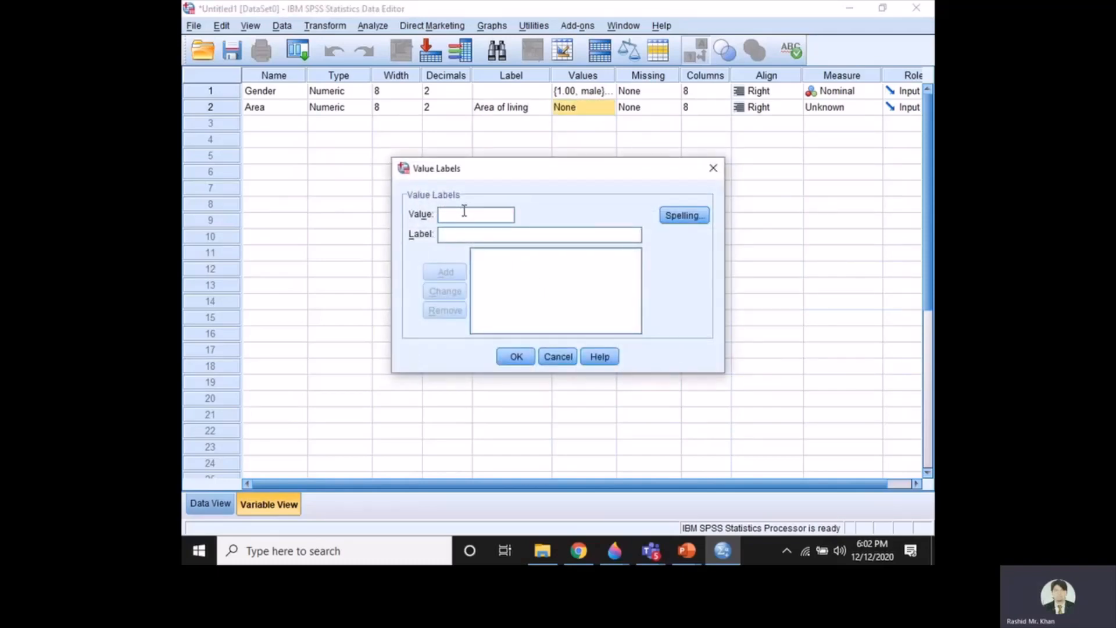
{"action": "type", "text": "1"}
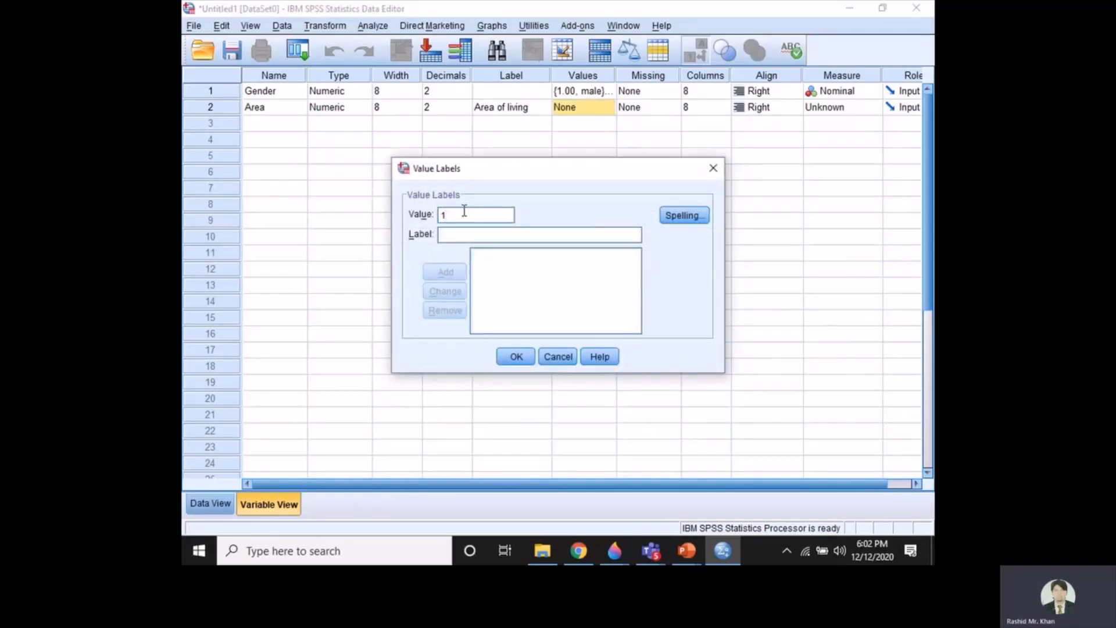
{"action": "type", "text": "Urban"}
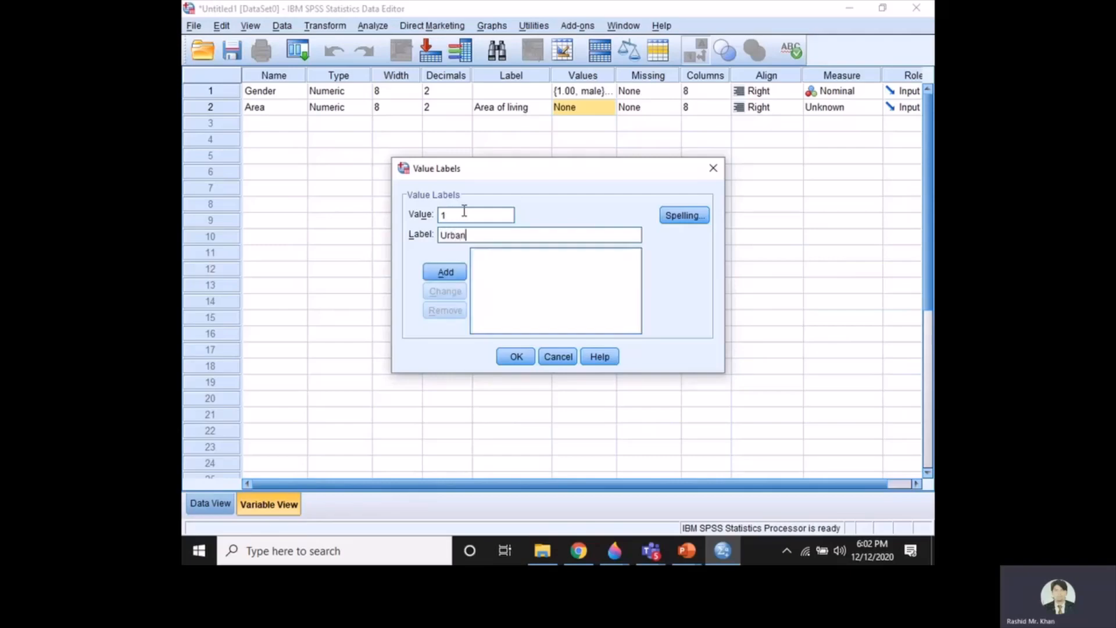
{"action": "left_click", "coordinate": [444, 272]}
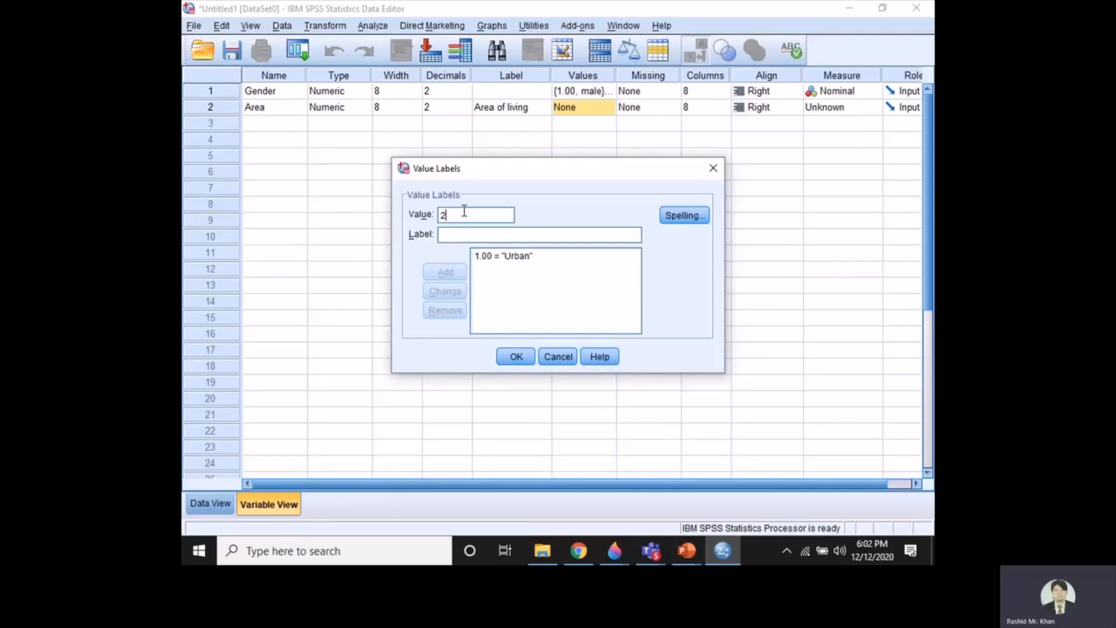
{"action": "type", "text": "r"}
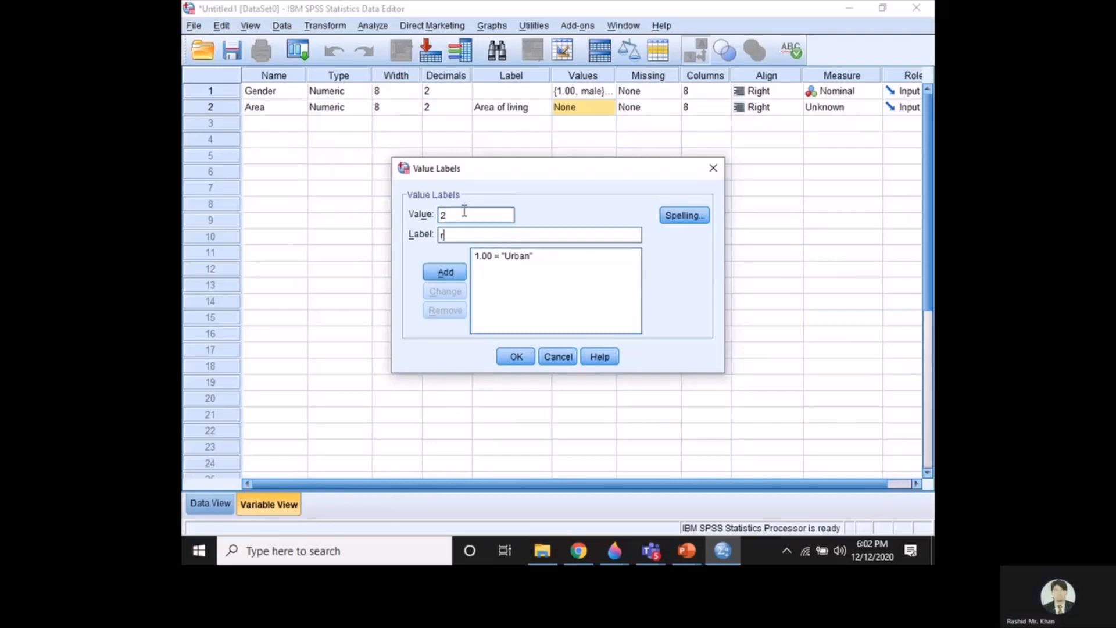
{"action": "type", "text": "ural"}
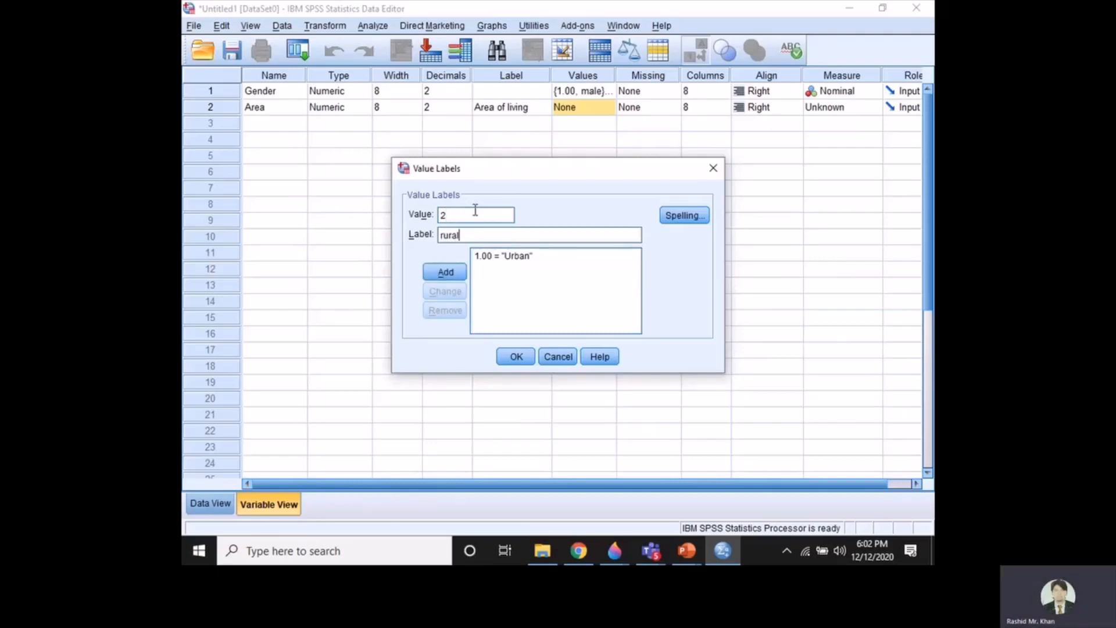
{"action": "left_click", "coordinate": [444, 272]}
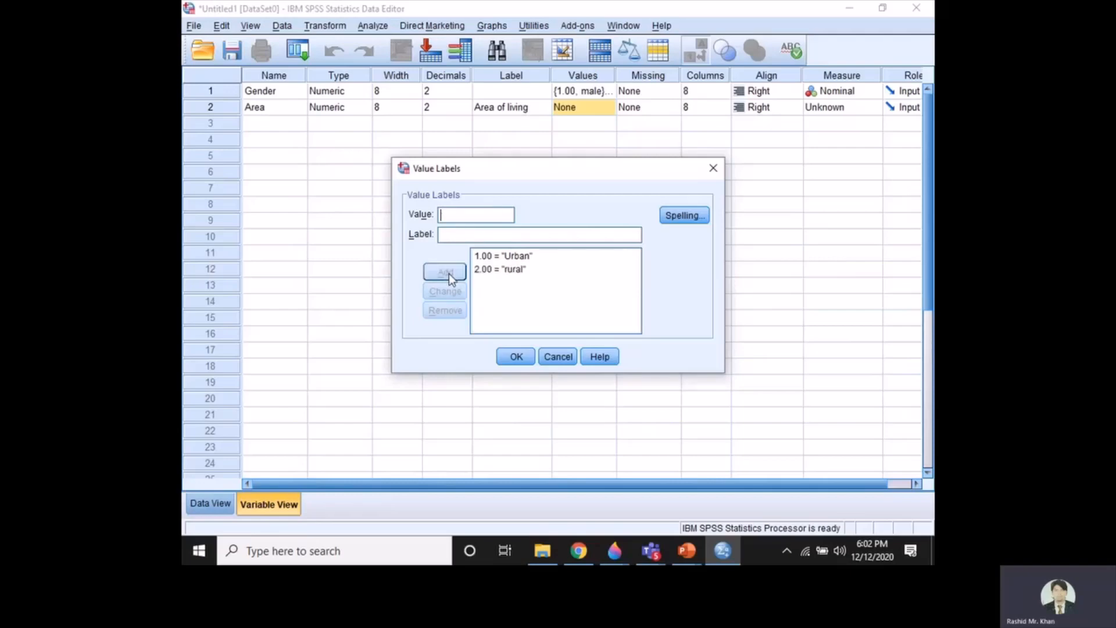
{"action": "left_click", "coordinate": [516, 357]}
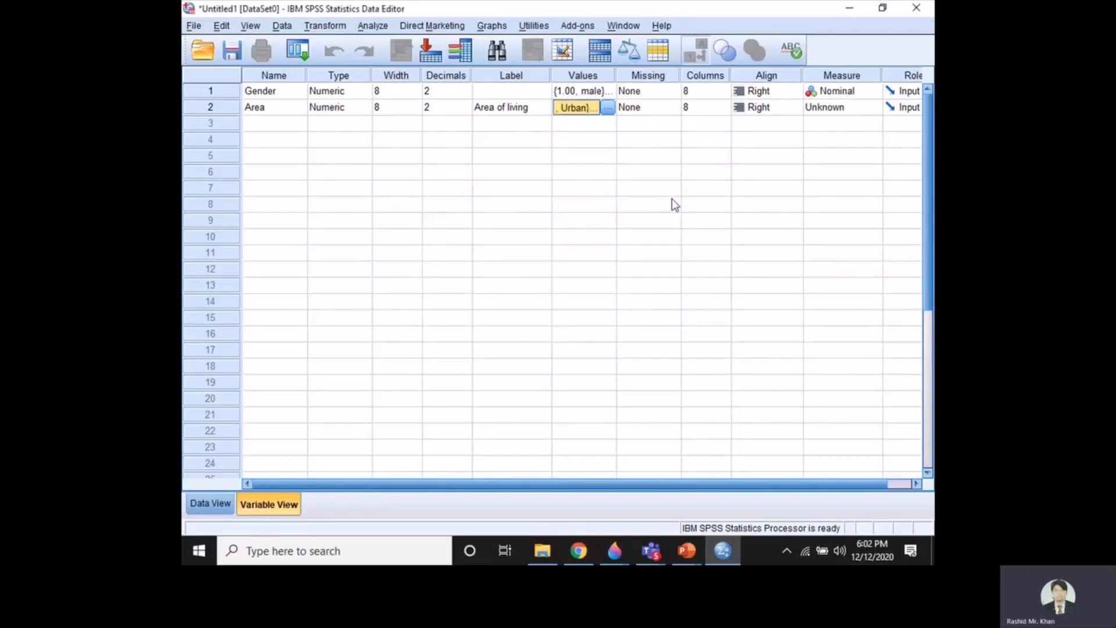
{"action": "mouse_move", "coordinate": [852, 117]}
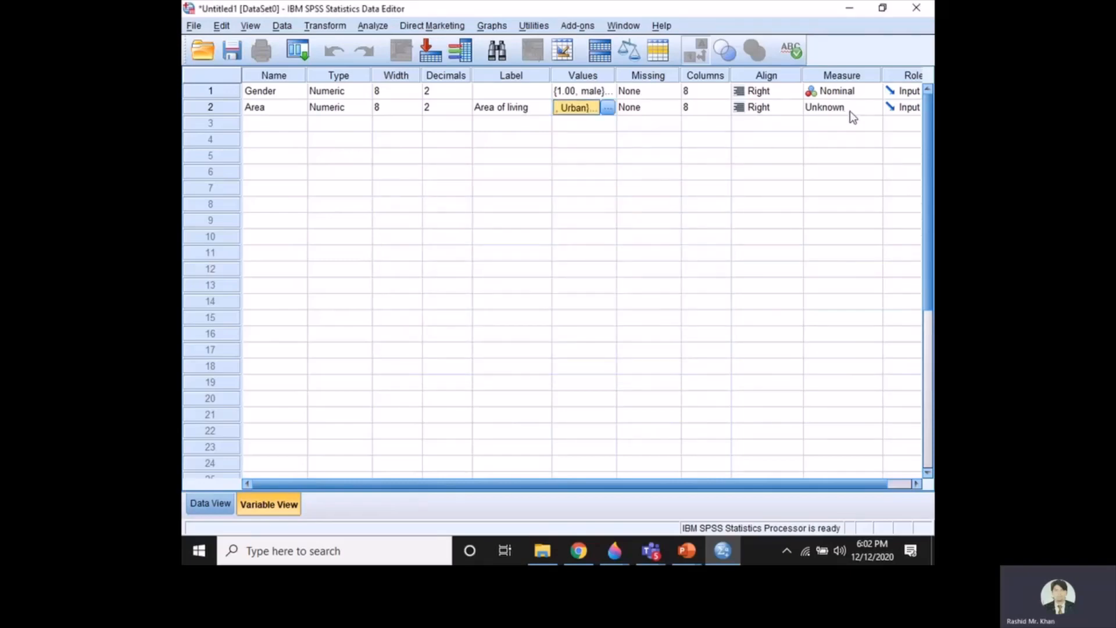
Set Area's measurement level to Nominal.
{"action": "left_click", "coordinate": [837, 107]}
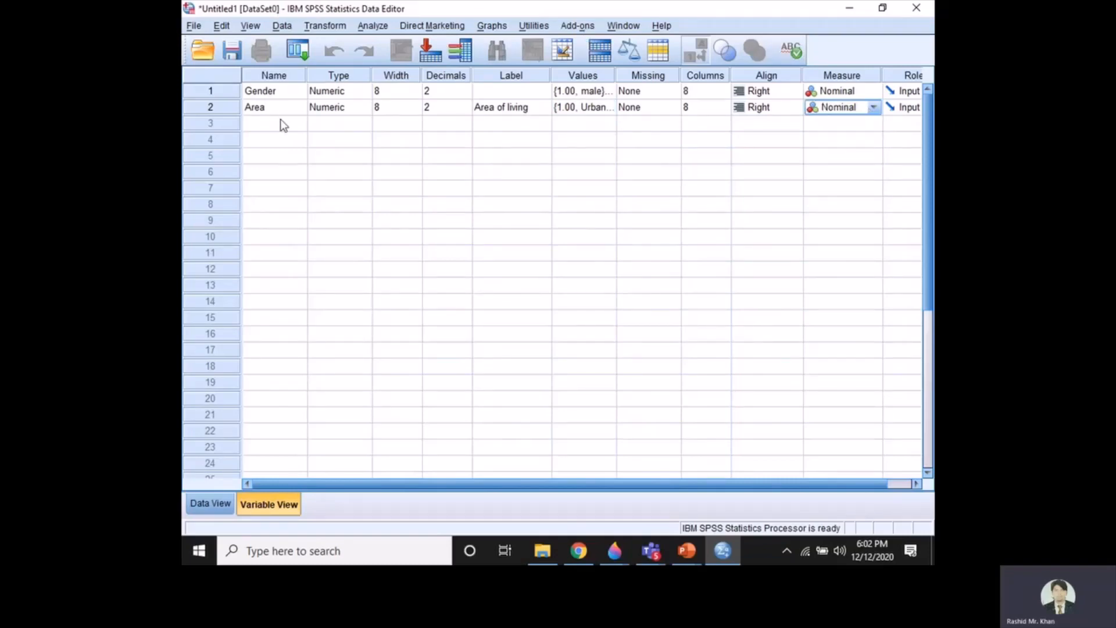
{"action": "left_click", "coordinate": [274, 124]}
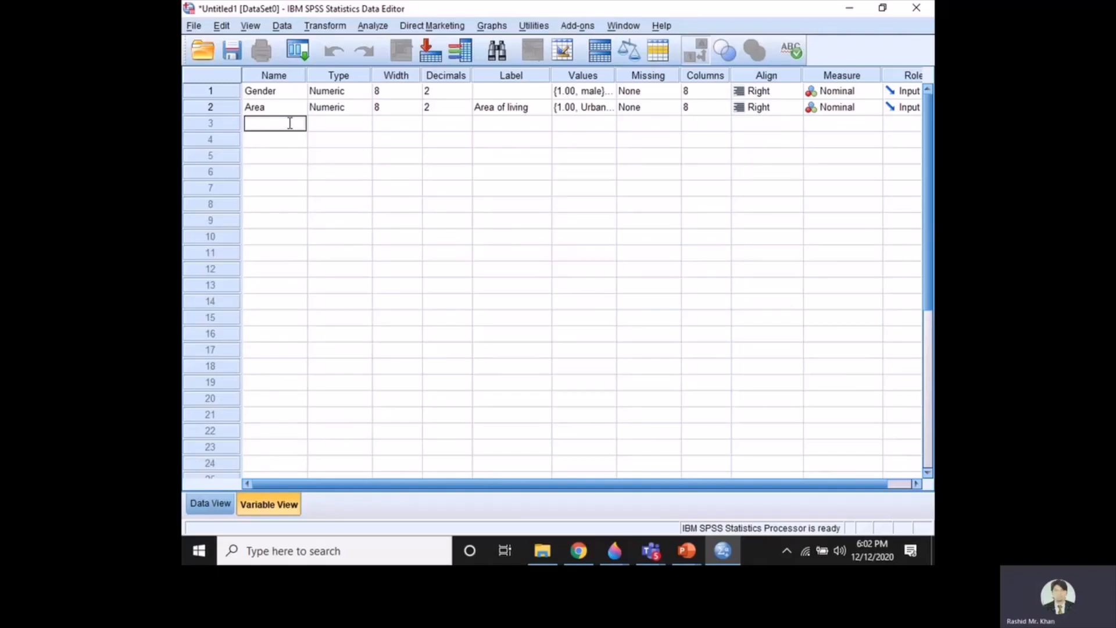
Create a third variable Education labelled 'Respondant Education' and start its value labels.
{"action": "type", "text": "E"}
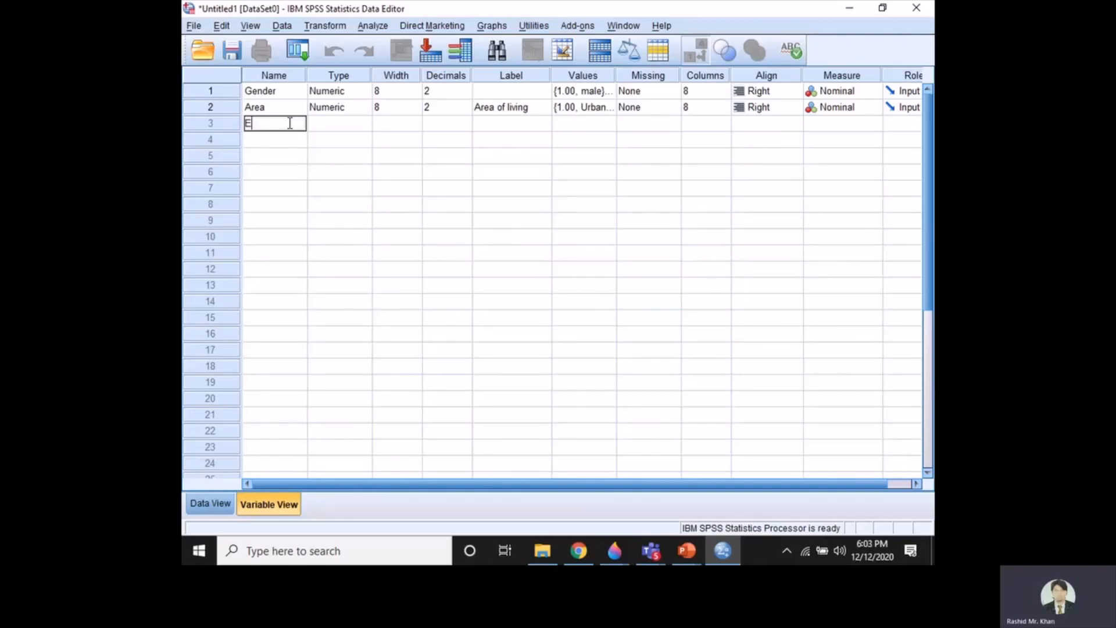
{"action": "type", "text": "Education"}
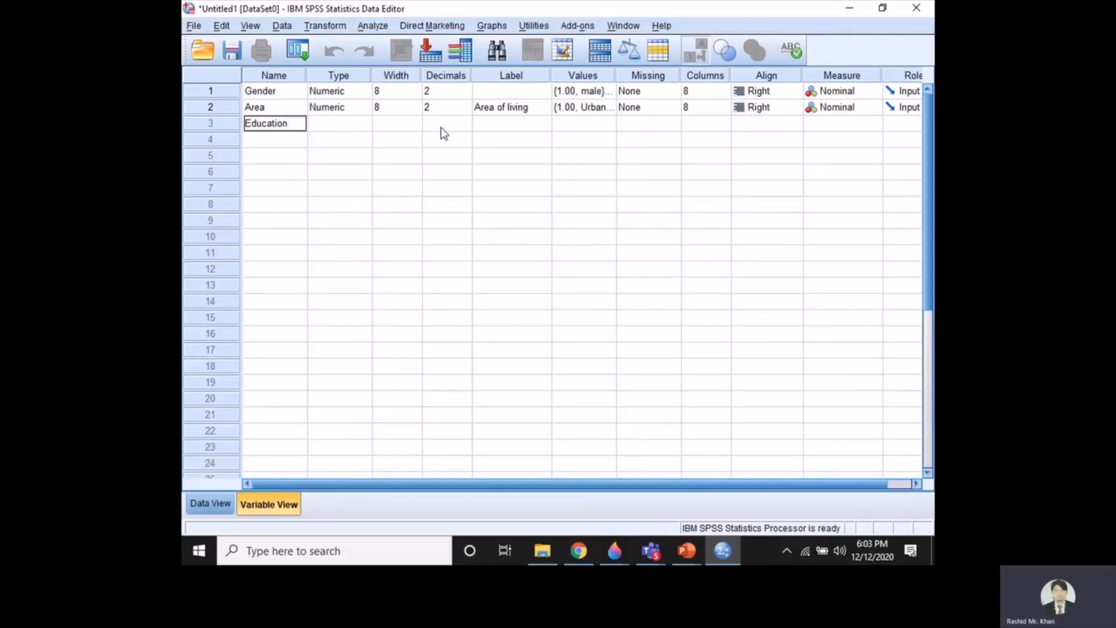
{"action": "left_click", "coordinate": [511, 123]}
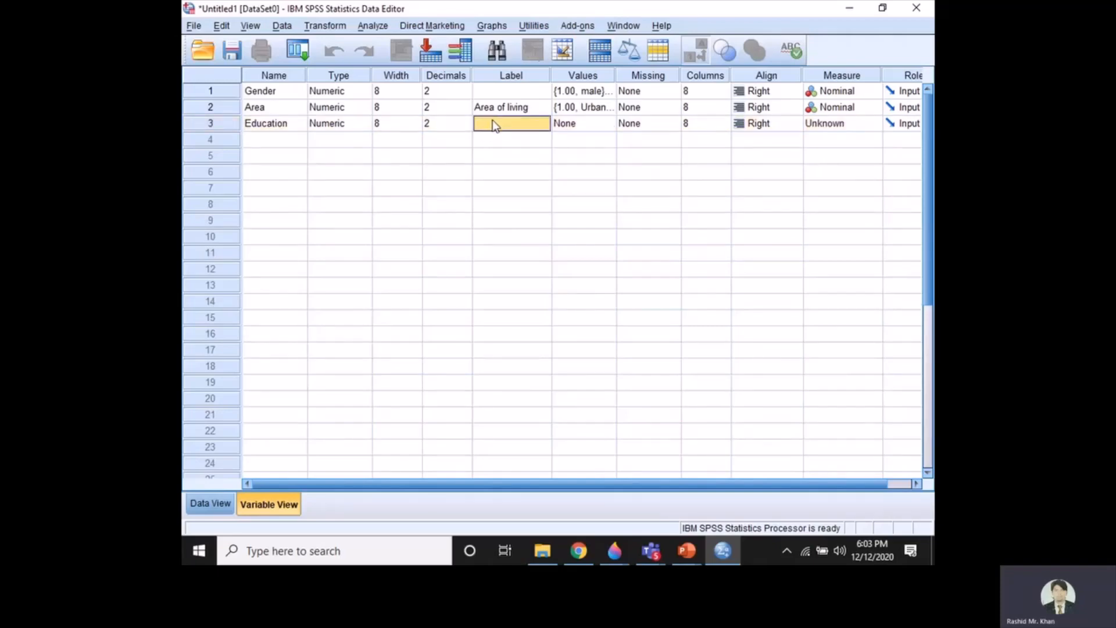
{"action": "double_click", "coordinate": [512, 124]}
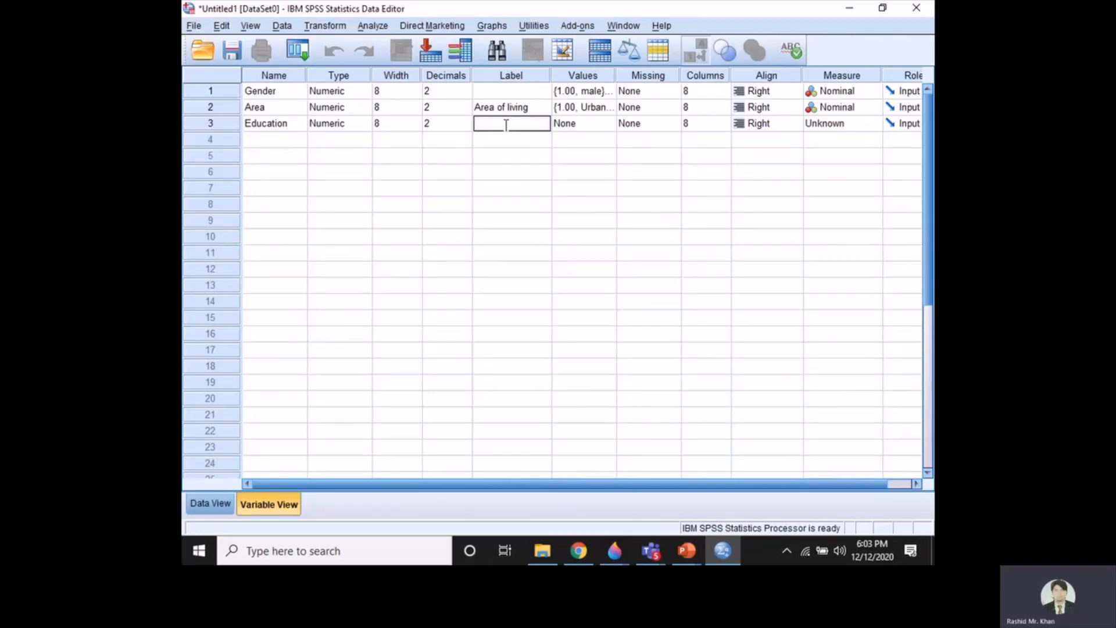
{"action": "type", "text": "Re"}
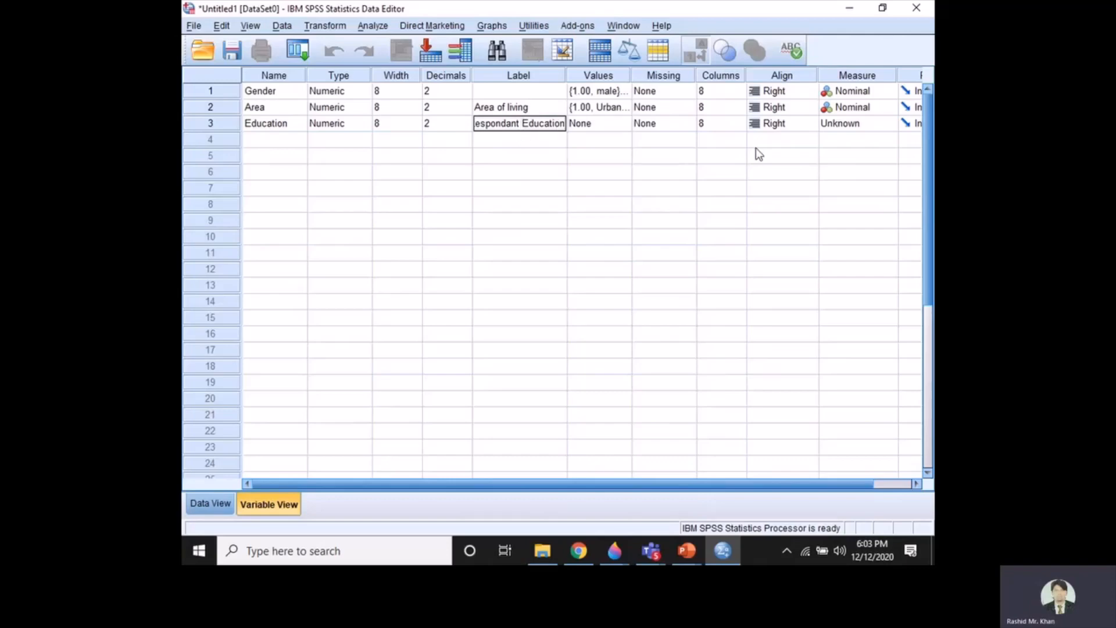
{"action": "left_click", "coordinate": [592, 123]}
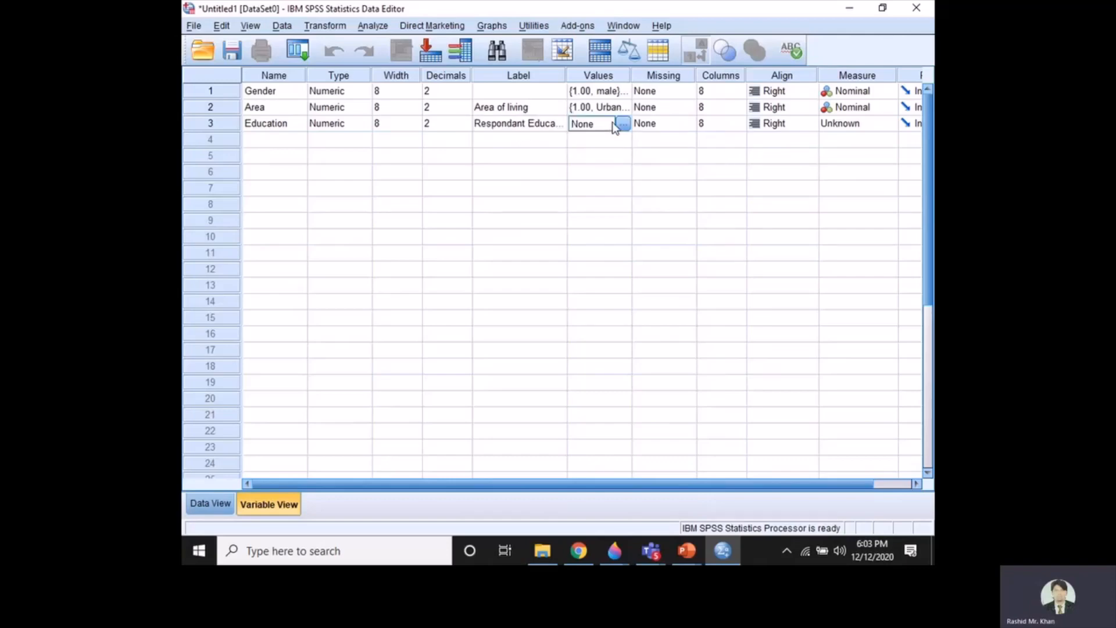
{"action": "left_click", "coordinate": [623, 123]}
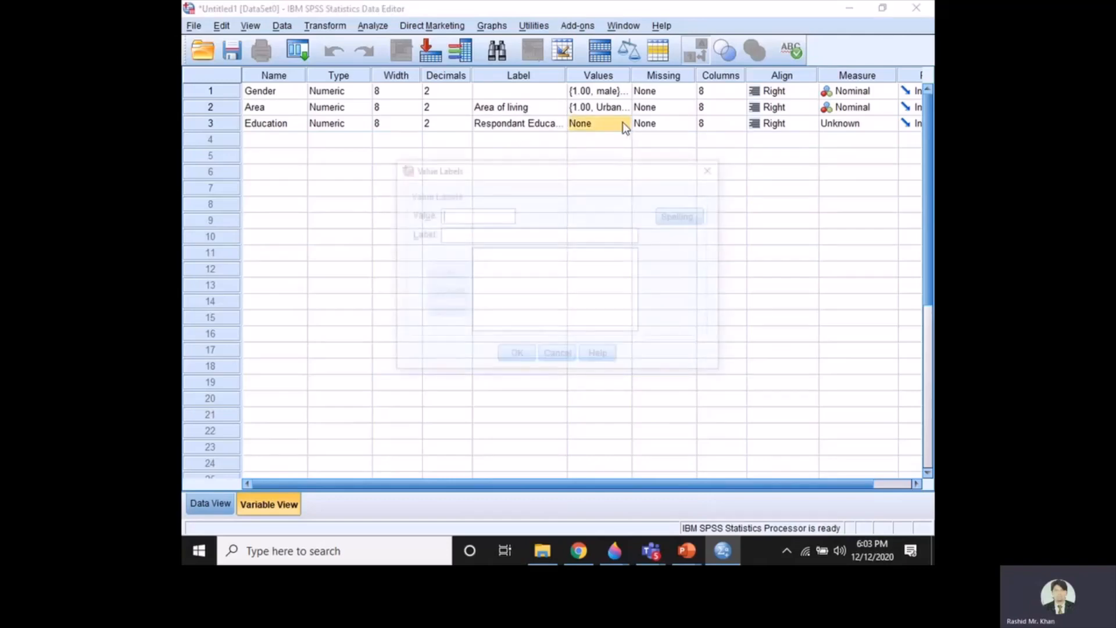
Give Education the value labels 1 = Under graduate, 2 = Graduate, 3 = Post graduate.
{"action": "type", "text": "1"}
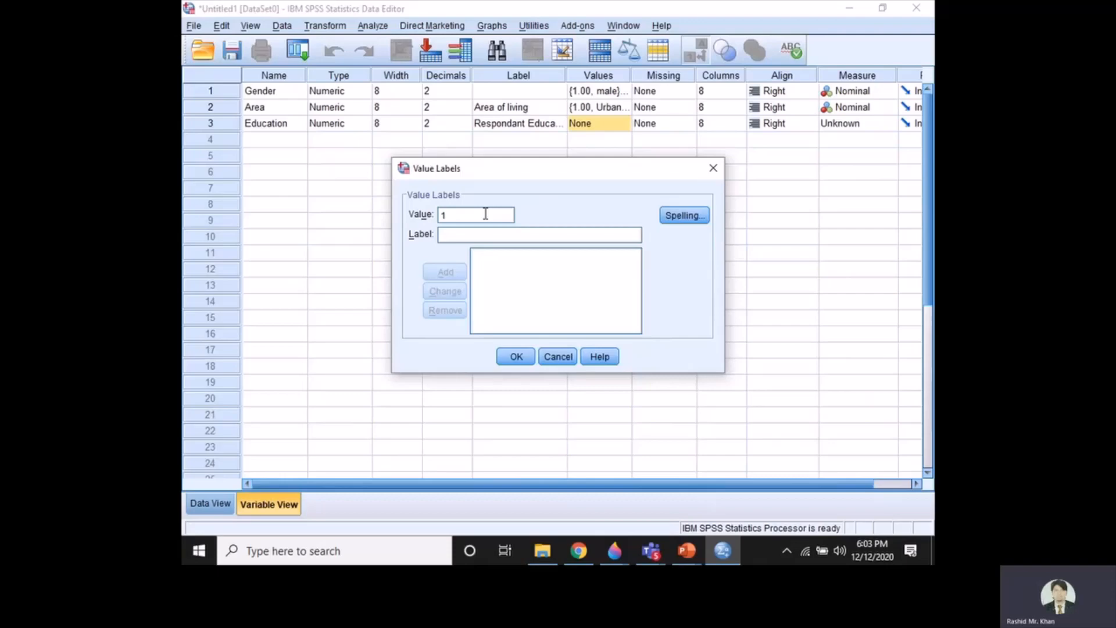
{"action": "type", "text": "Under graduc"}
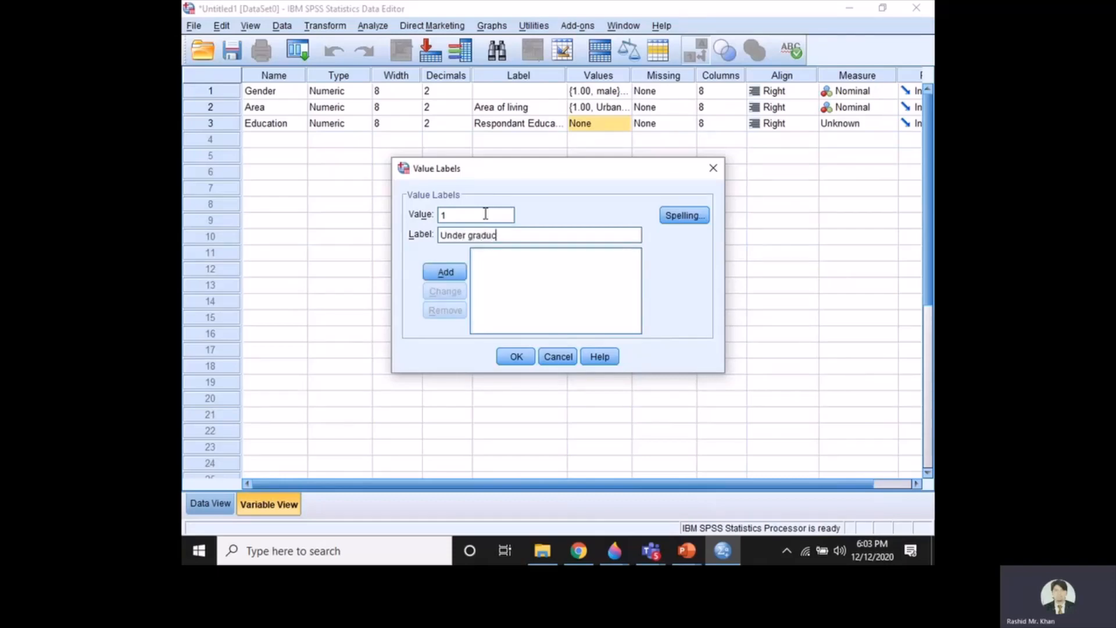
{"action": "left_click", "coordinate": [444, 272]}
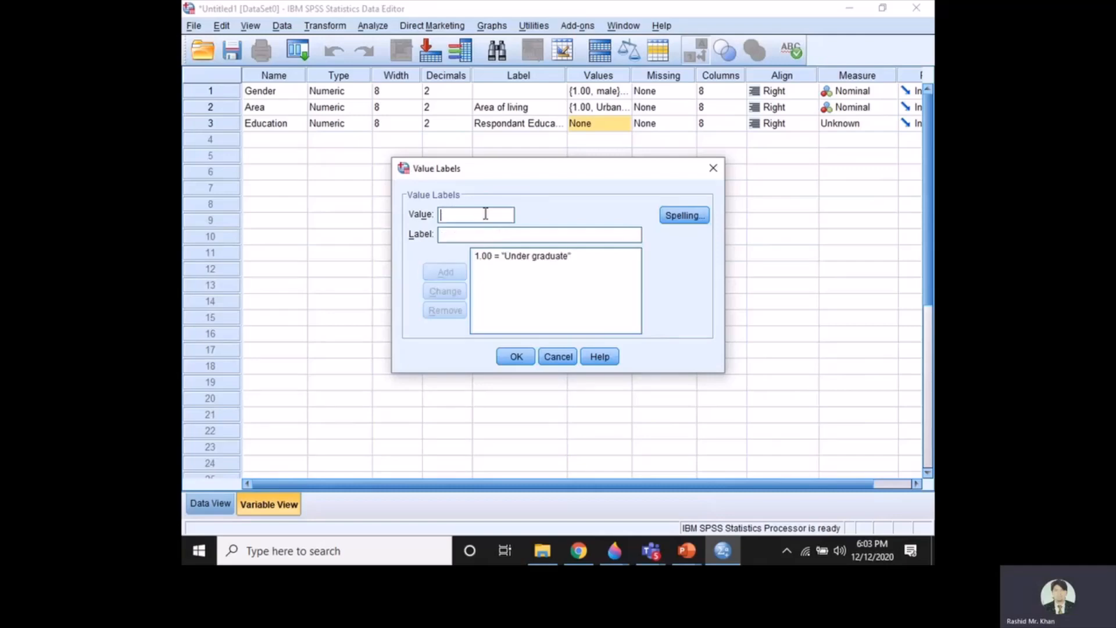
{"action": "type", "text": "2"}
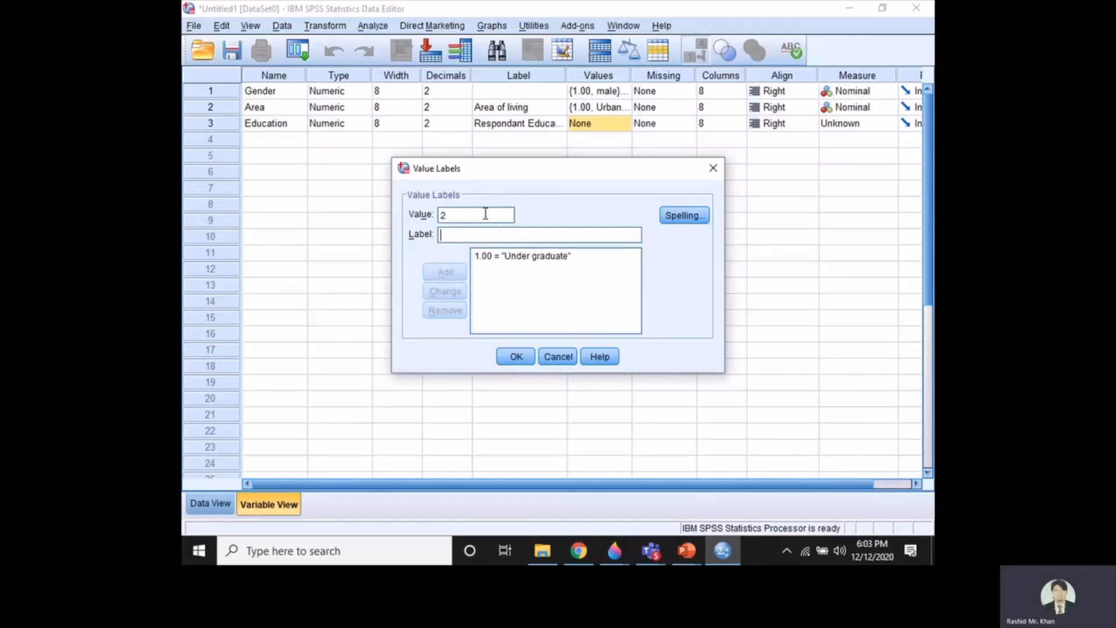
{"action": "type", "text": "Grad"}
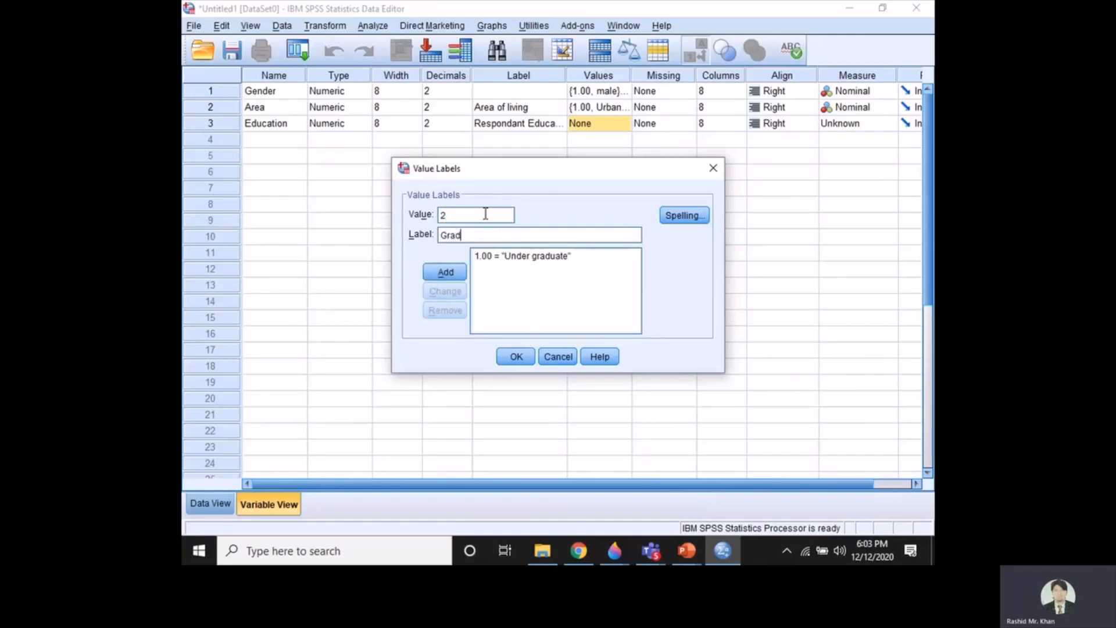
{"action": "type", "text": "uate"}
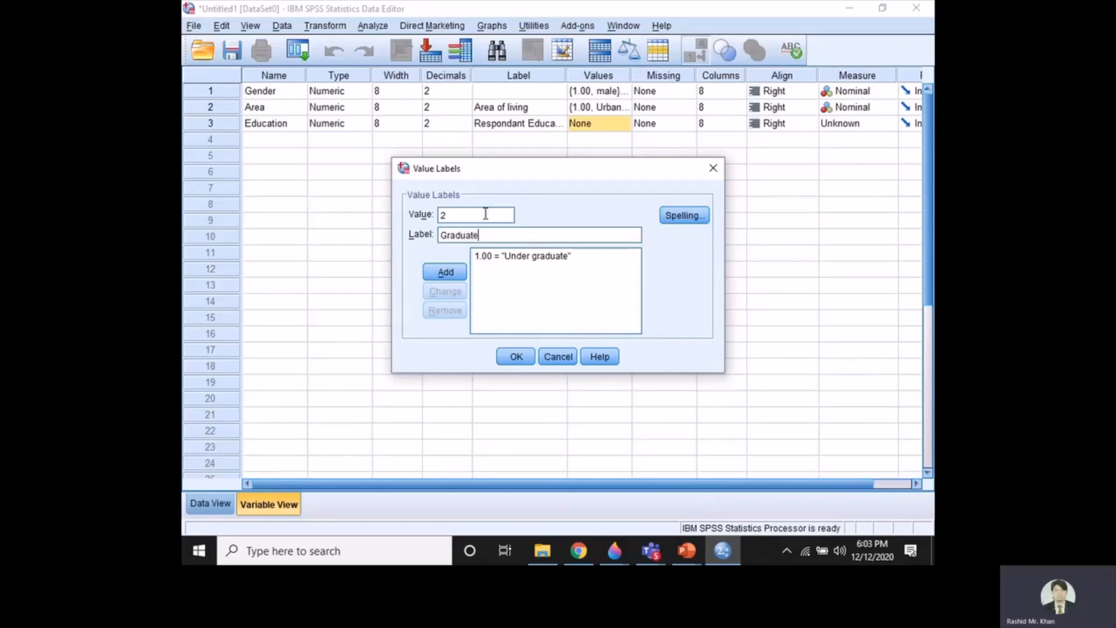
{"action": "left_click", "coordinate": [444, 272]}
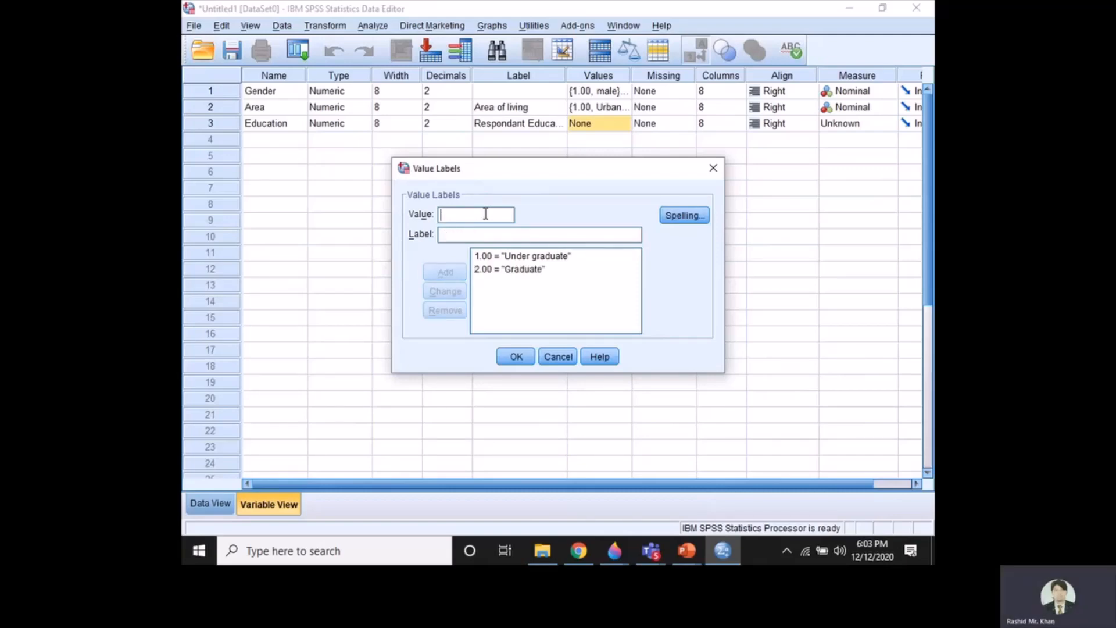
{"action": "type", "text": "3"}
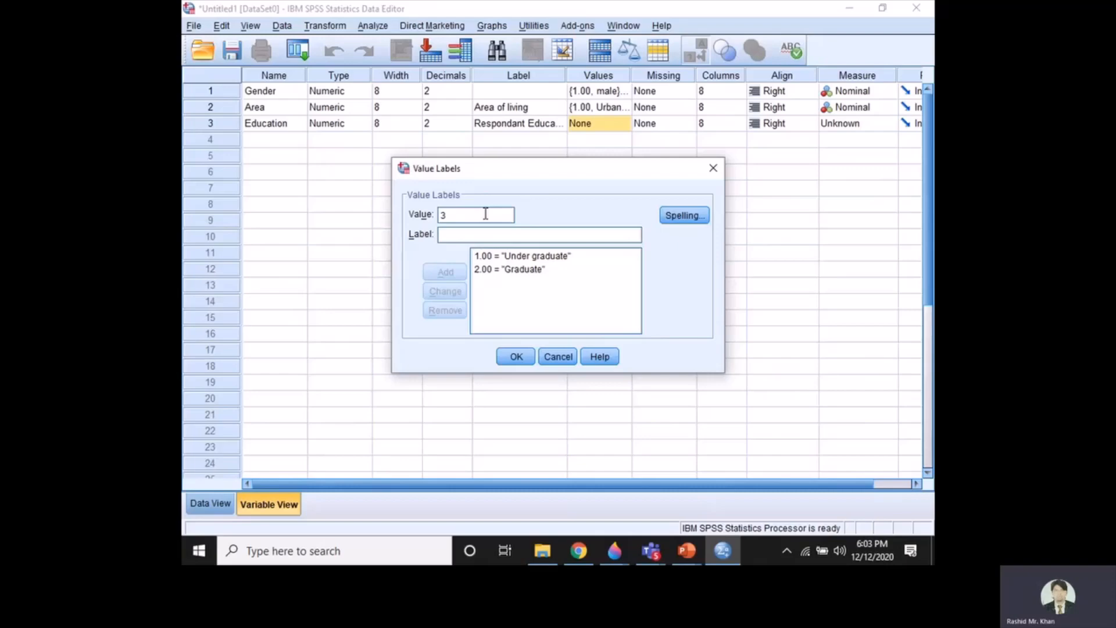
{"action": "type", "text": "Post g"}
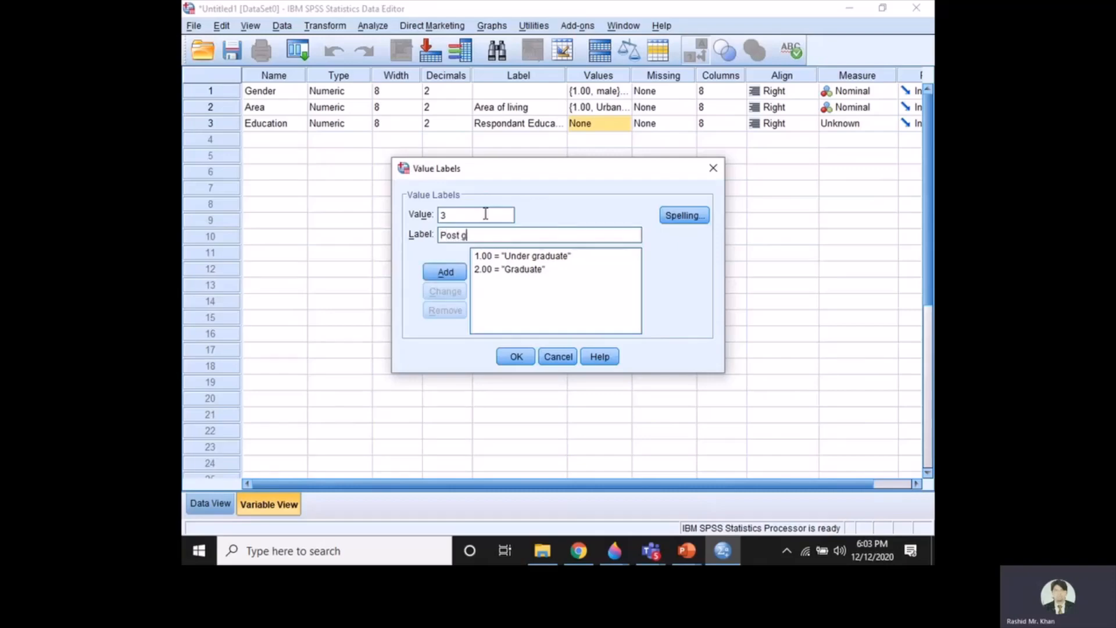
{"action": "type", "text": "raduate"}
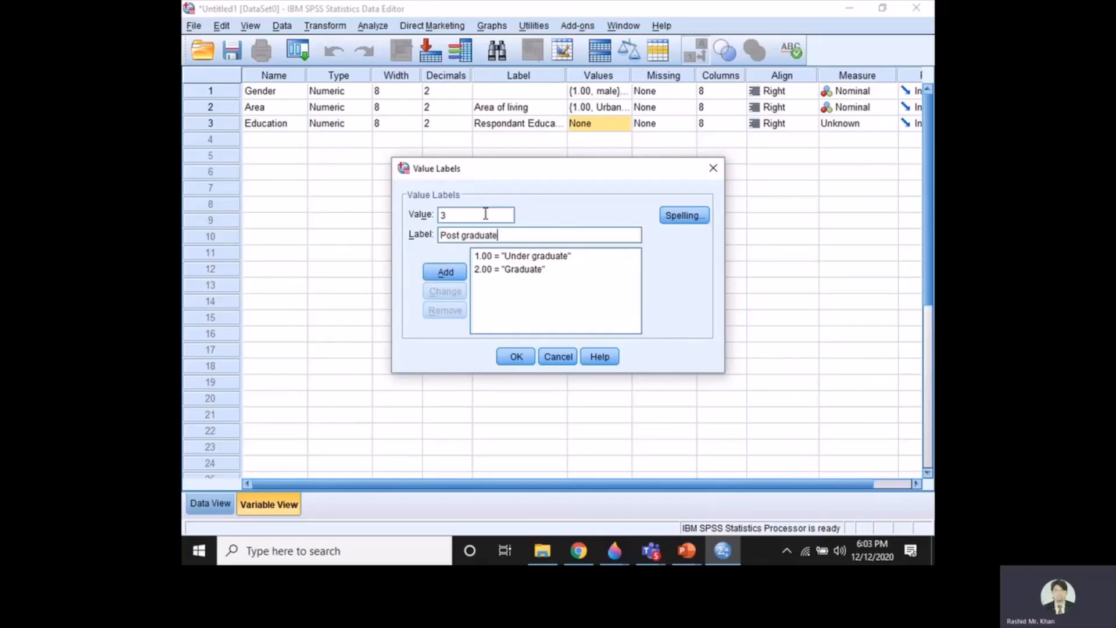
{"action": "left_click", "coordinate": [444, 272]}
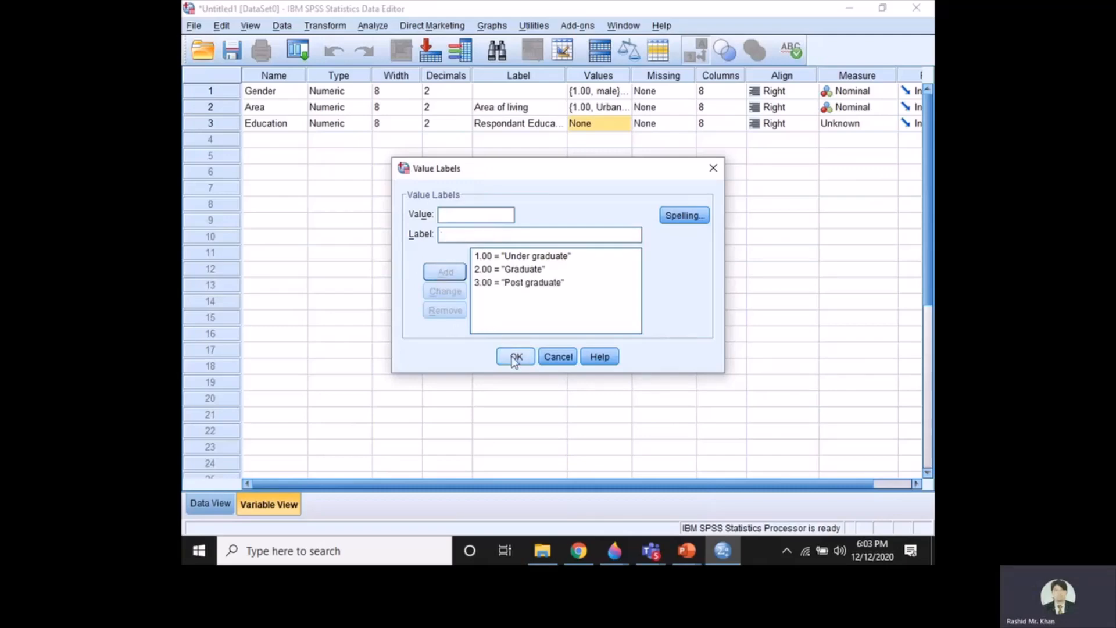
{"action": "left_click", "coordinate": [515, 357]}
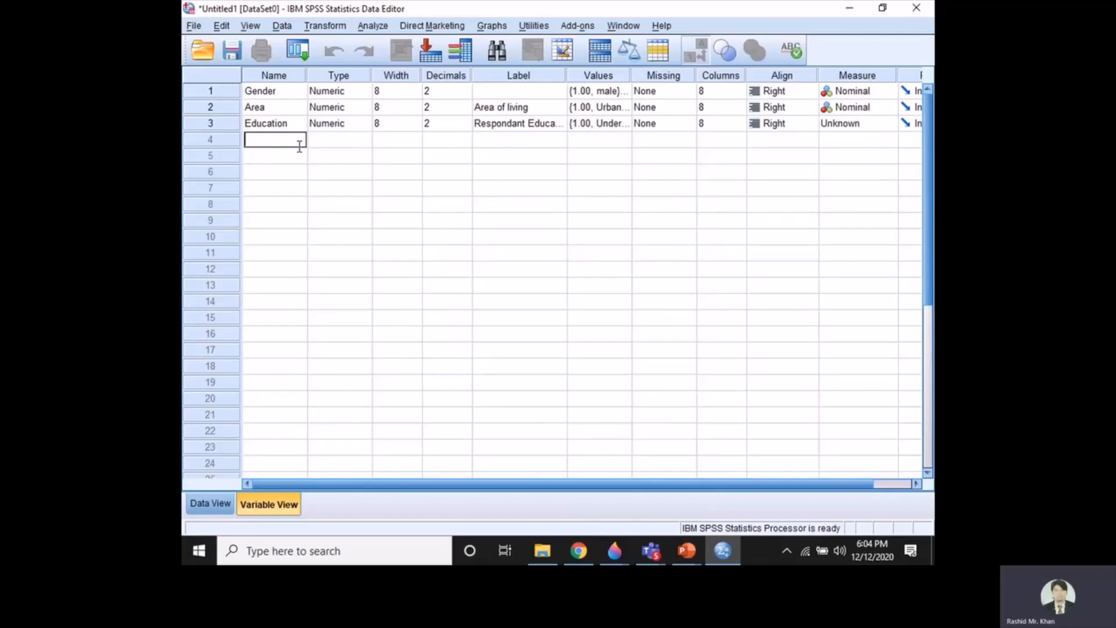
Add an Age variable labelled 'Responadant age' with Scale measurement level.
{"action": "type", "text": "A"}
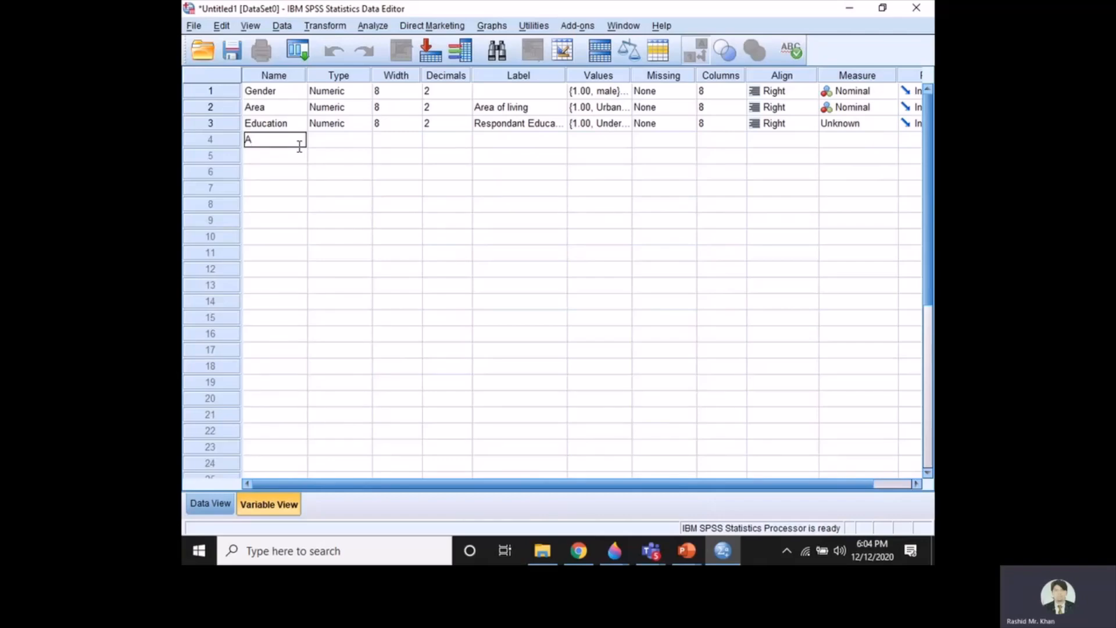
{"action": "type", "text": "Age"}
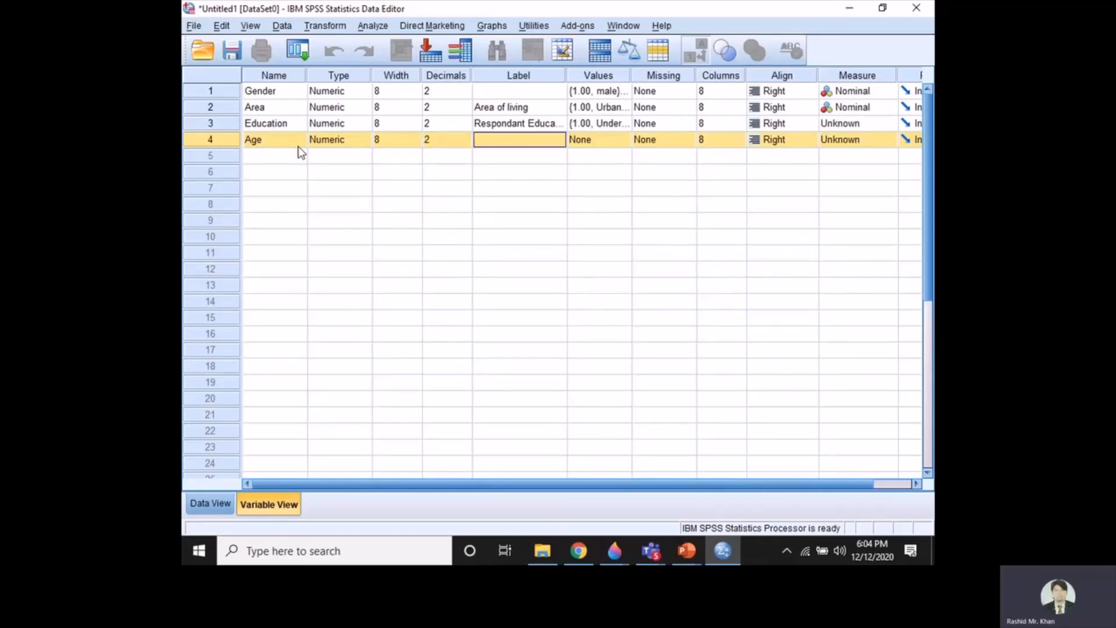
{"action": "type", "text": "Respon"}
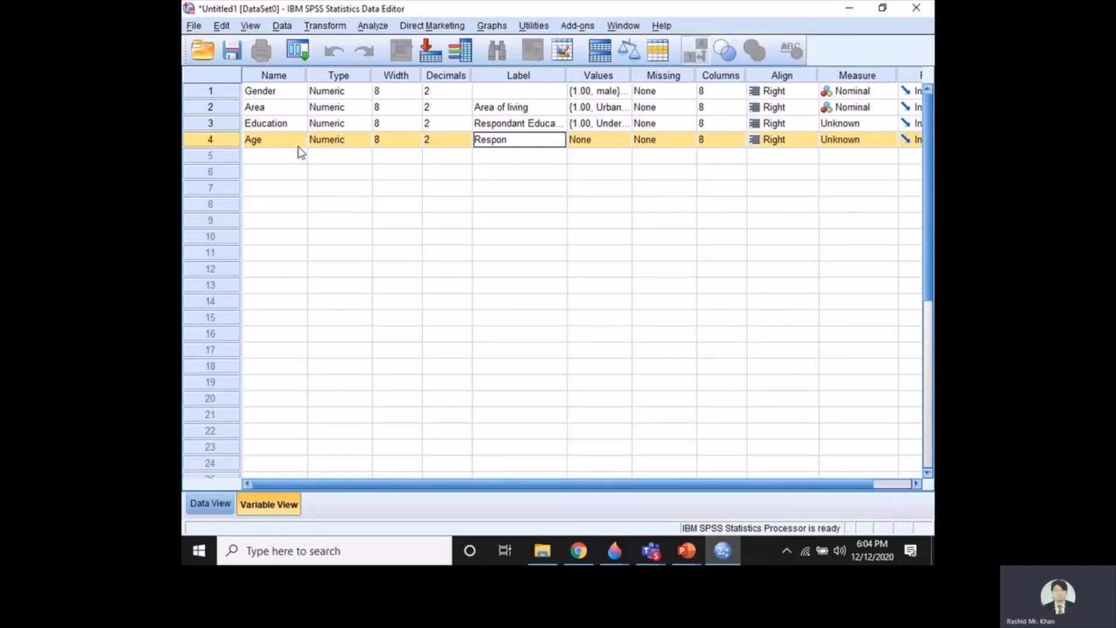
{"action": "type", "text": "adant"}
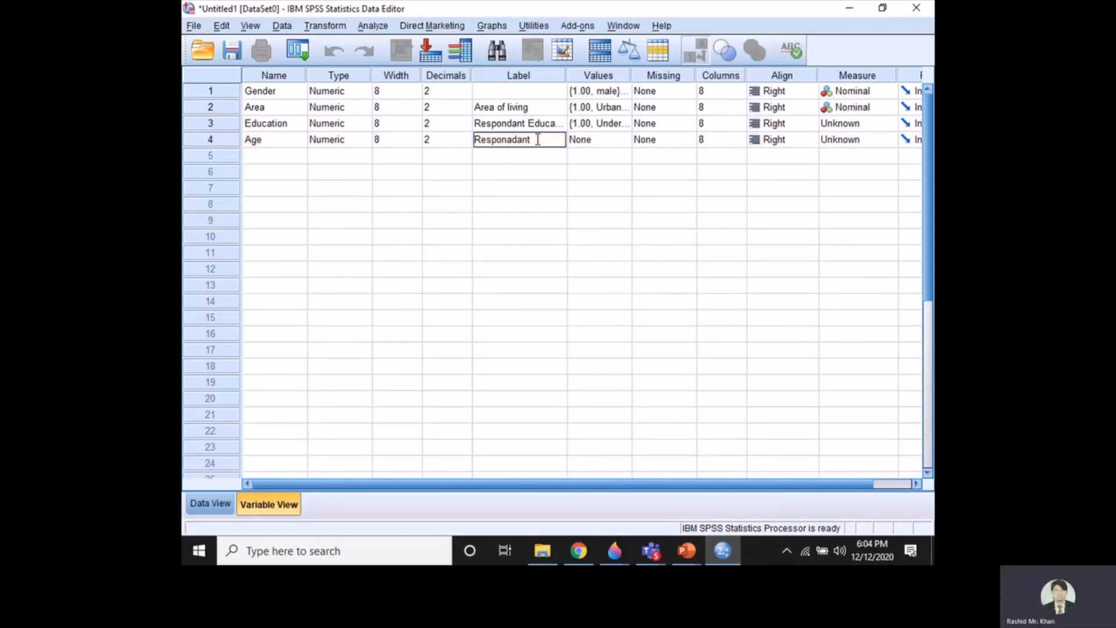
{"action": "type", "text": "age"}
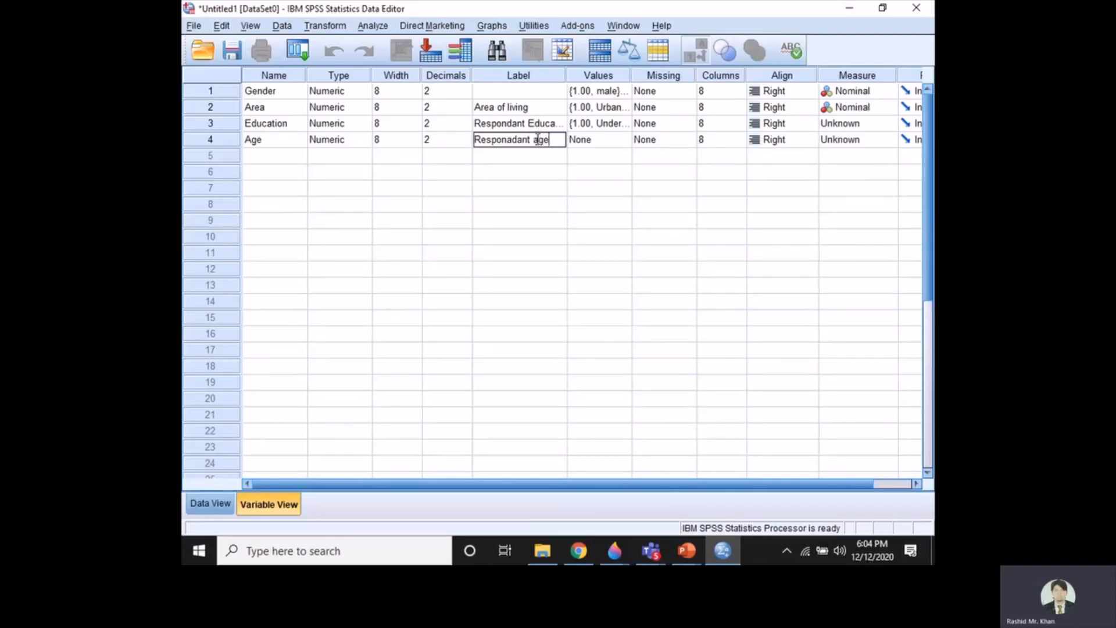
{"action": "left_click", "coordinate": [781, 139]}
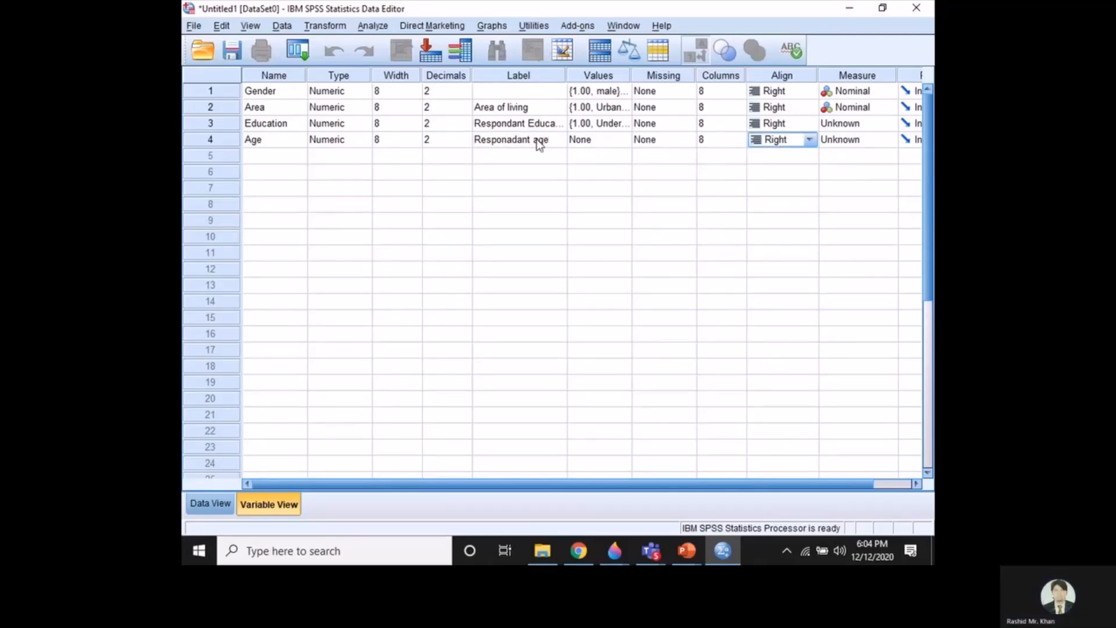
{"action": "left_click", "coordinate": [855, 140]}
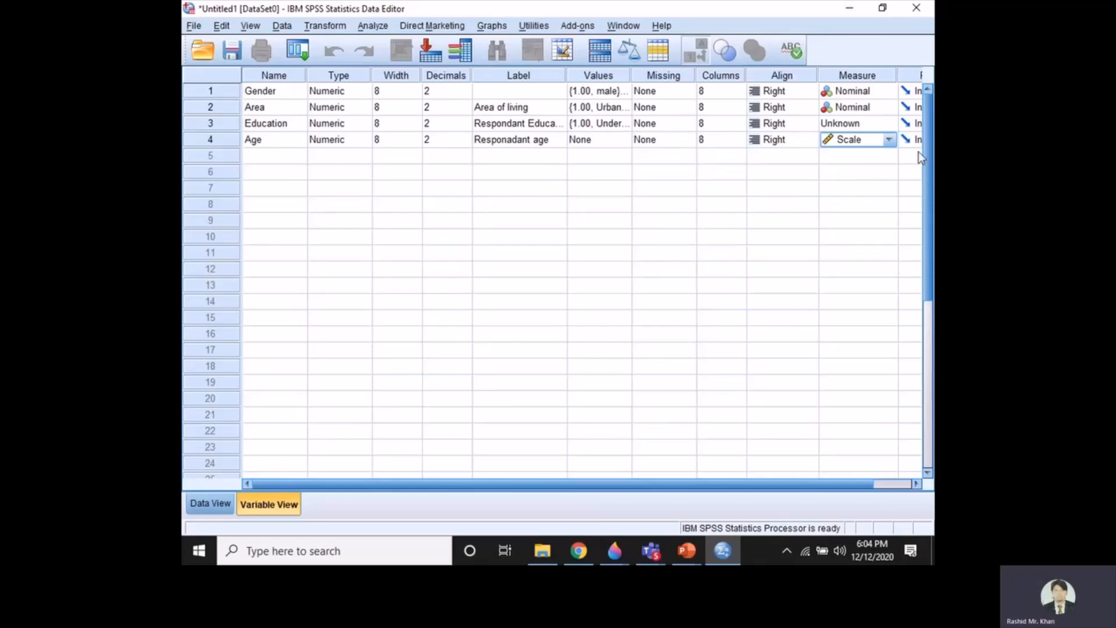
{"action": "mouse_move", "coordinate": [855, 161]}
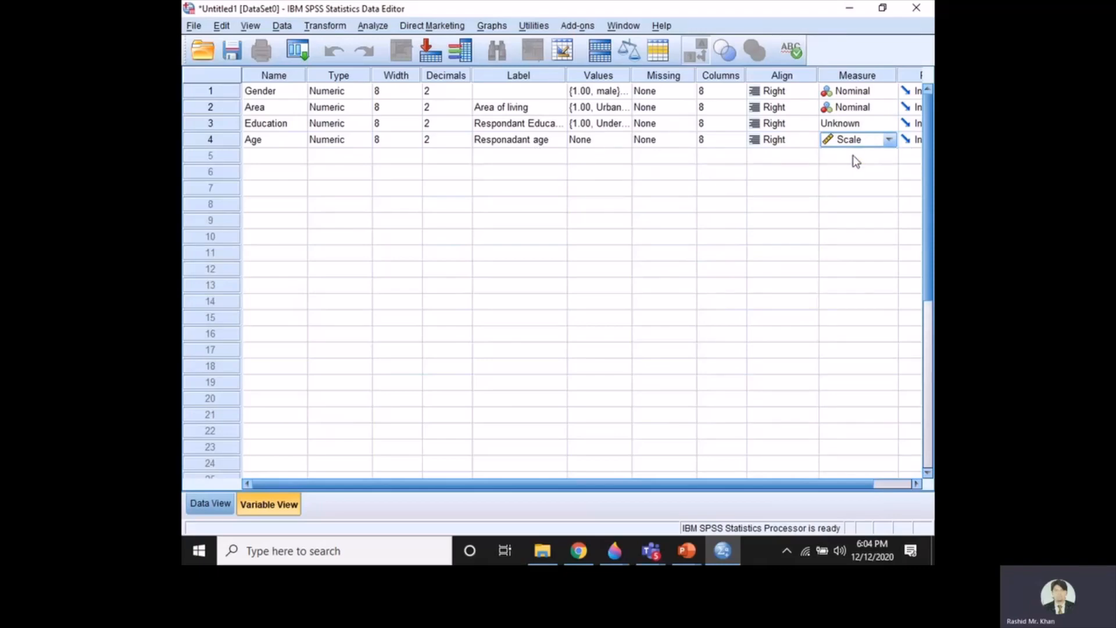
{"action": "mouse_move", "coordinate": [352, 154]}
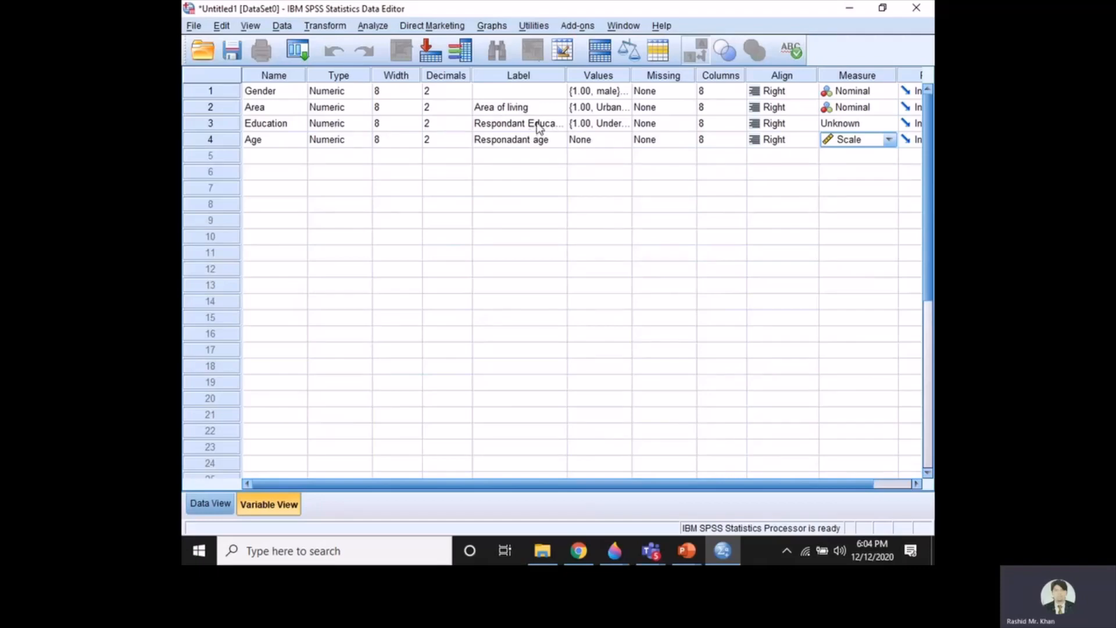
{"action": "mouse_move", "coordinate": [553, 131]}
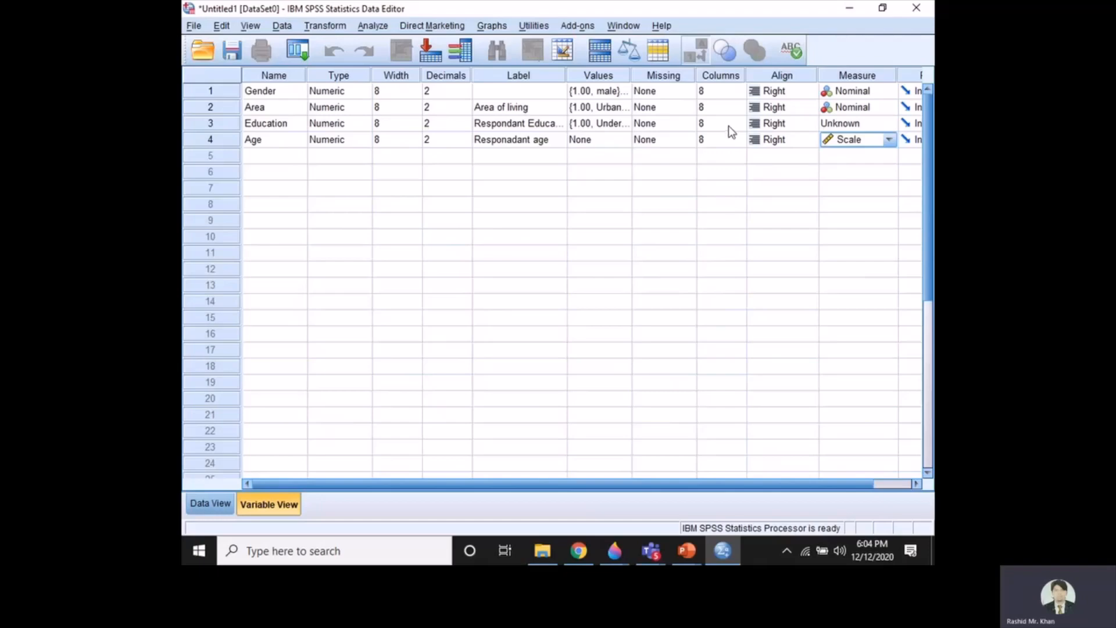
{"action": "mouse_move", "coordinate": [753, 133]}
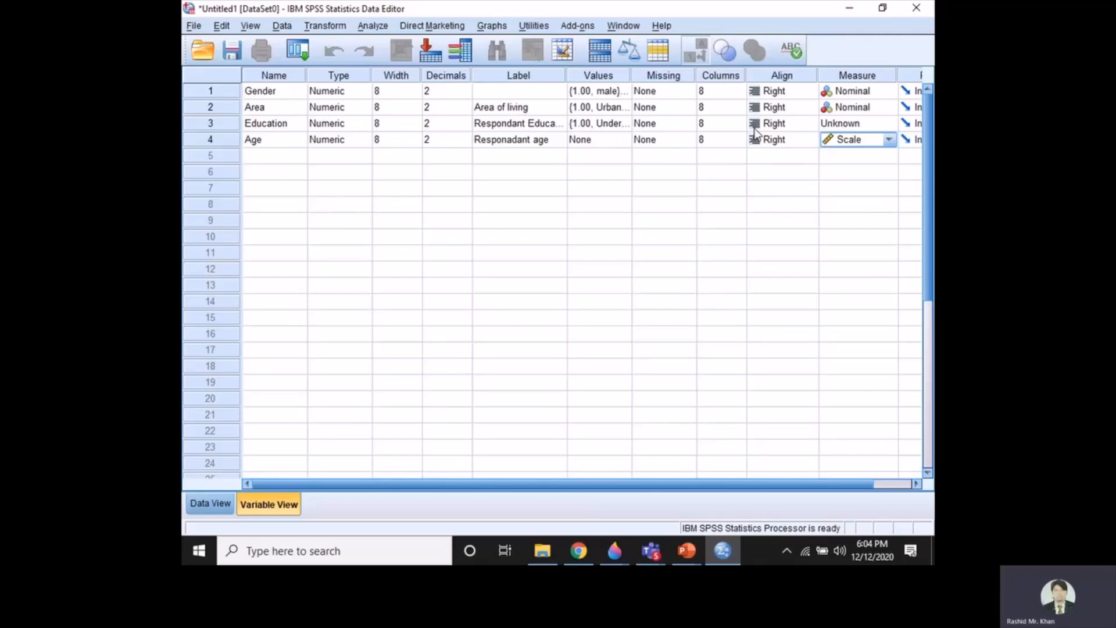
{"action": "mouse_move", "coordinate": [749, 127]}
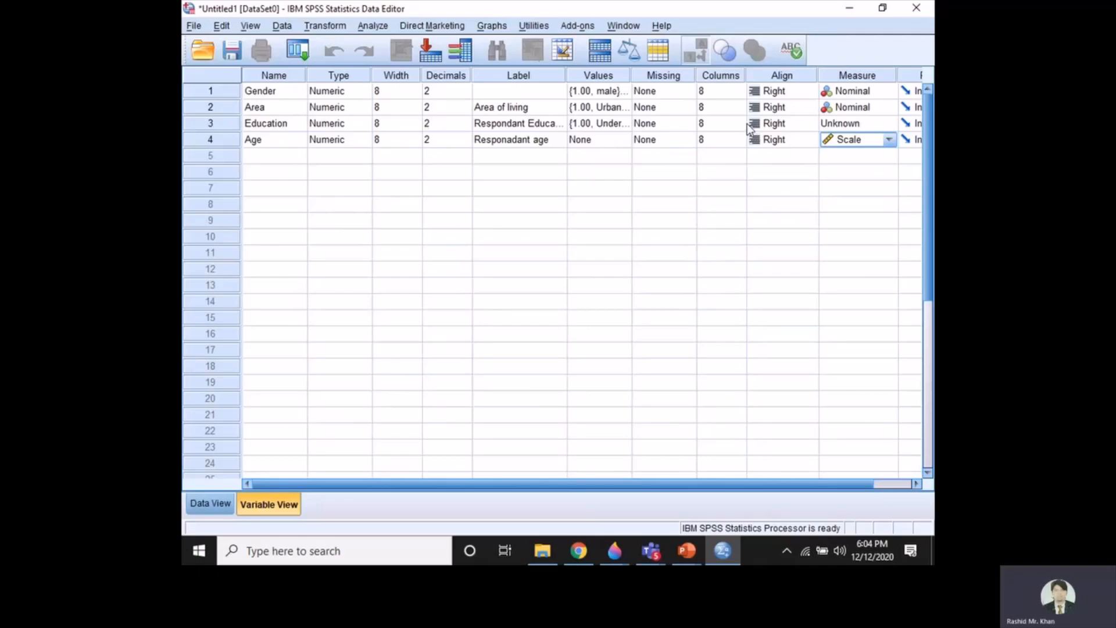
Set Education's measurement level to Ordinal.
{"action": "left_click", "coordinate": [888, 124]}
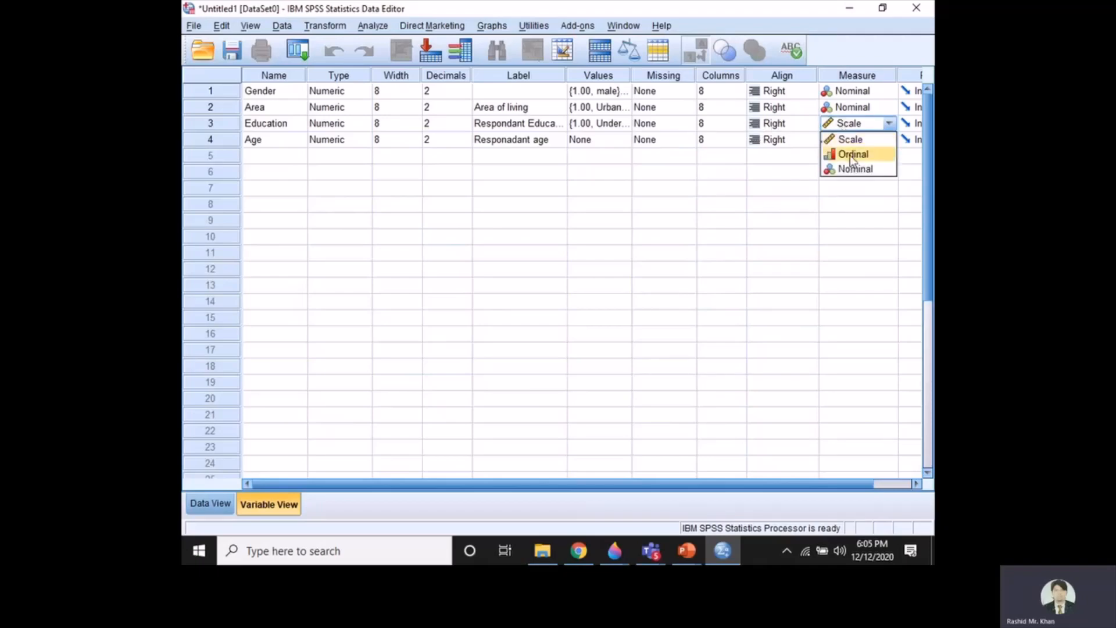
{"action": "left_click", "coordinate": [854, 154]}
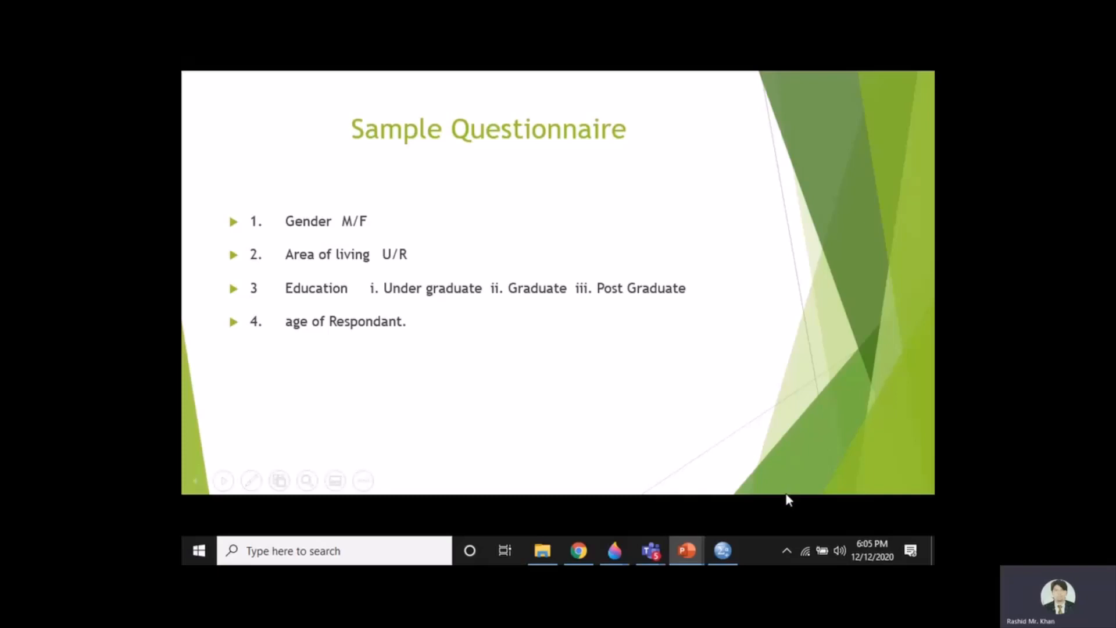
{"action": "left_click", "coordinate": [722, 551]}
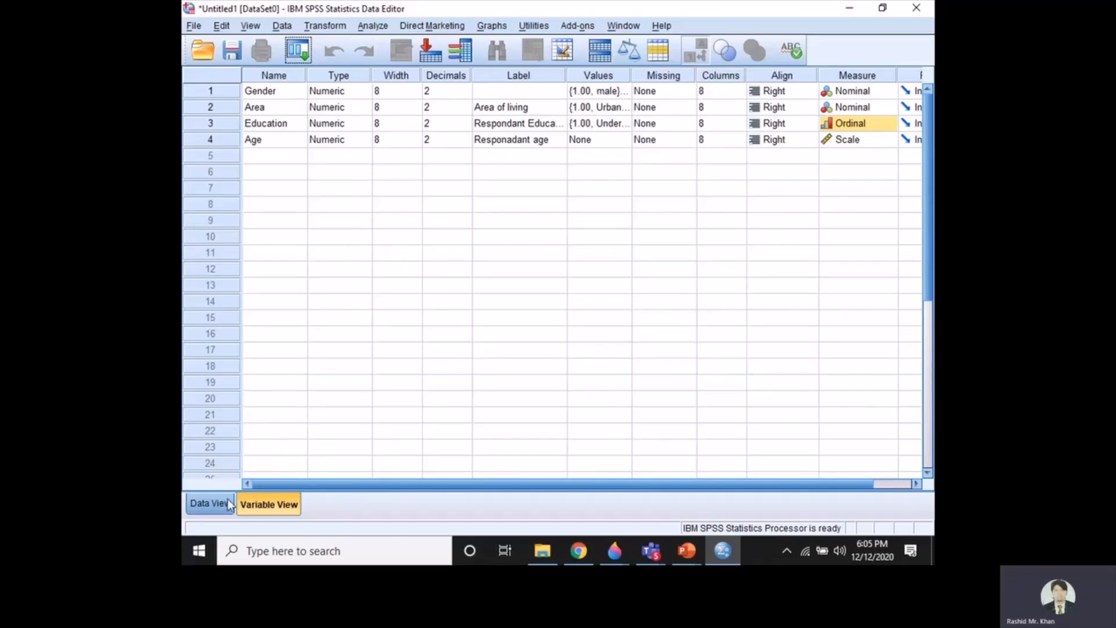
In Data View, enter respondent one's Gender 1 and Area 1.
{"action": "left_click", "coordinate": [209, 503]}
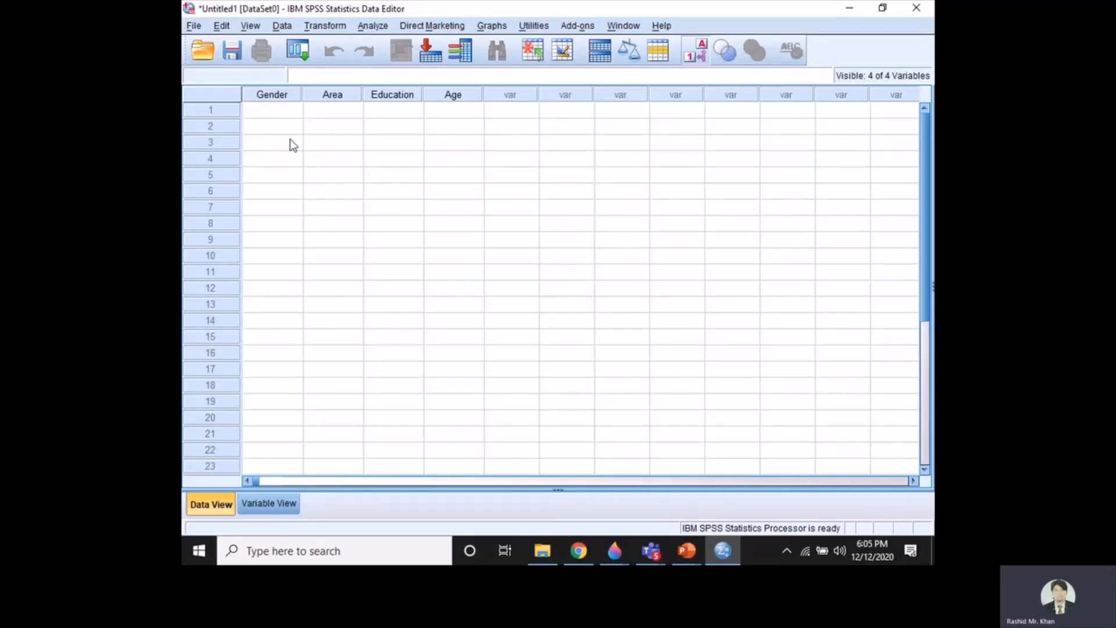
{"action": "left_click", "coordinate": [272, 142]}
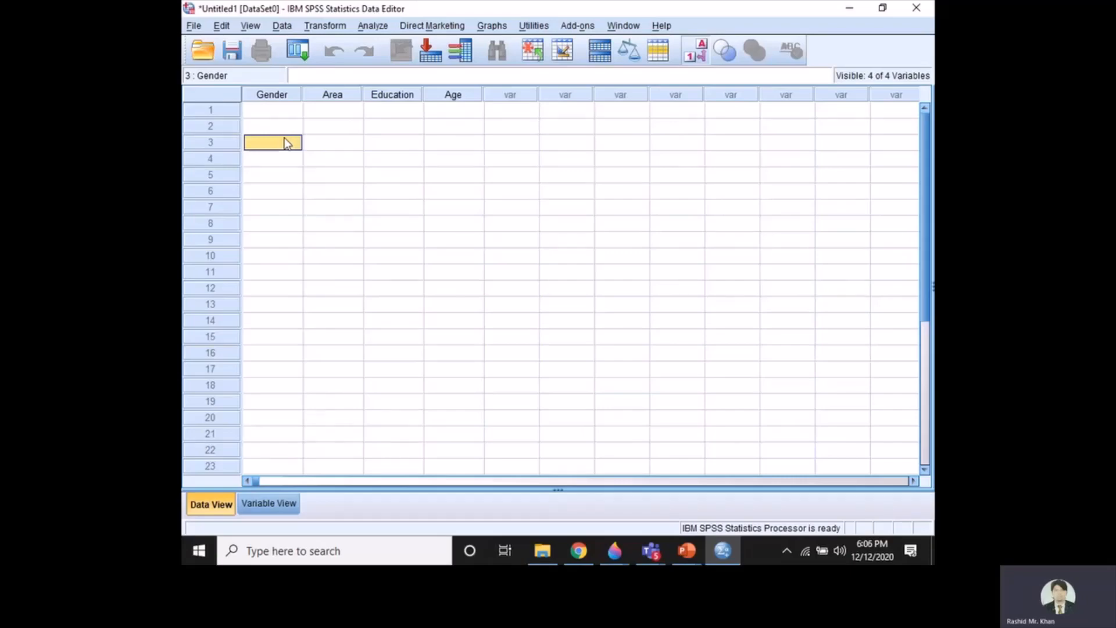
{"action": "left_click", "coordinate": [272, 109]}
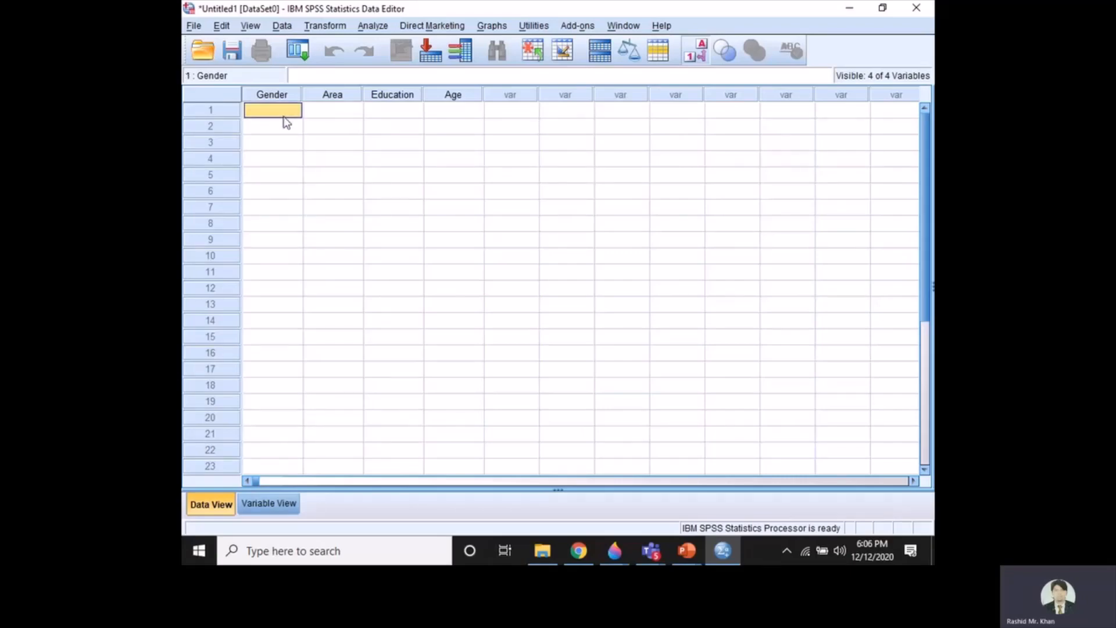
{"action": "type", "text": "11.00"}
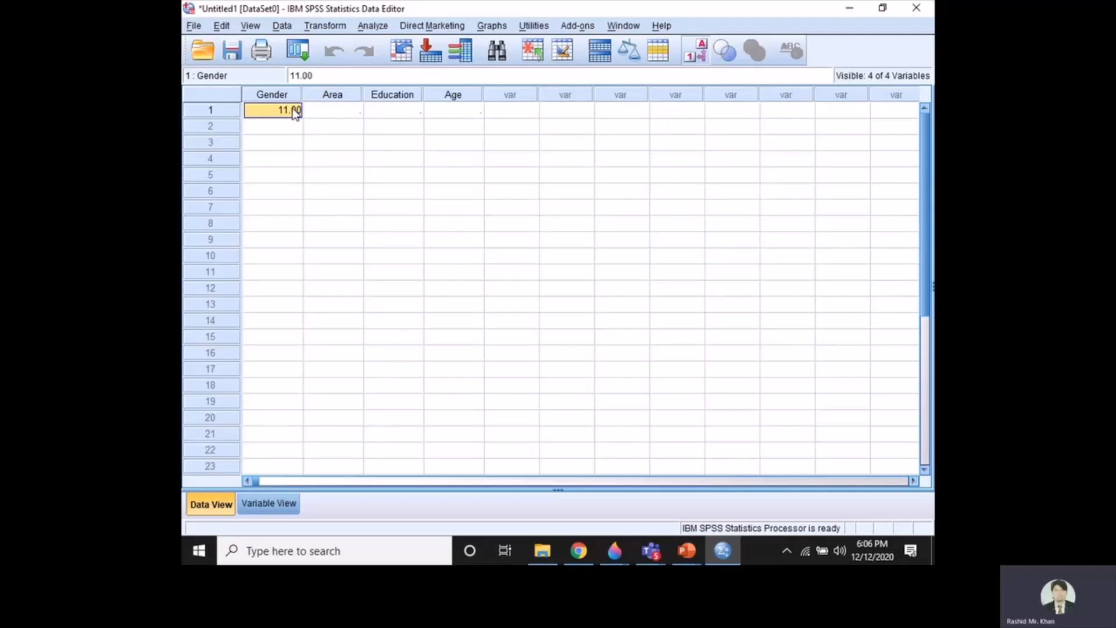
{"action": "left_click", "coordinate": [332, 110]}
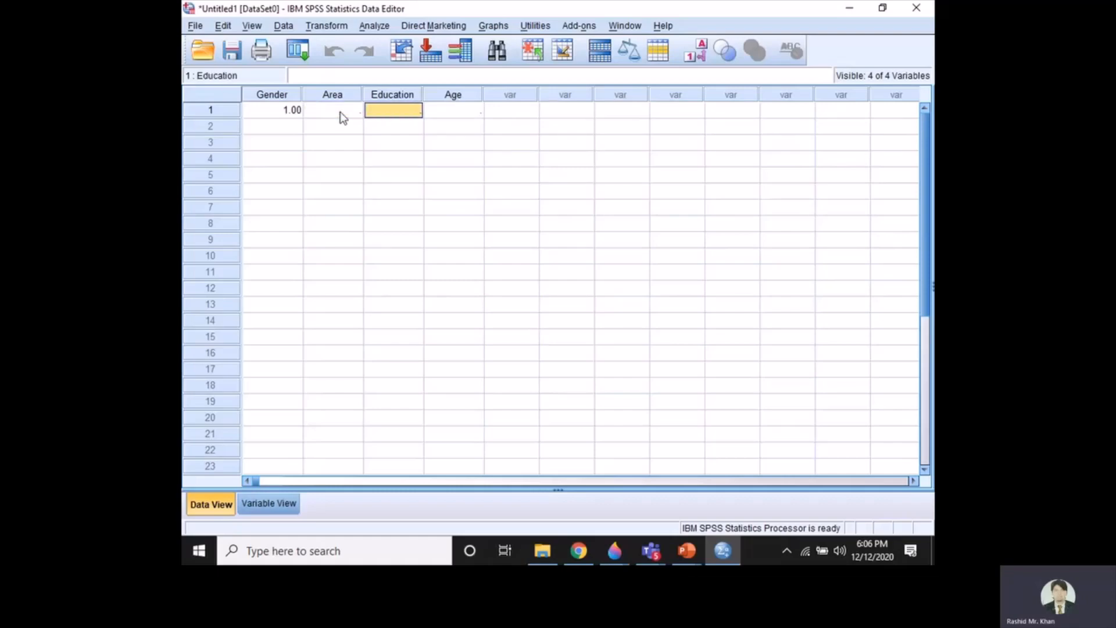
{"action": "left_click", "coordinate": [333, 111]}
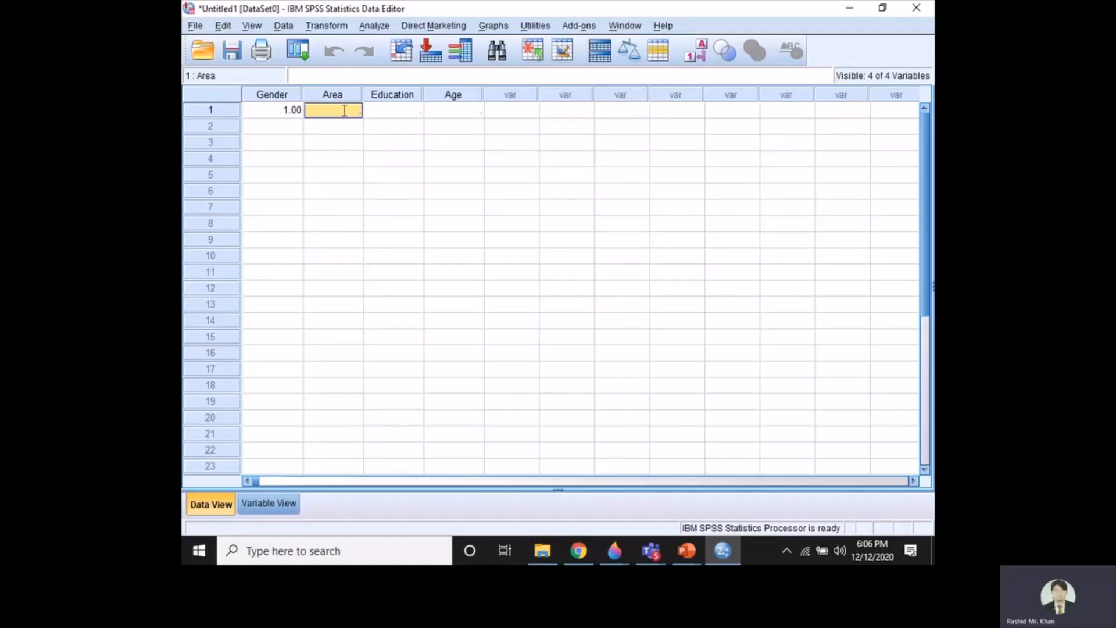
Enter respondent one's Education 3 and Age 27, moving on to row two.
{"action": "left_click", "coordinate": [392, 110]}
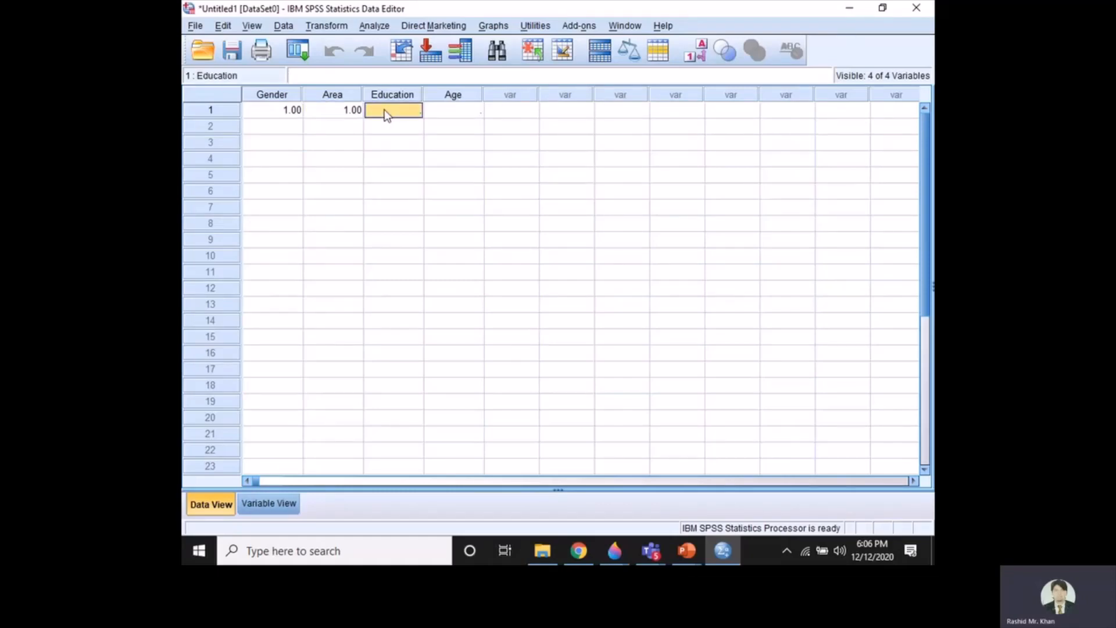
{"action": "type", "text": "3.00"}
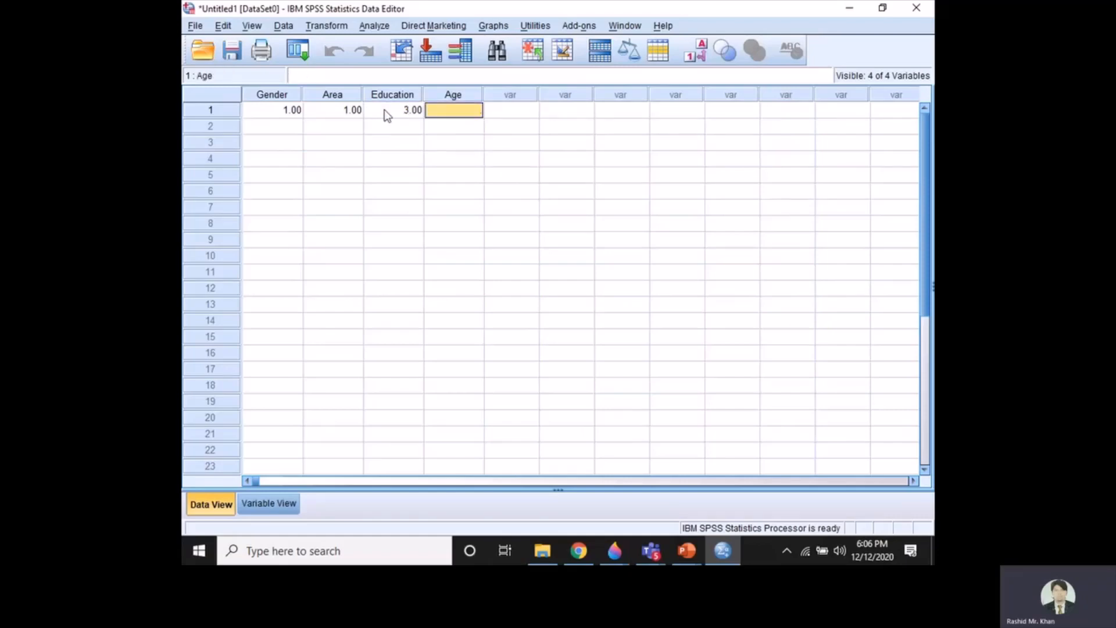
{"action": "type", "text": "27"}
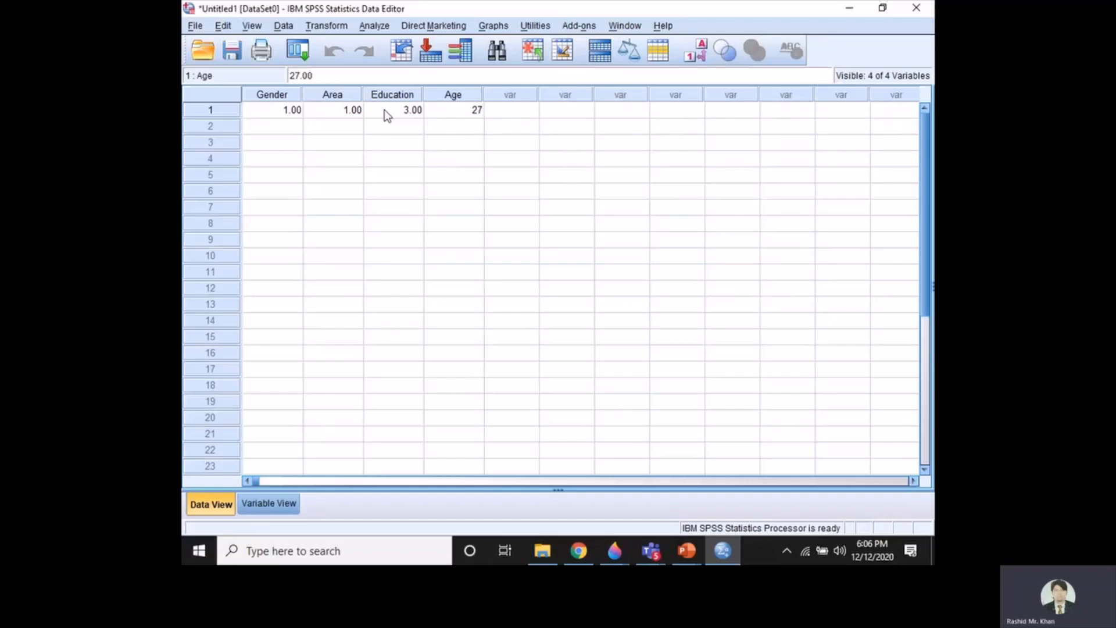
{"action": "left_click", "coordinate": [273, 125]}
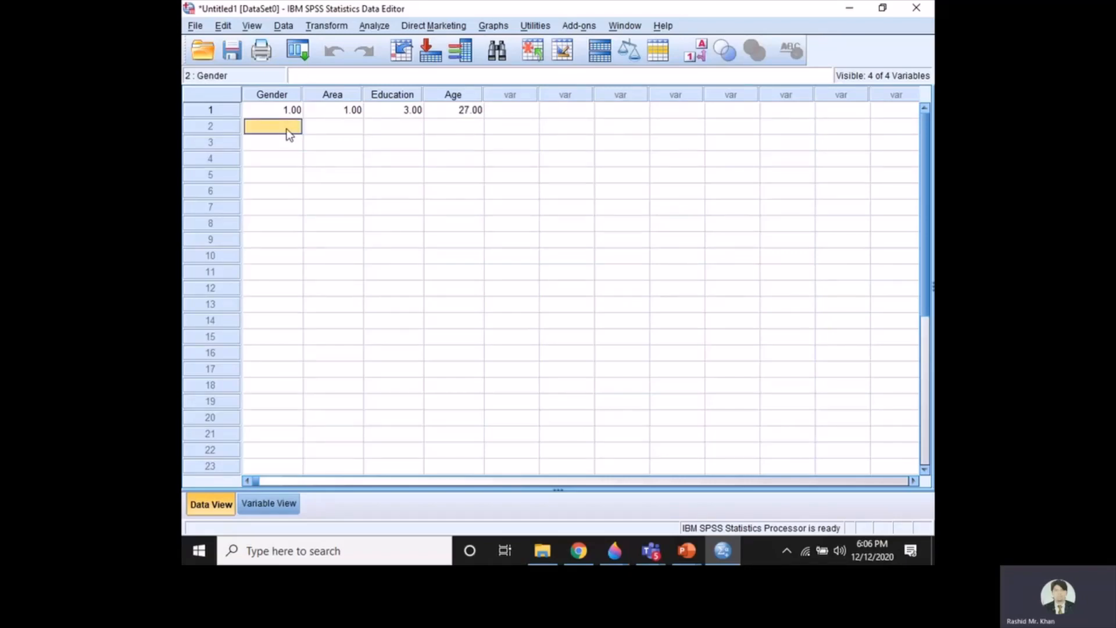
Enter respondent two's answers: Gender 2, Area 1, Education 2, Age 28.
{"action": "type", "text": "2.00"}
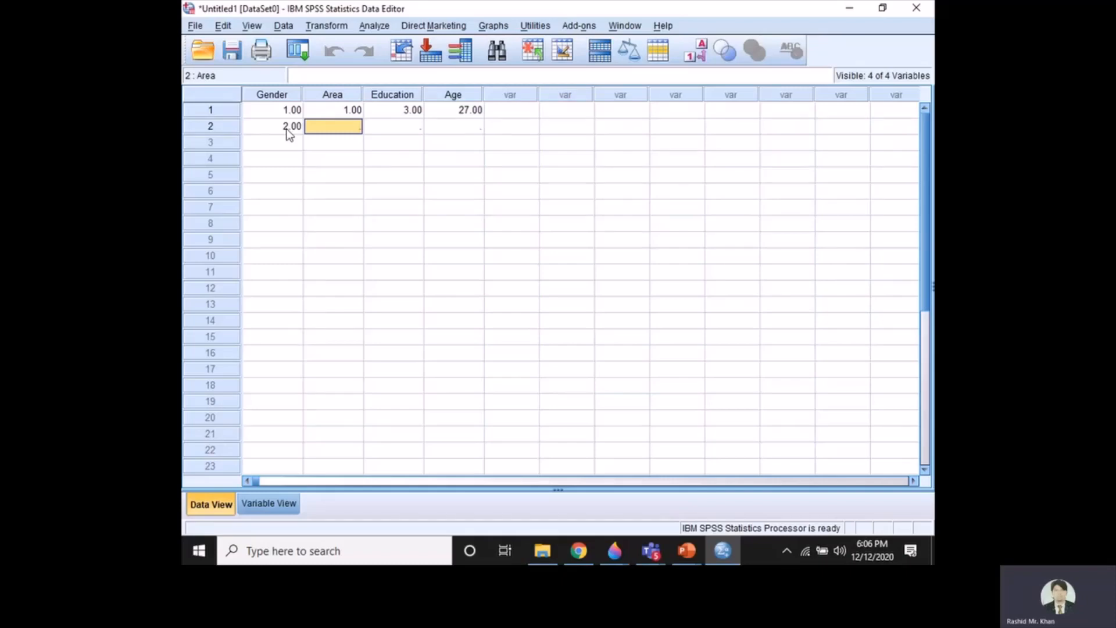
{"action": "type", "text": "1.00"}
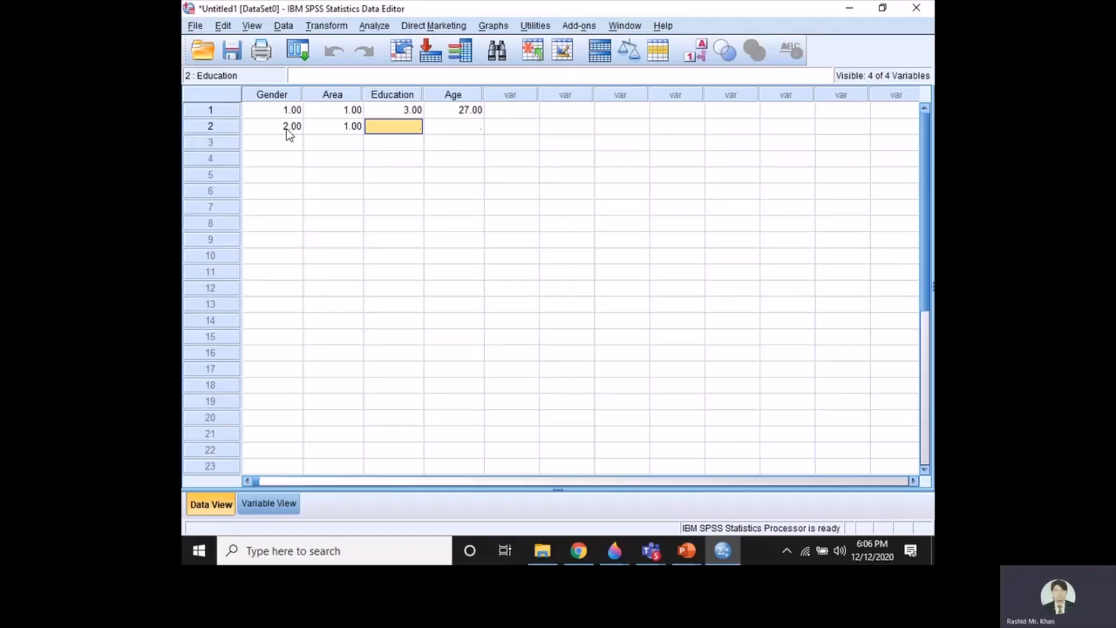
{"action": "type", "text": "2.00"}
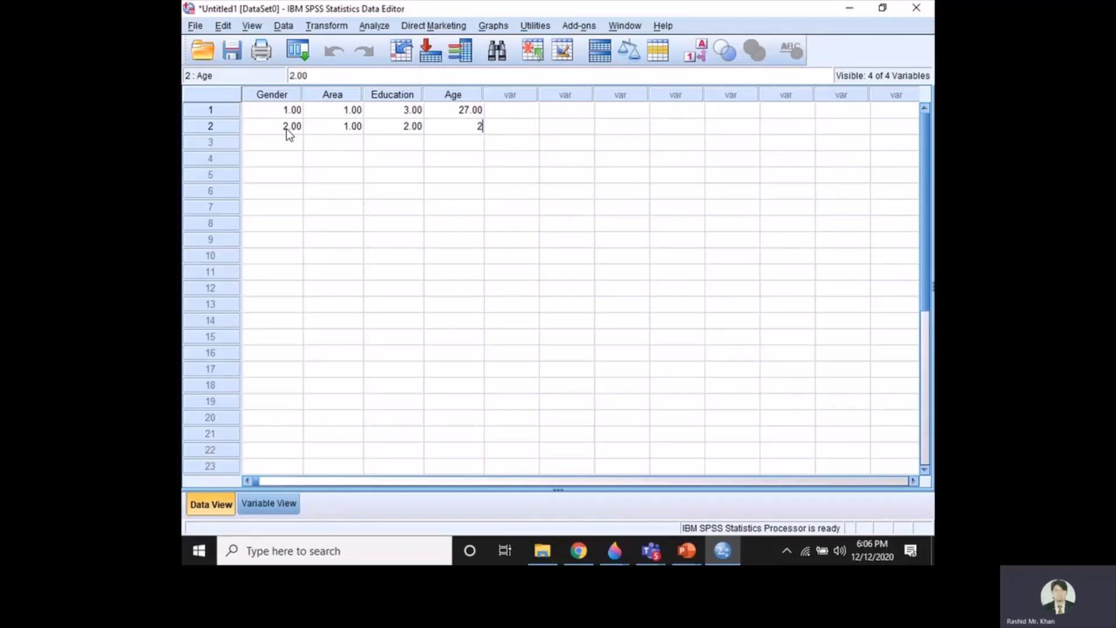
{"action": "type", "text": "8"}
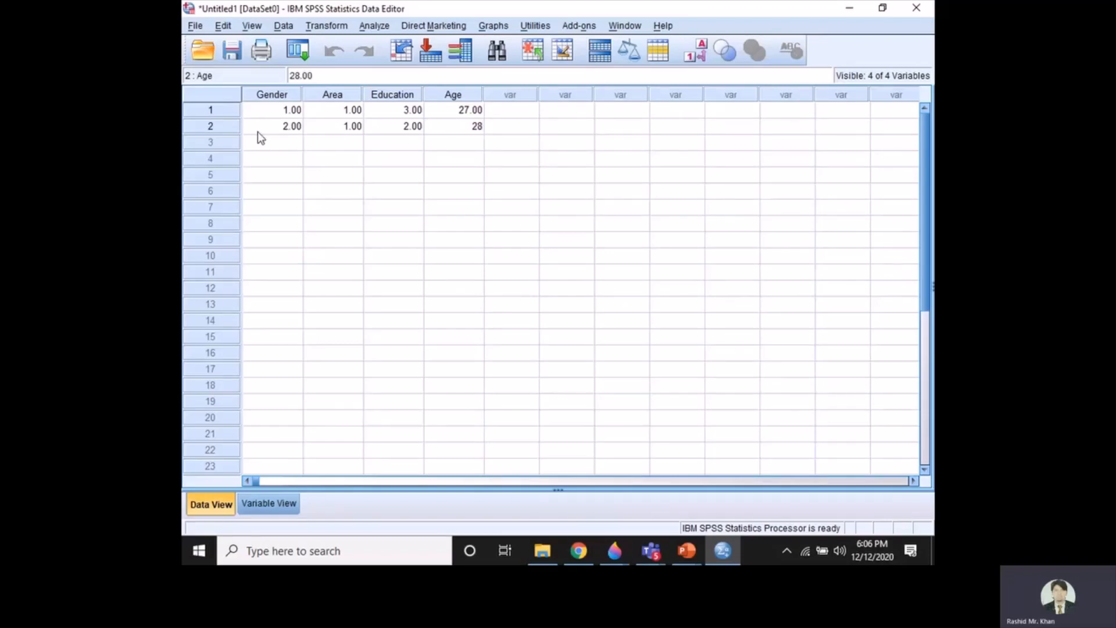
Enter respondent three's answers: Gender 1, Area 2, Education 1, Age 25.
{"action": "type", "text": "1.00"}
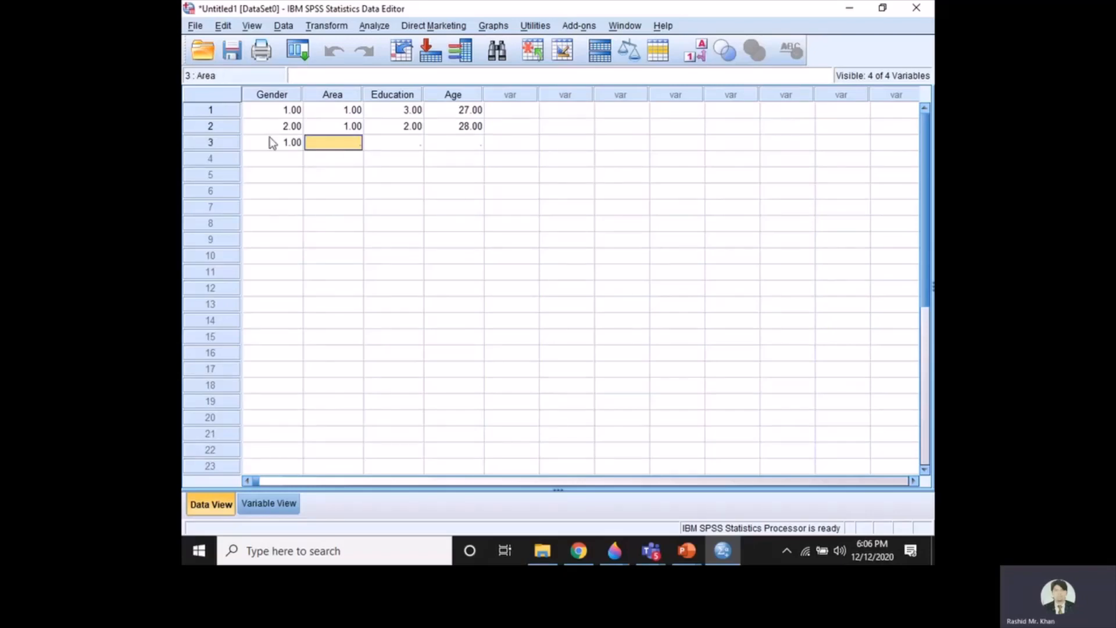
{"action": "type", "text": "2.00"}
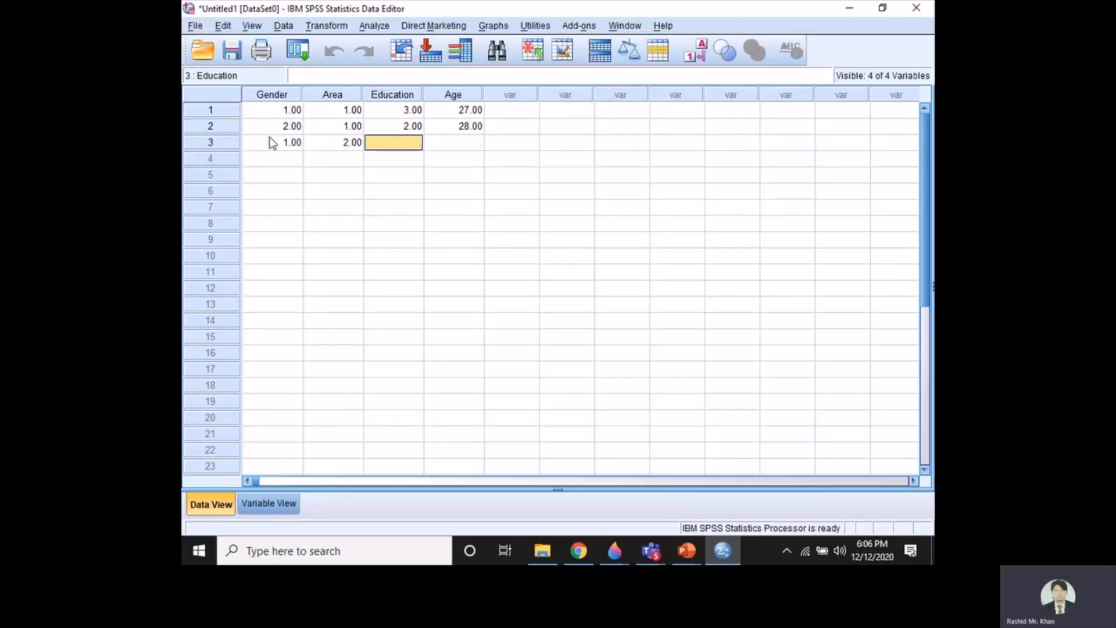
{"action": "type", "text": "1.00"}
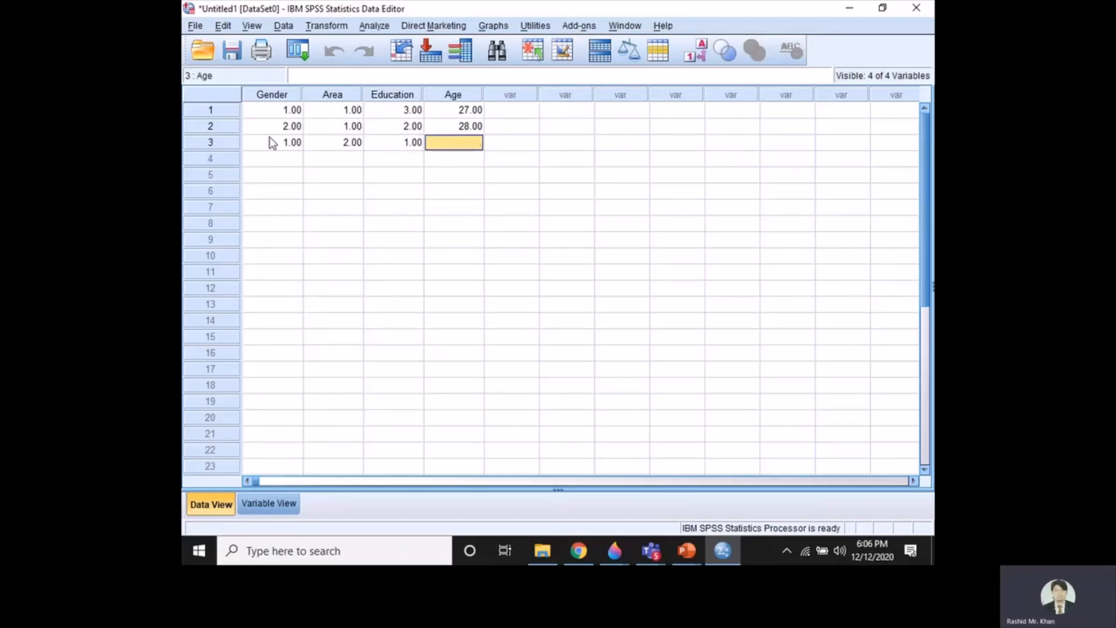
{"action": "type", "text": "25"}
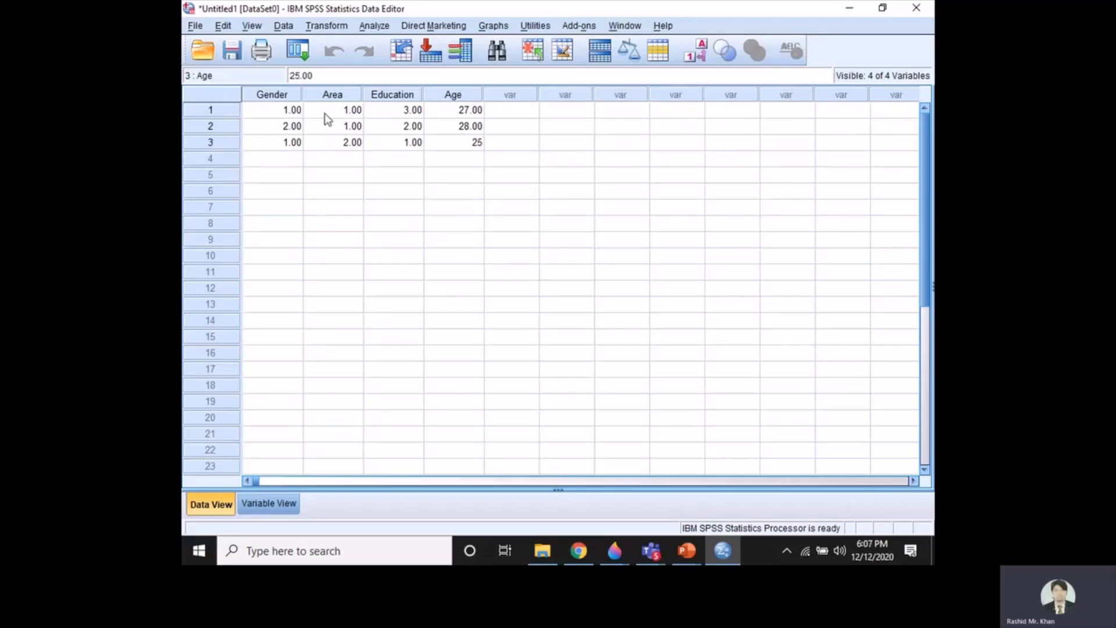
{"action": "mouse_move", "coordinate": [322, 144]}
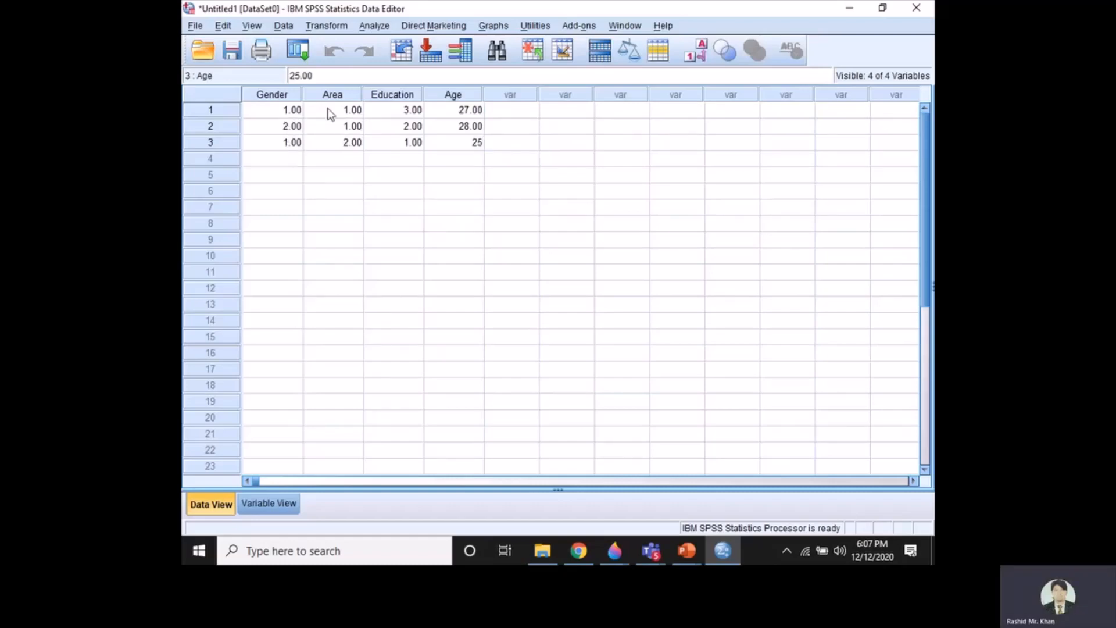
{"action": "mouse_move", "coordinate": [407, 159]}
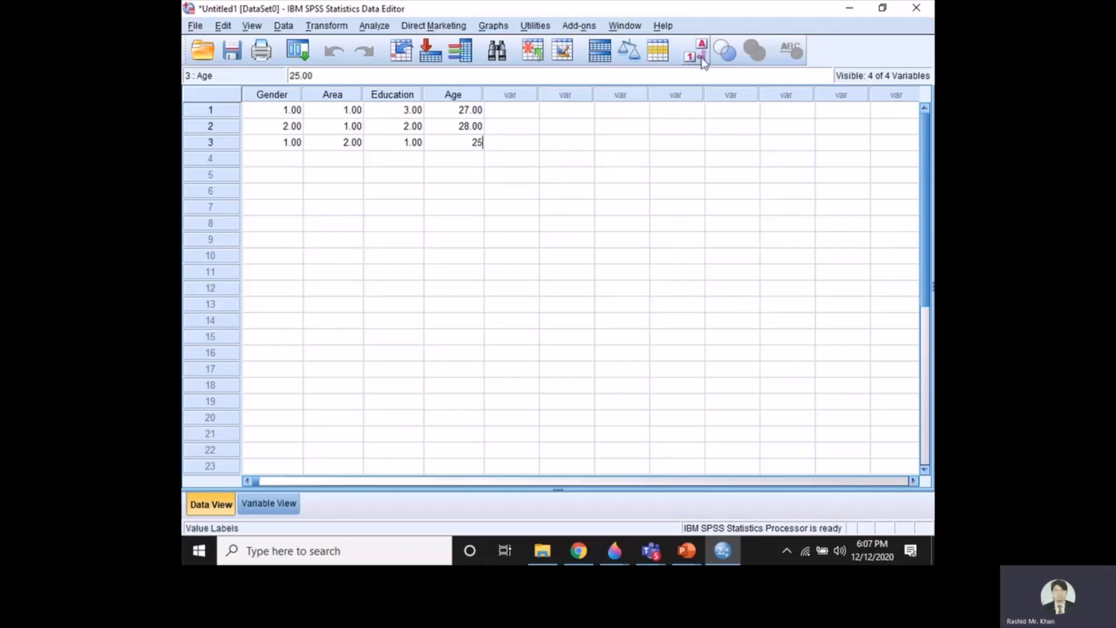
{"action": "mouse_move", "coordinate": [696, 58]}
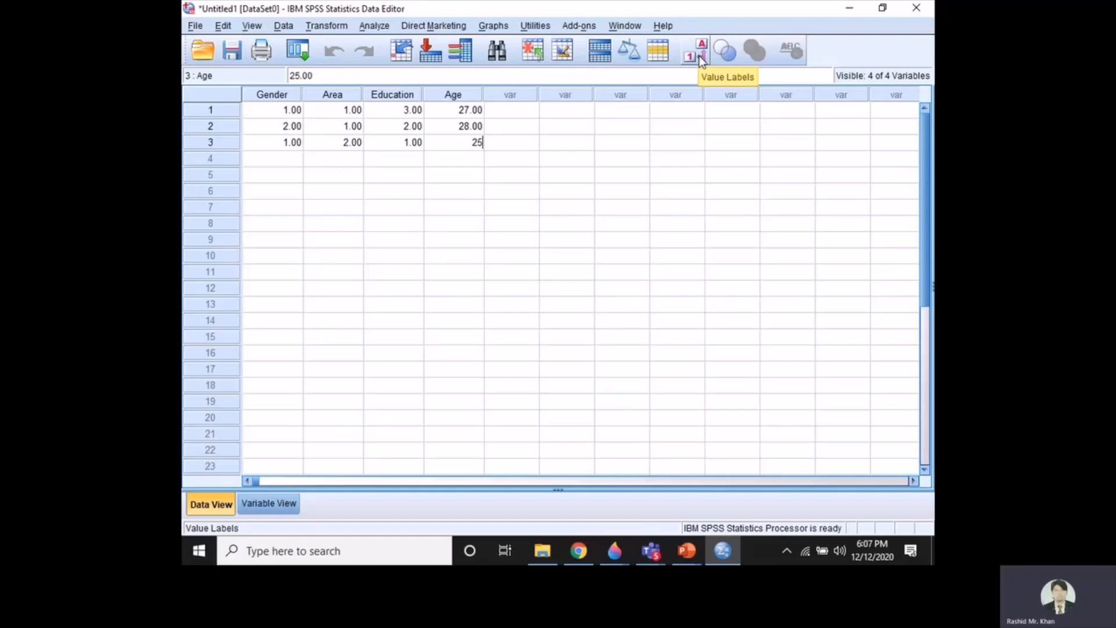
Display value labels (male, Urban, Graduate) instead of codes in Data View.
{"action": "left_click", "coordinate": [697, 49]}
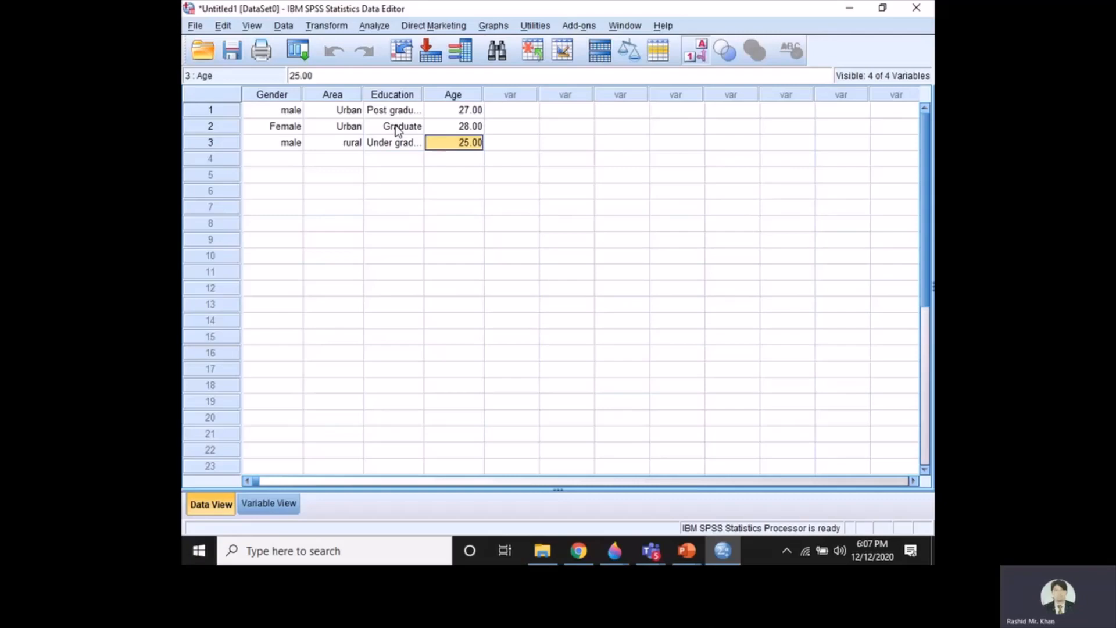
{"action": "mouse_move", "coordinate": [419, 138]}
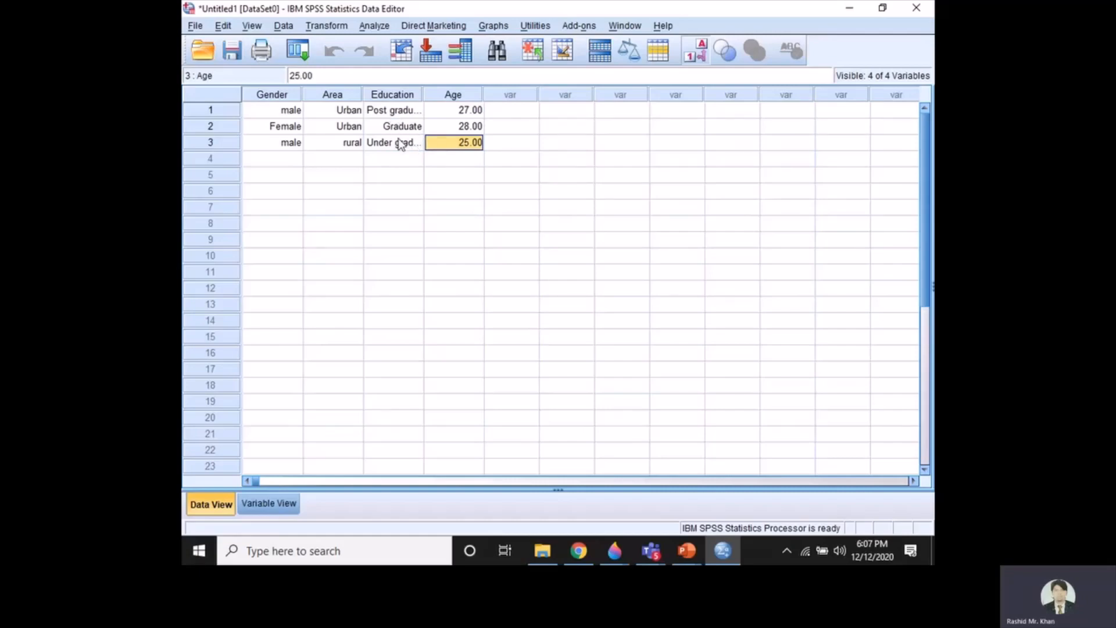
{"action": "mouse_move", "coordinate": [874, 21]}
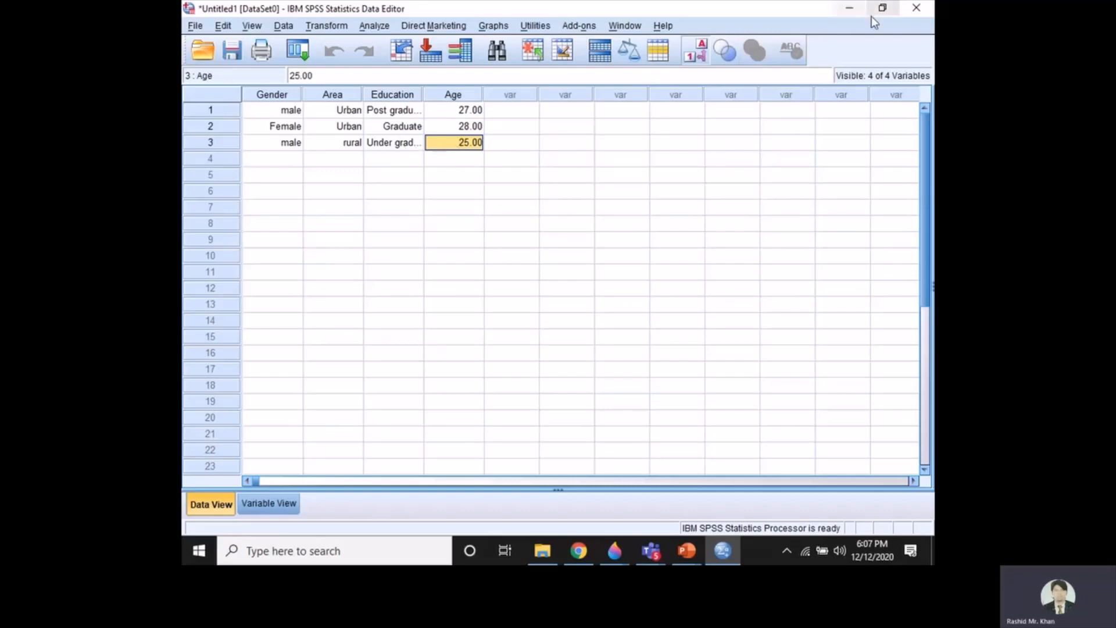